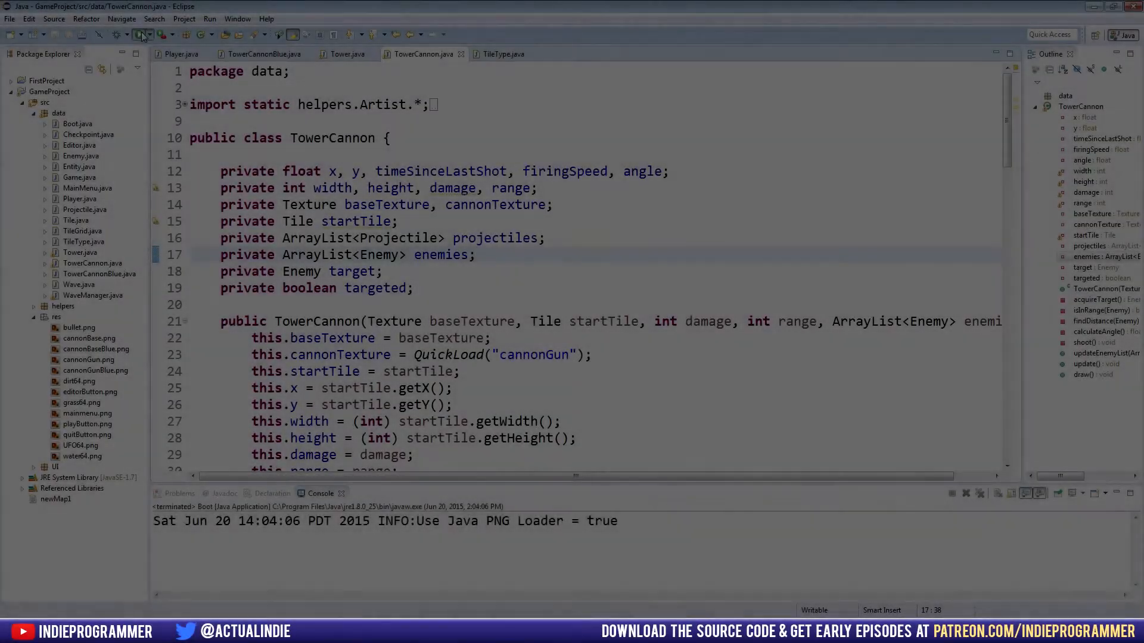
- Launch the game, start playing from the main menu, then close it
left_click(121, 35)
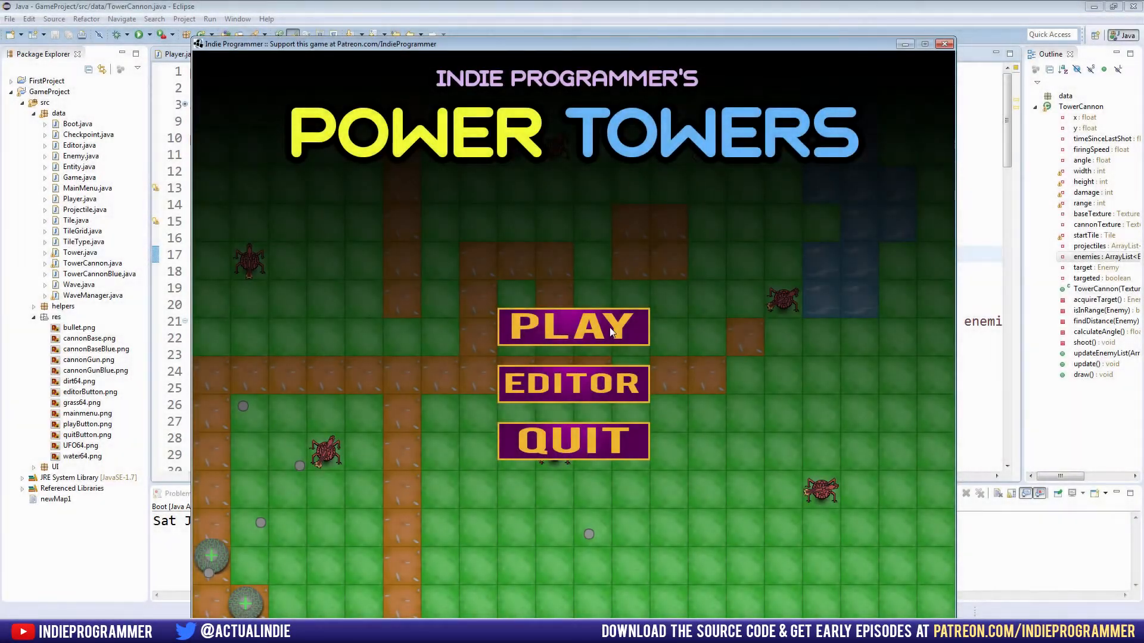
left_click(573, 326)
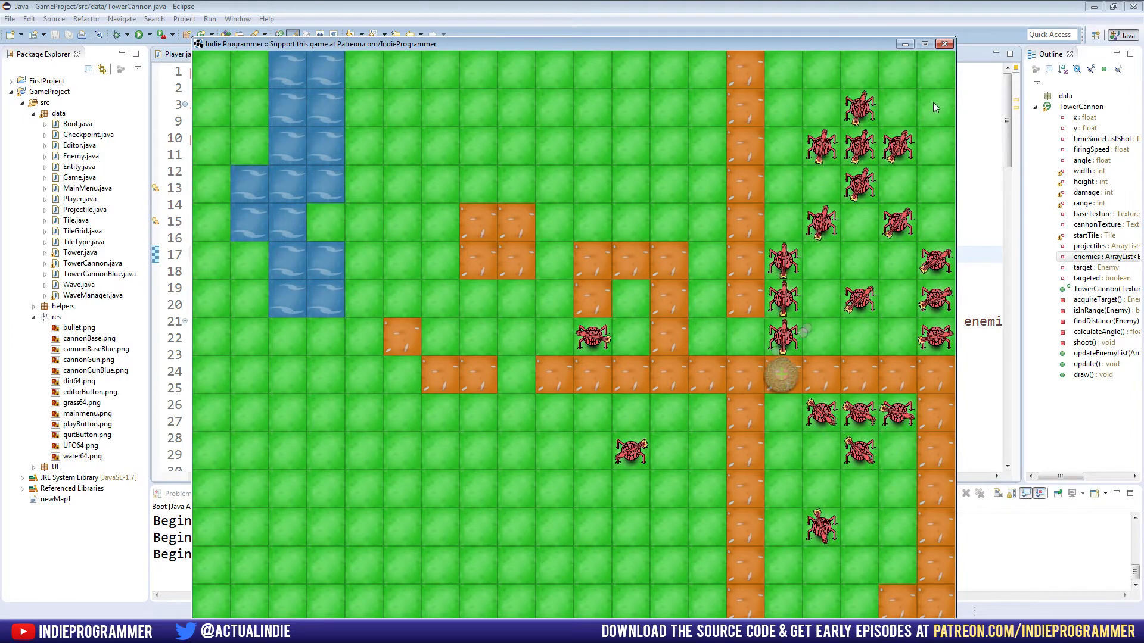
left_click(923, 43)
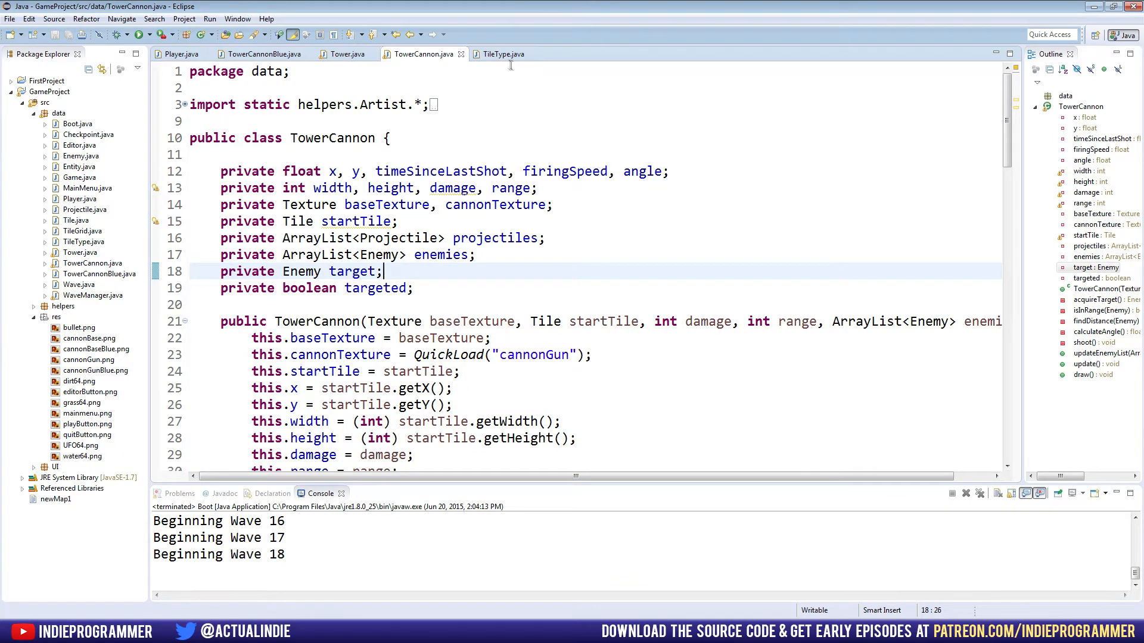
- Review the TileType enum's fields and Grass constant, then bring up the Tower class
left_click(502, 54)
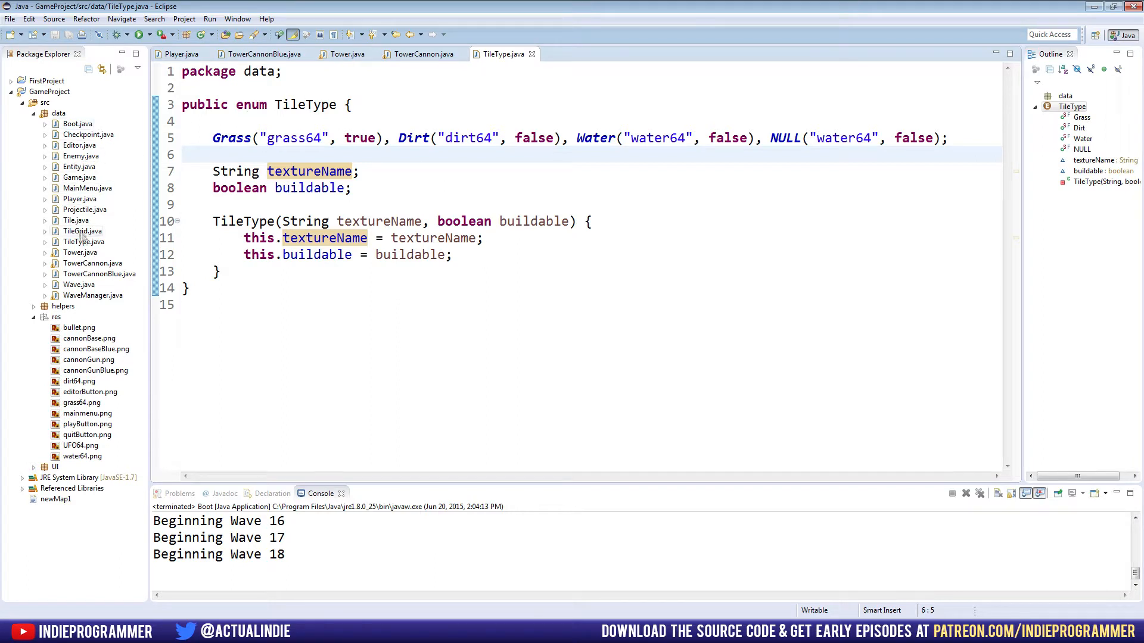
left_click(81, 156)
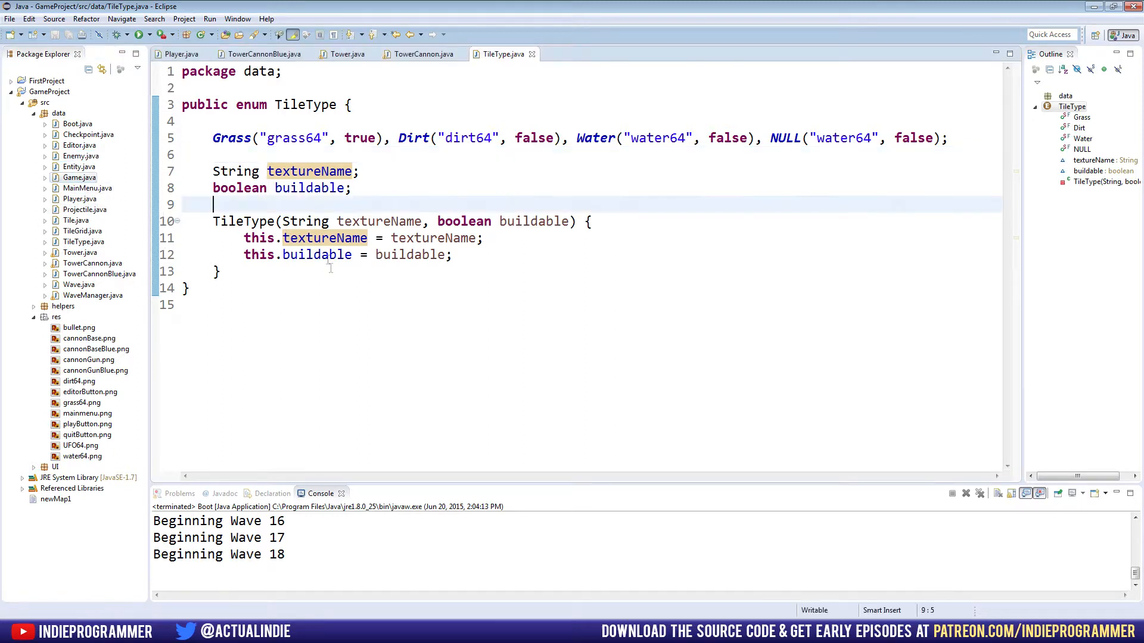
mouse_move(424, 297)
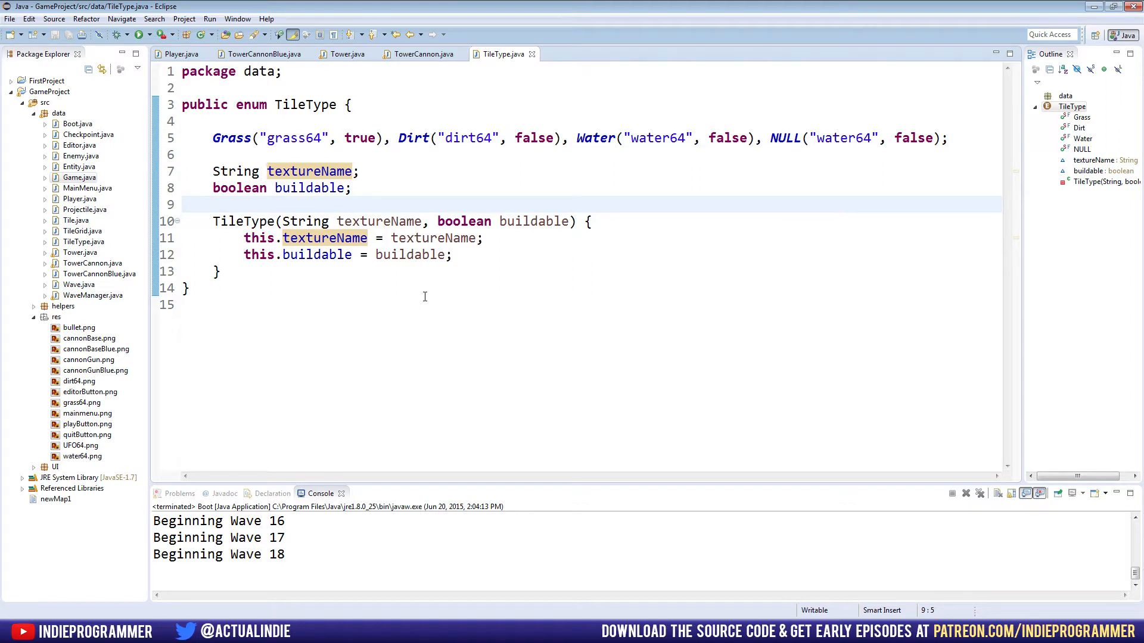
left_click(212, 204)
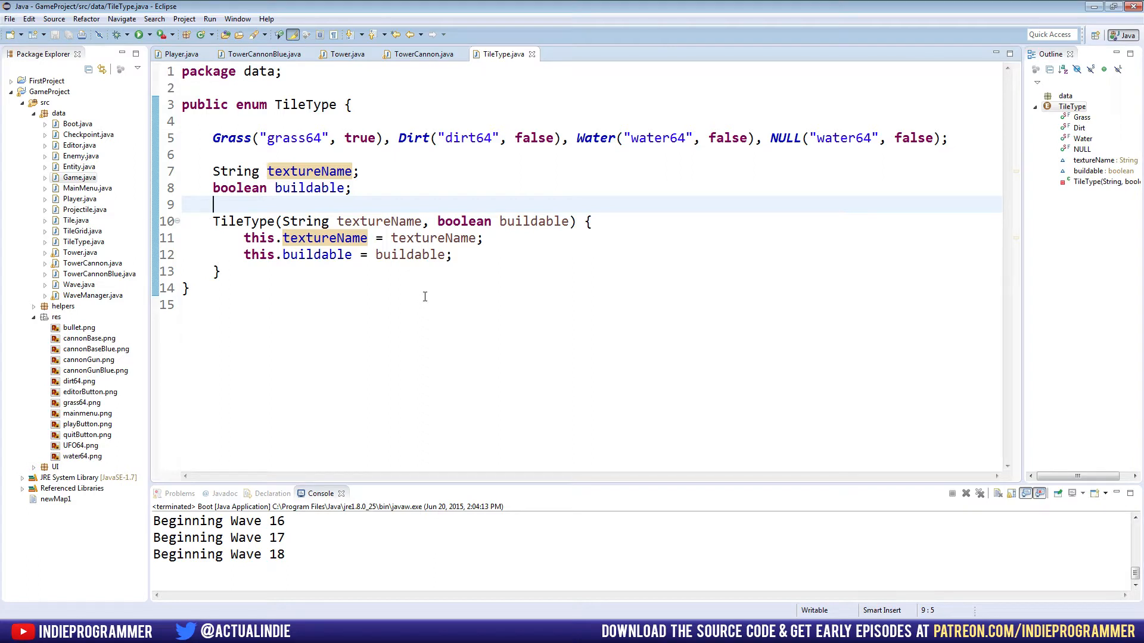
mouse_move(561, 104)
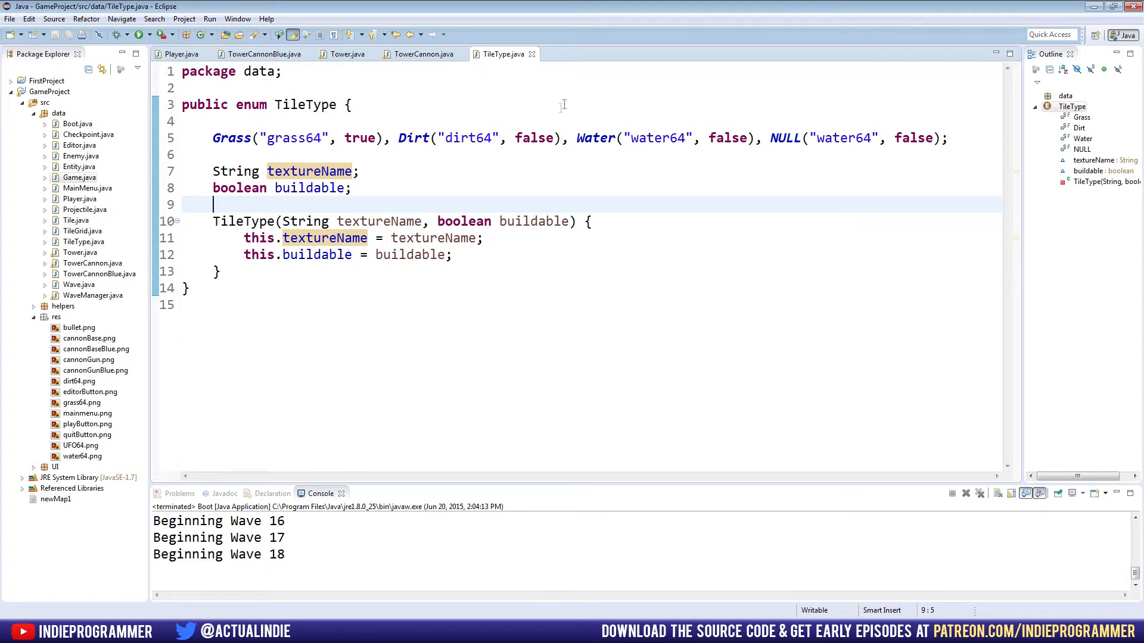
double_click(252, 105)
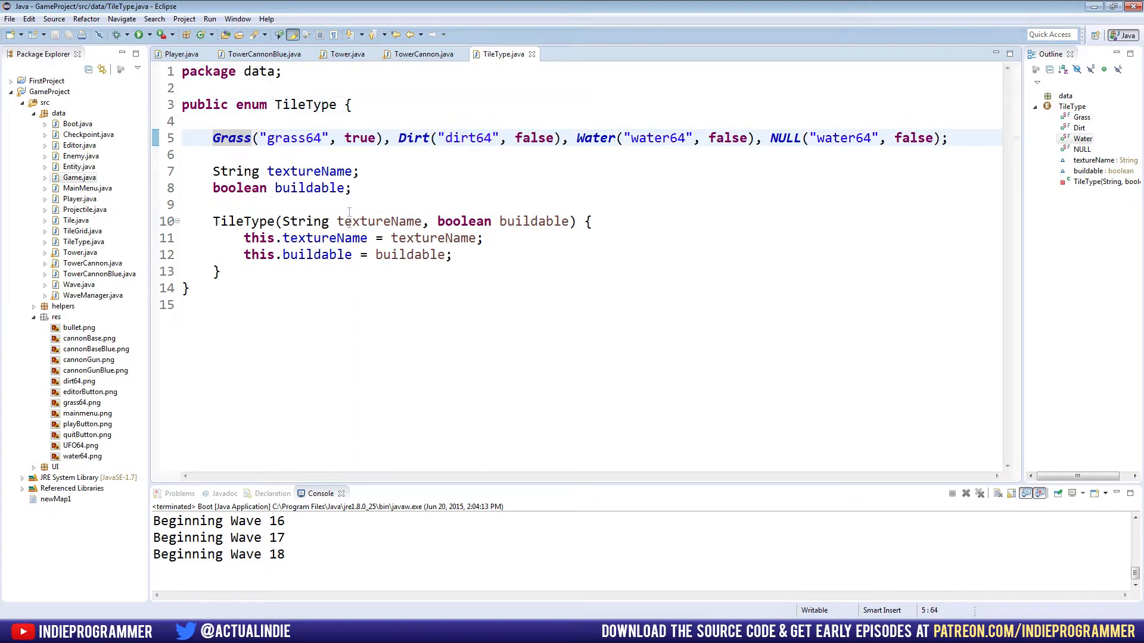
left_click(343, 53)
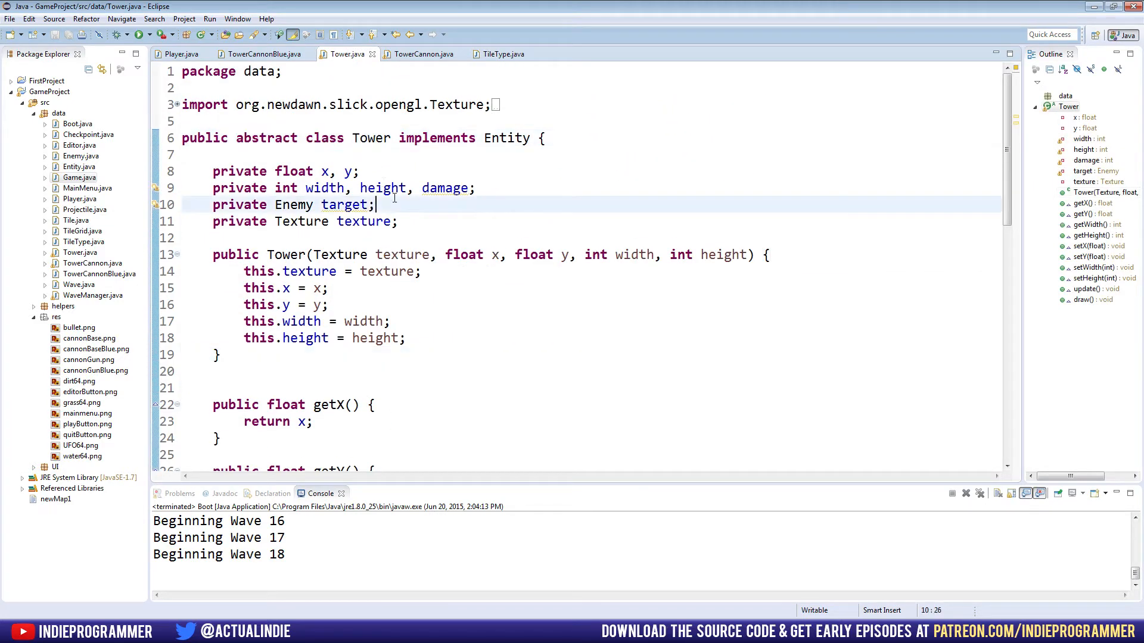
- Create a new enum named TowerType in the data package
right_click(58, 114)
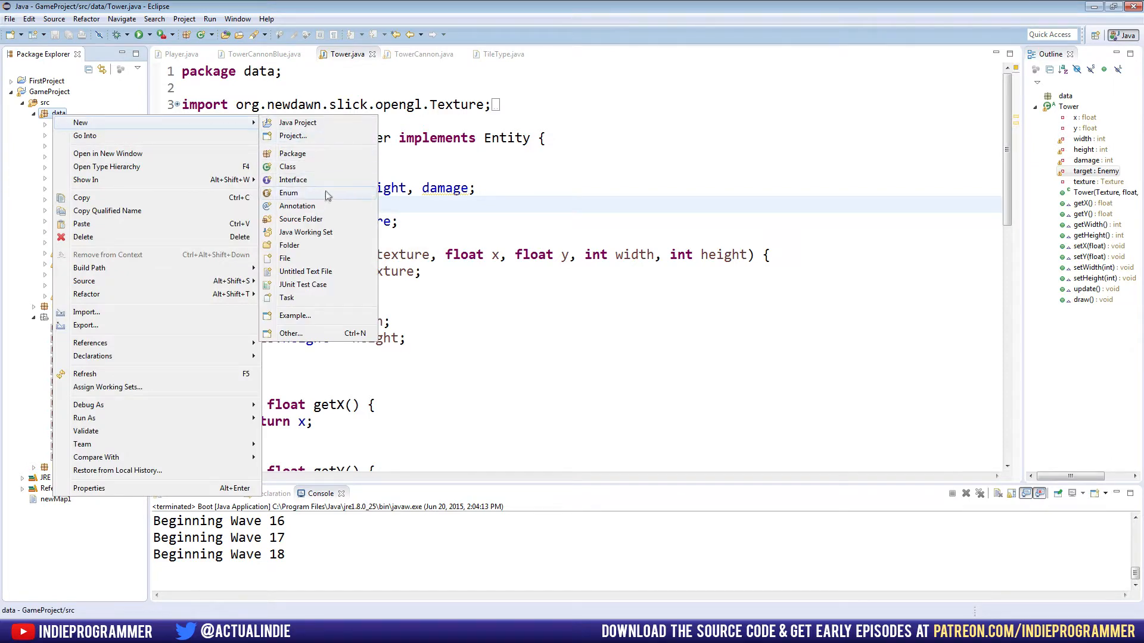
left_click(288, 194)
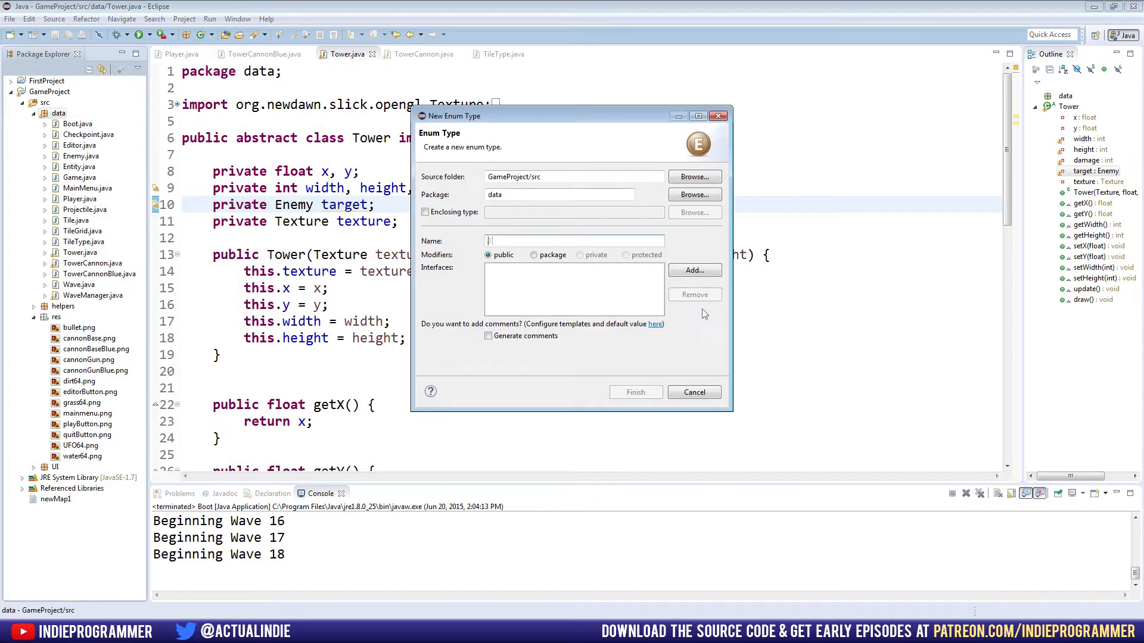
type("TowerTyp")
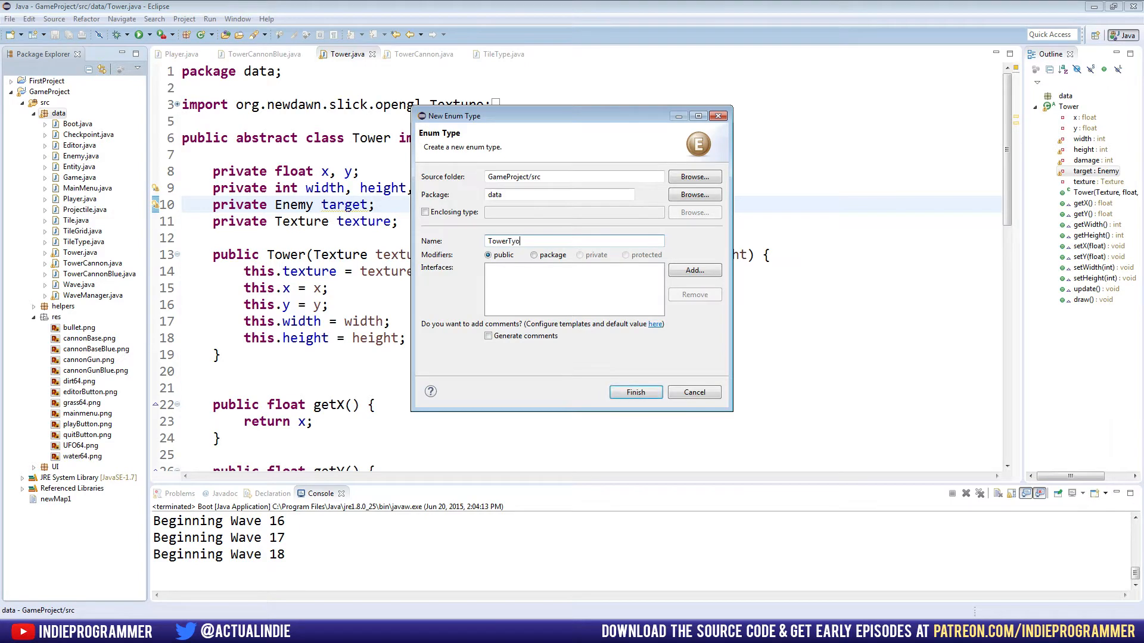
left_click(634, 392)
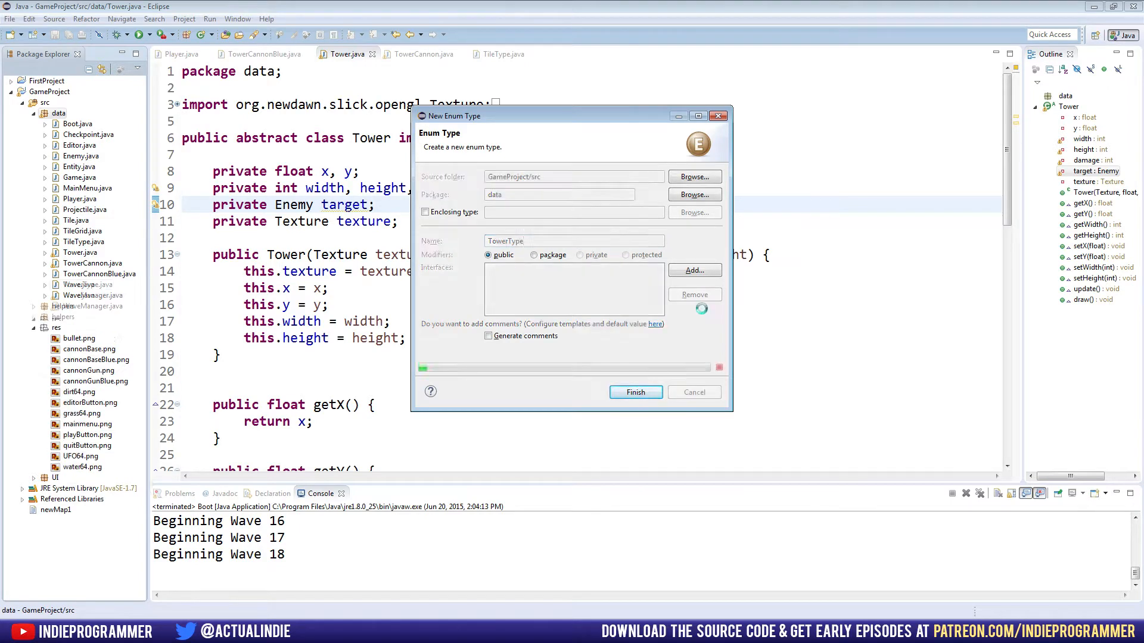
left_click(634, 392)
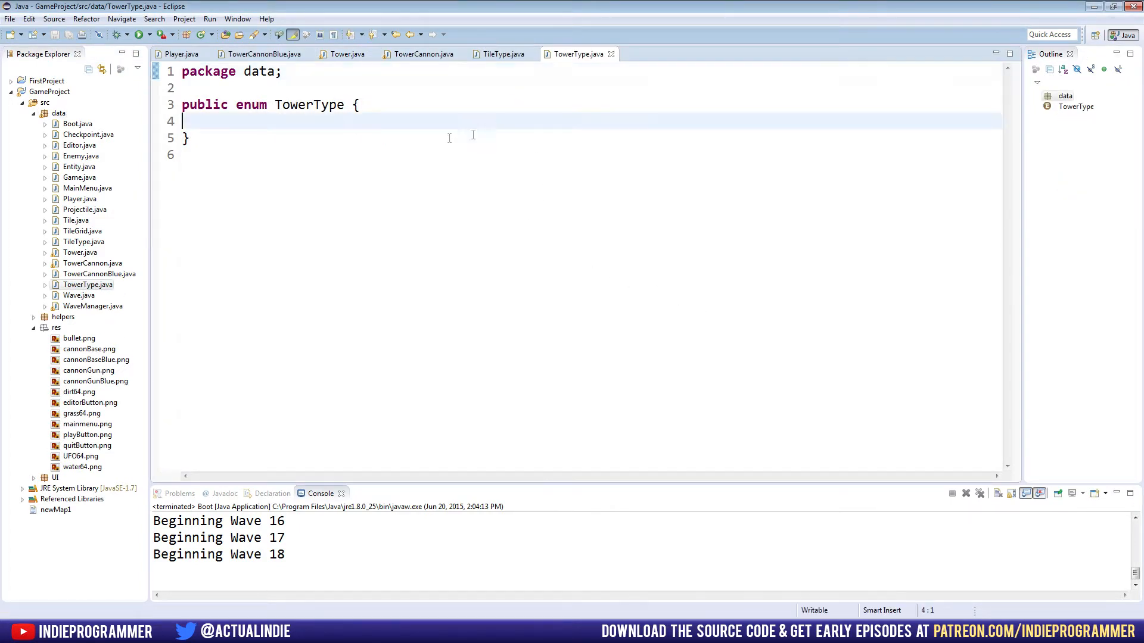
- Check TileType's two field declarations for reference, then return to TowerType
left_click(502, 54)
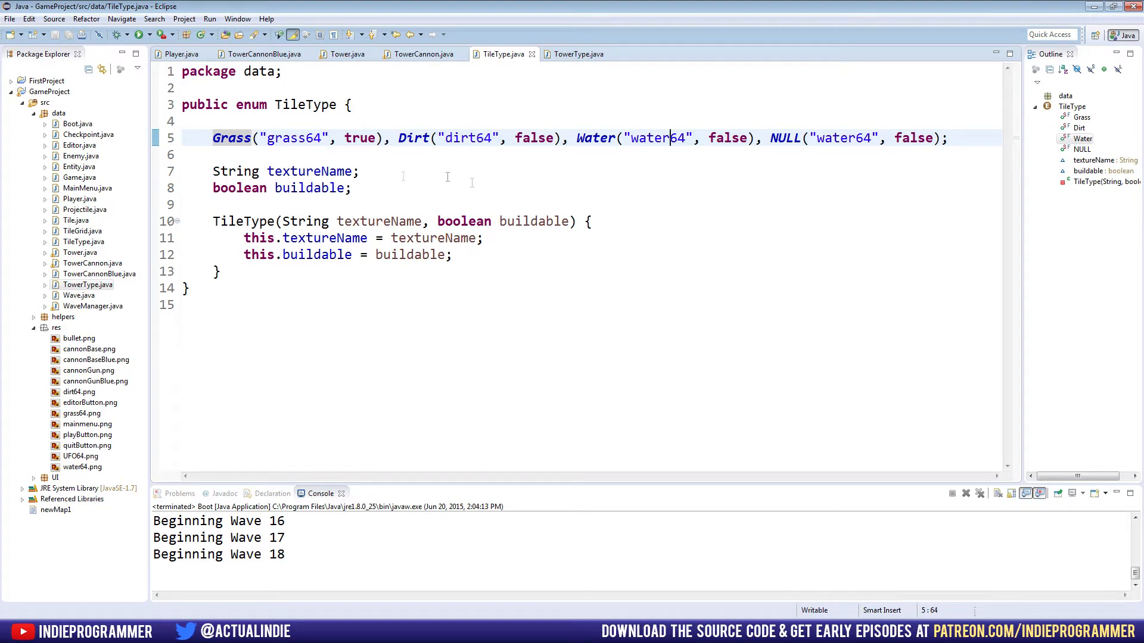
left_click(217, 171)
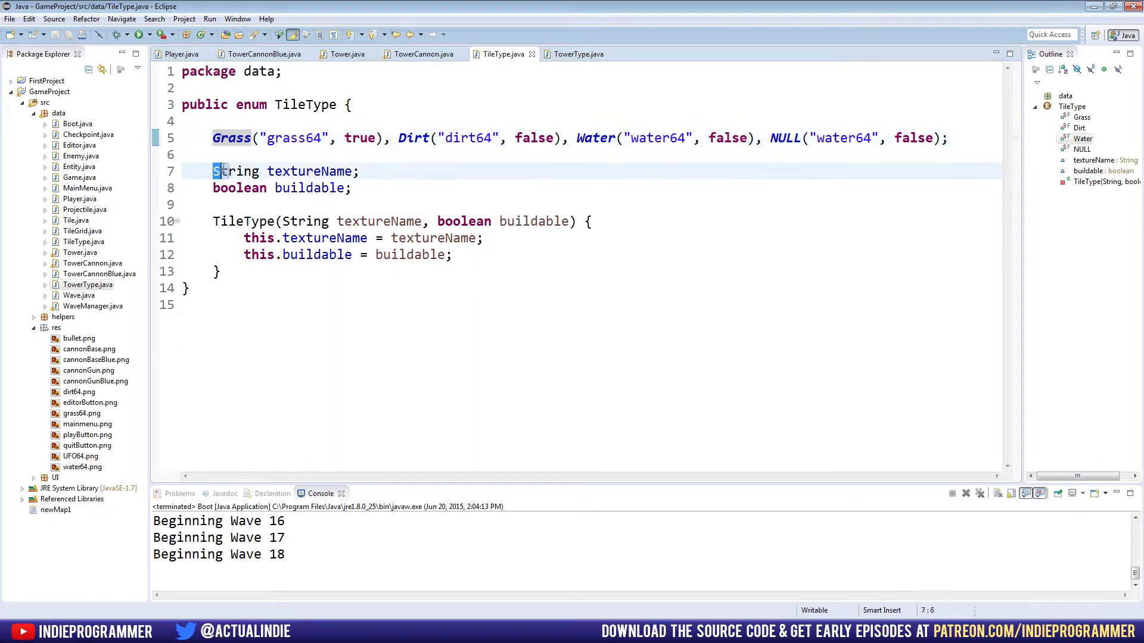
left_click_drag(215, 170, 352, 188)
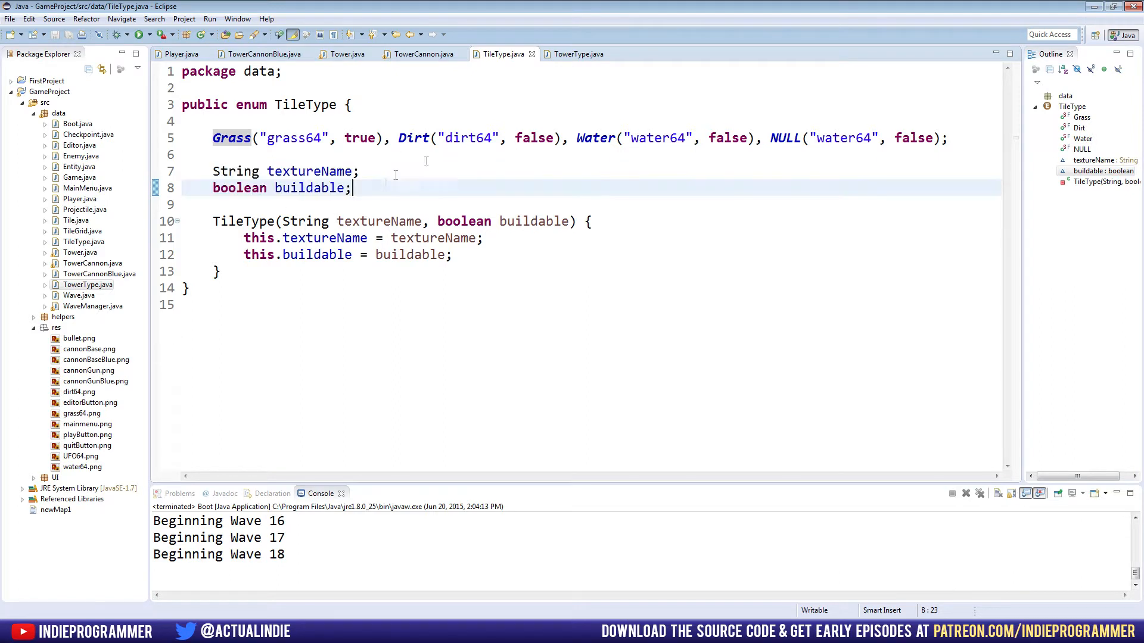
left_click(578, 54)
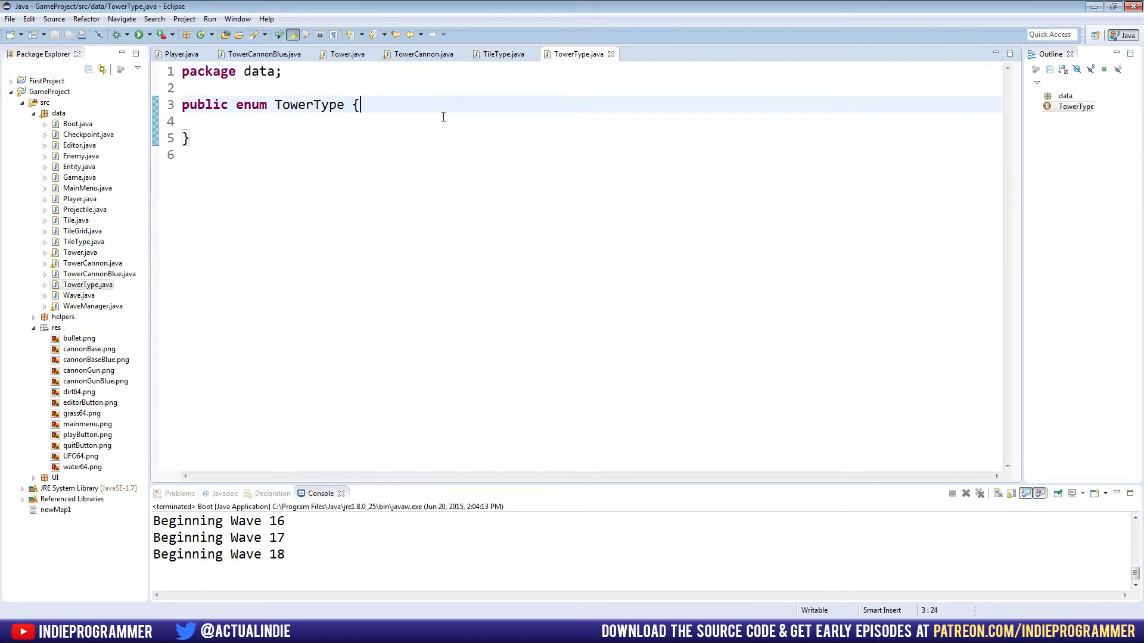
- Declare a Texture texture field and import org.newdawn.slick.opengl.Texture via Quick Fix
type("Te")
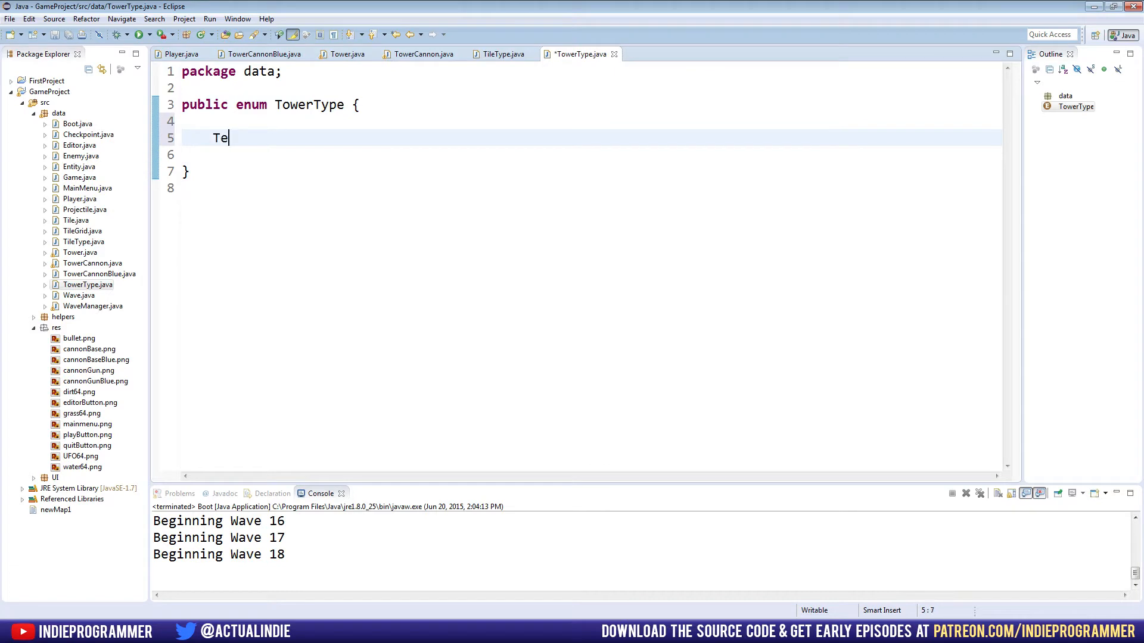
type("xture texture;")
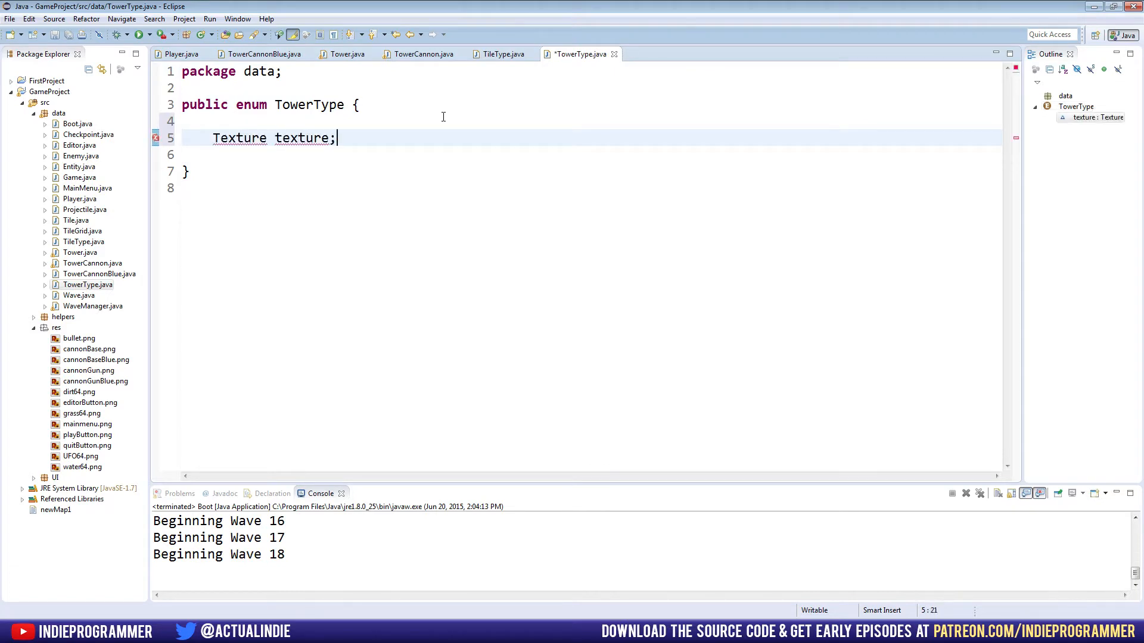
key("ctrl+1")
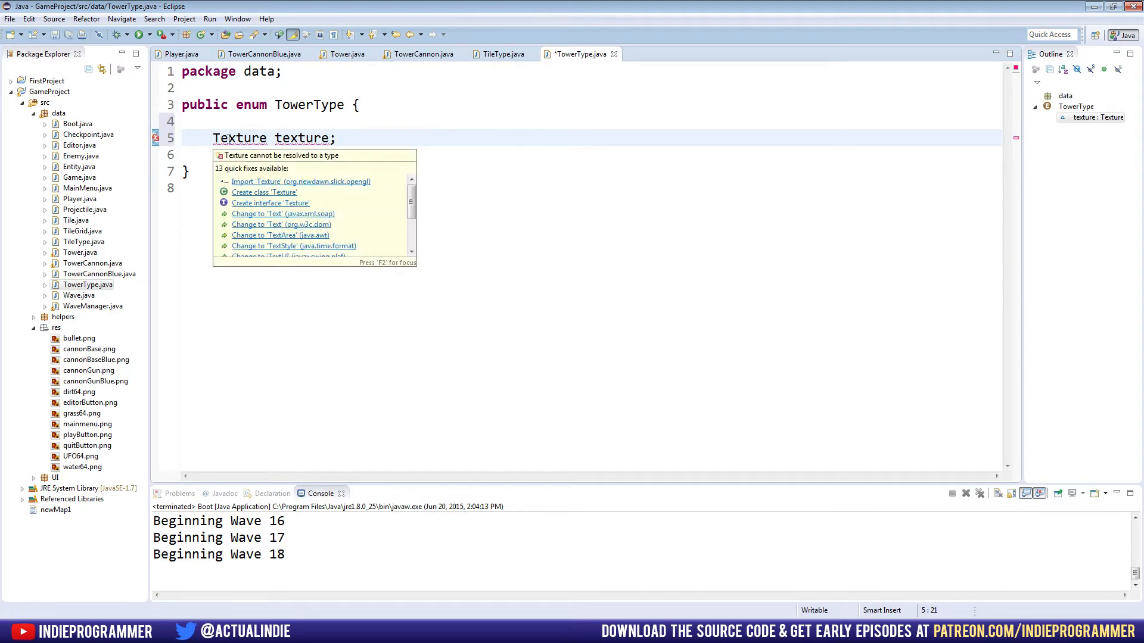
left_click(300, 181)
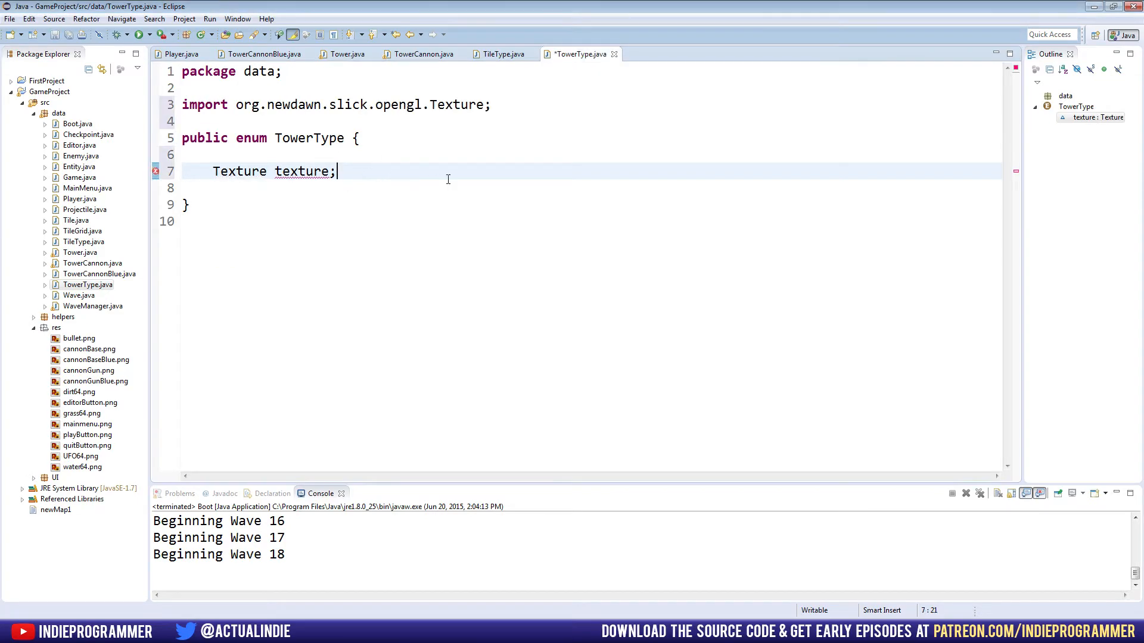
- Add an int damage field and open a blank line above for the tower constants
left_click(501, 53)
type("i")
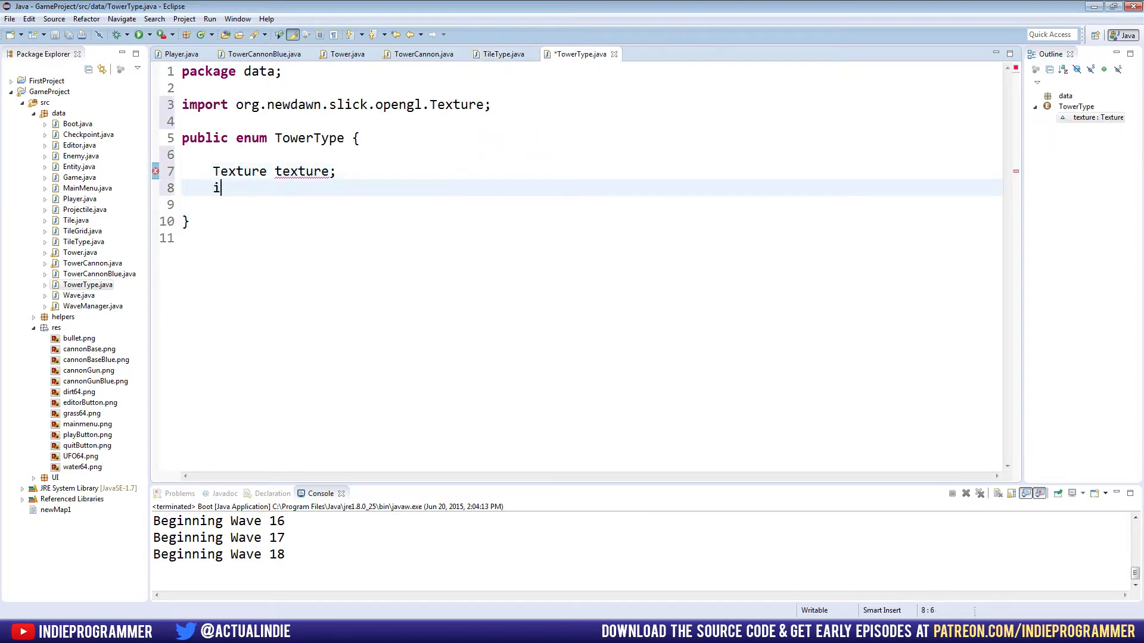
type("nt dama")
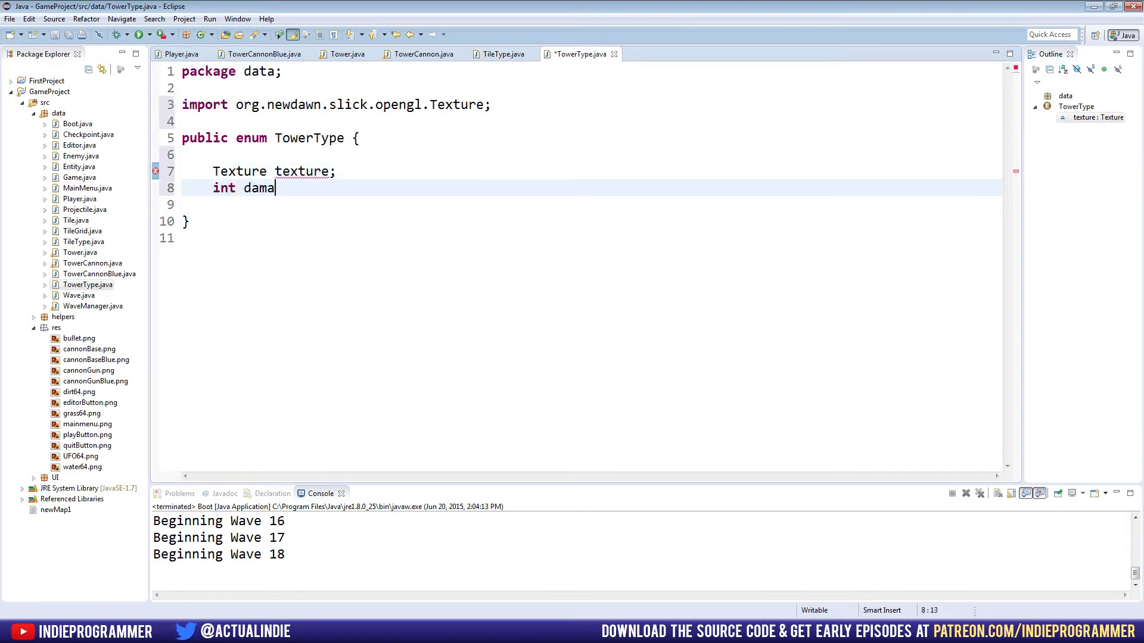
type("ge;")
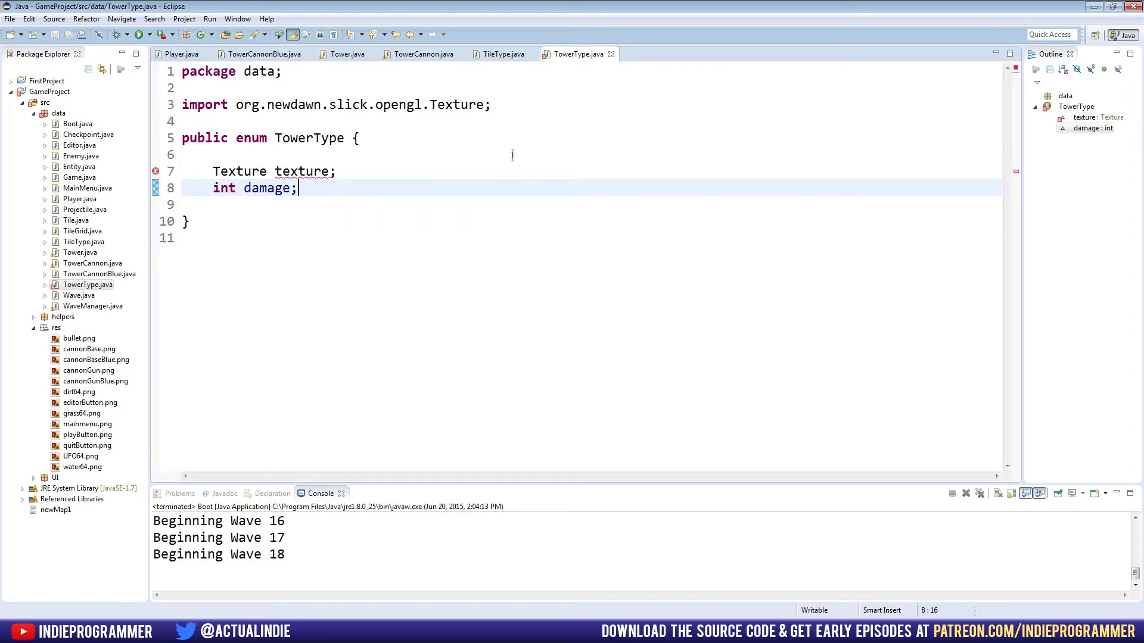
mouse_move(572, 254)
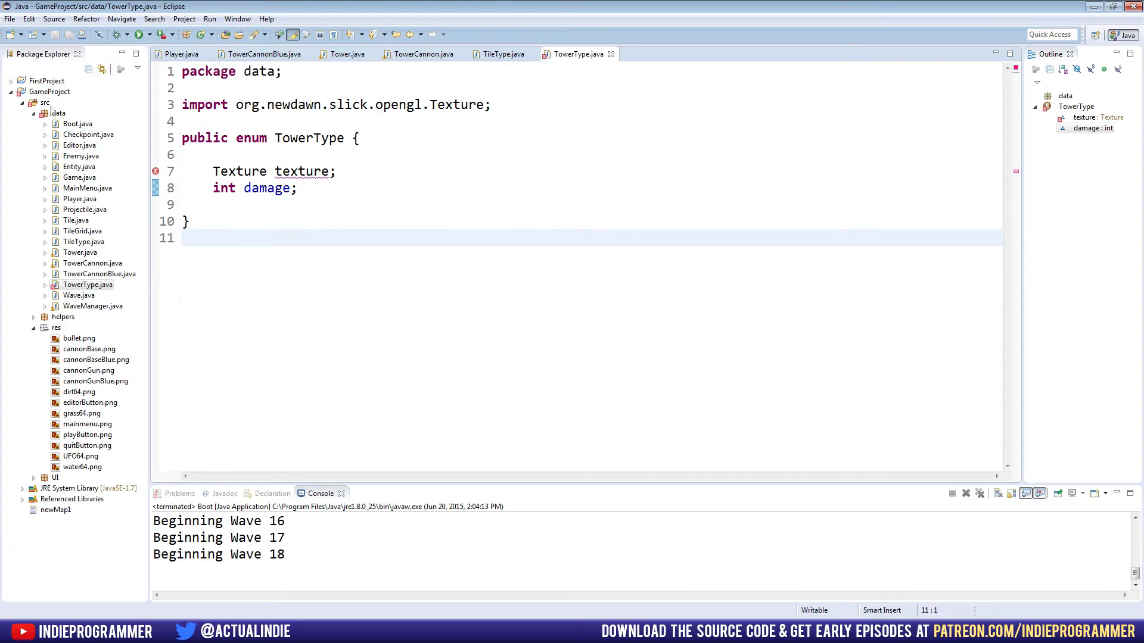
mouse_move(385, 168)
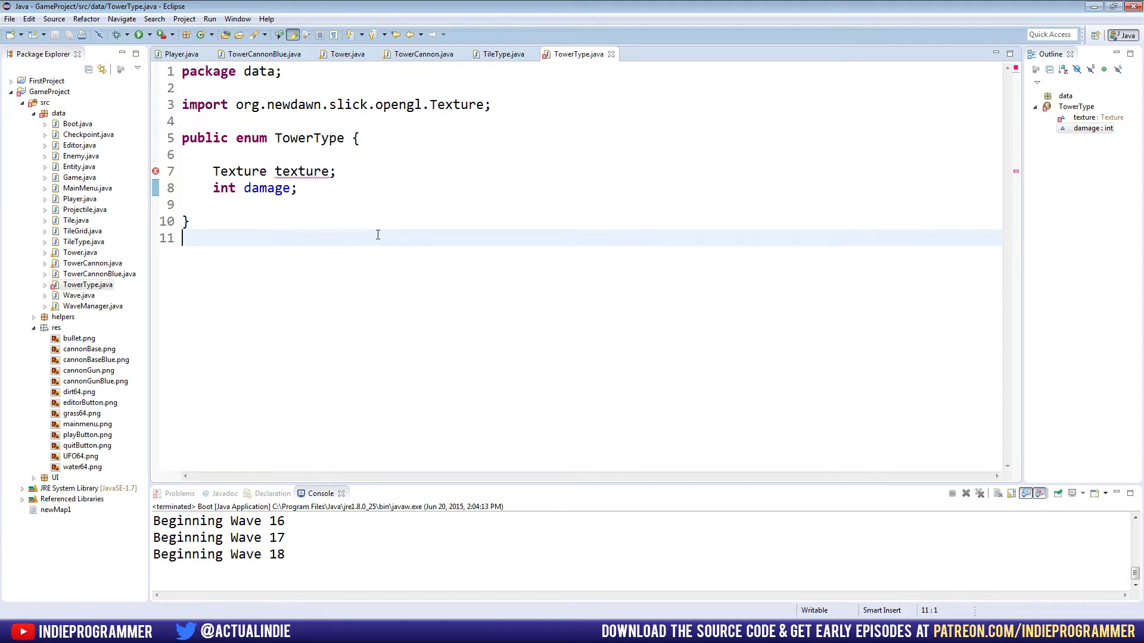
double_click(301, 171)
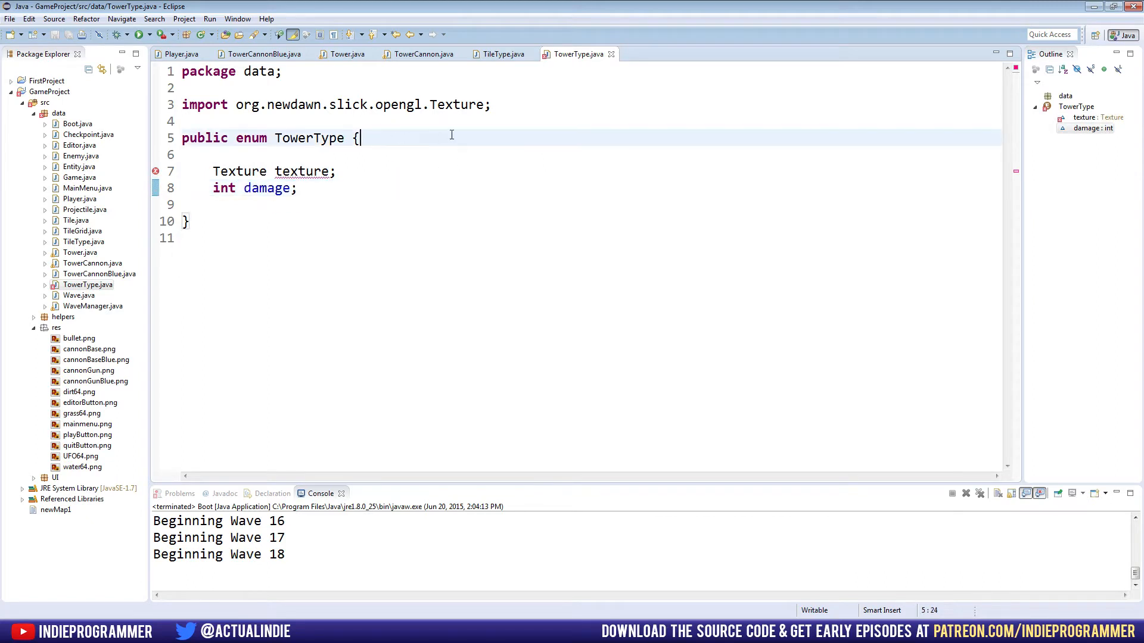
key("Enter")
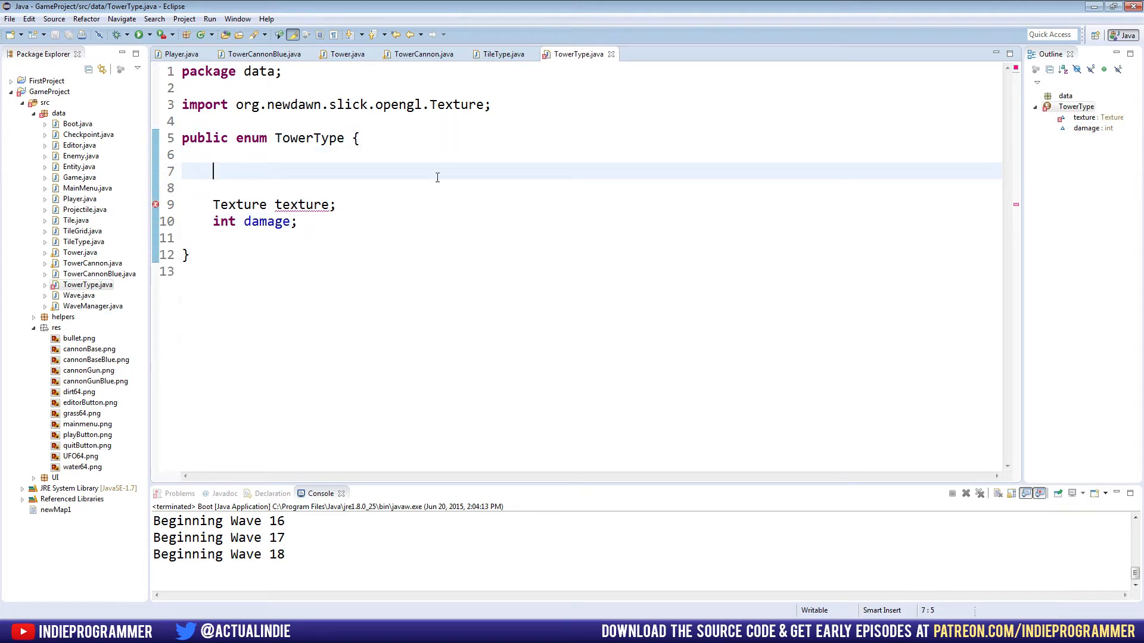
- Add a CannonRed constant using QuickLoad("cannonBase") and damage 10
type("CannonR")
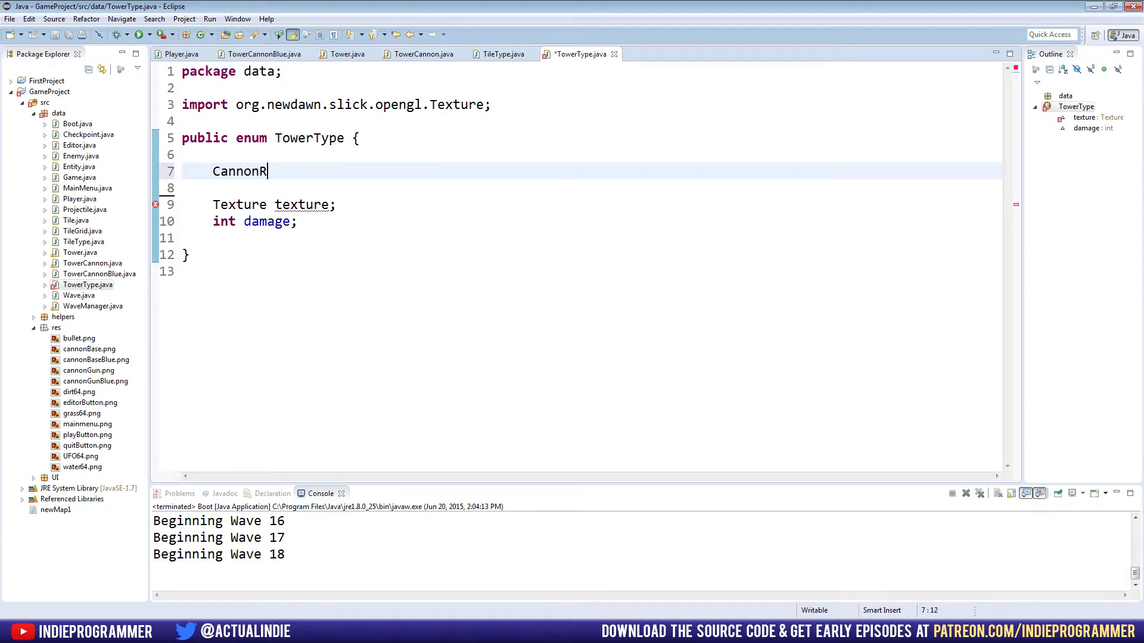
type("ed()")
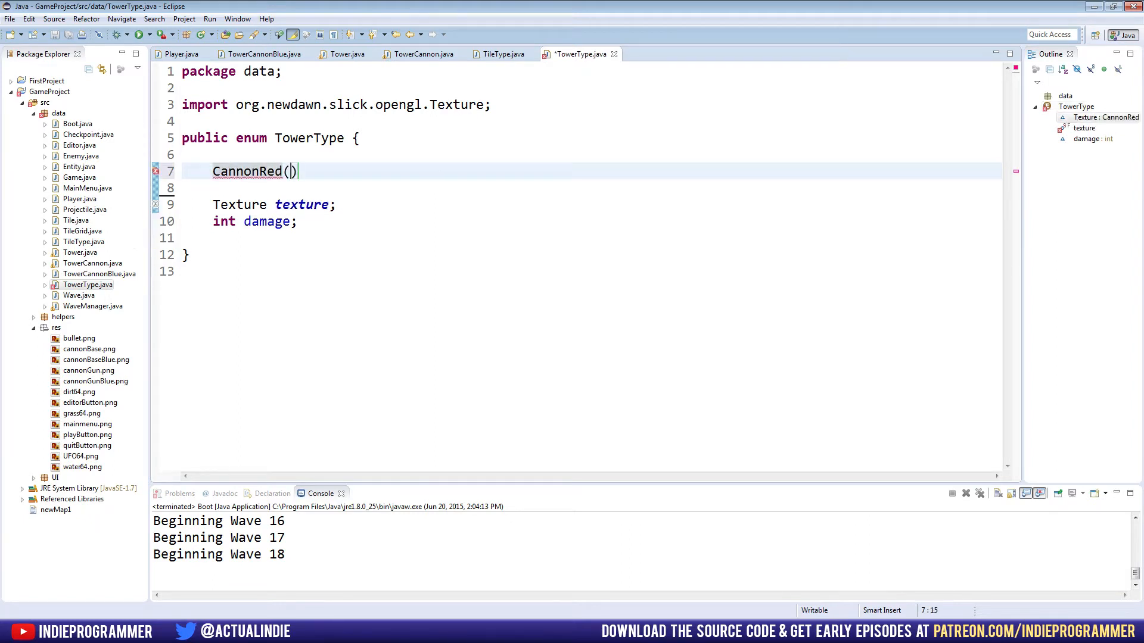
type("QuickLoad(\"cannonBase")
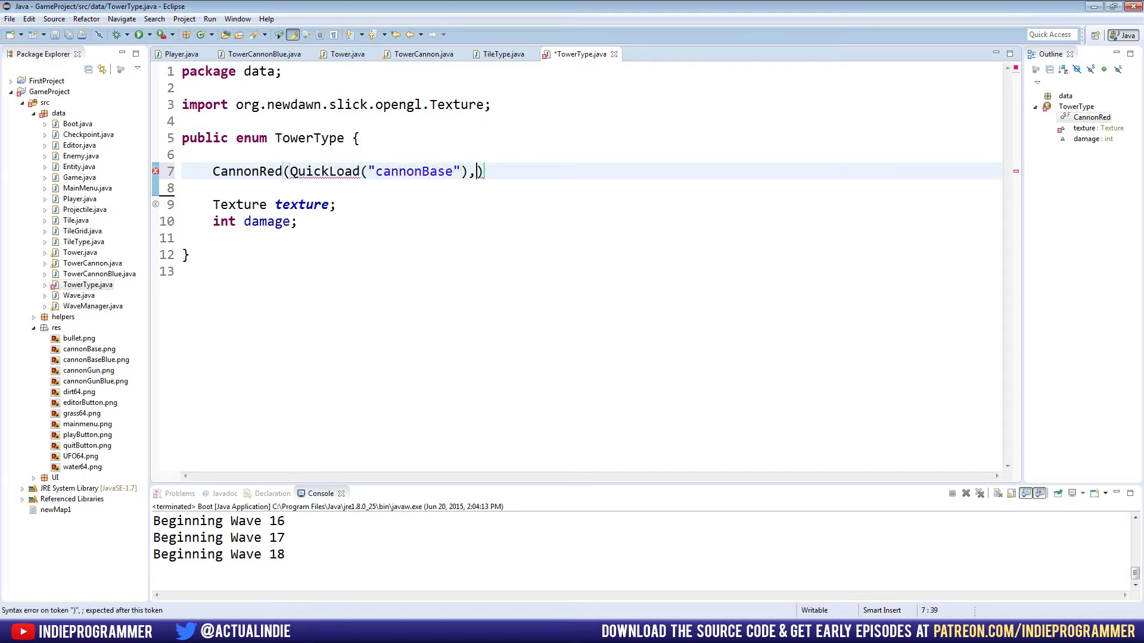
type("10;")
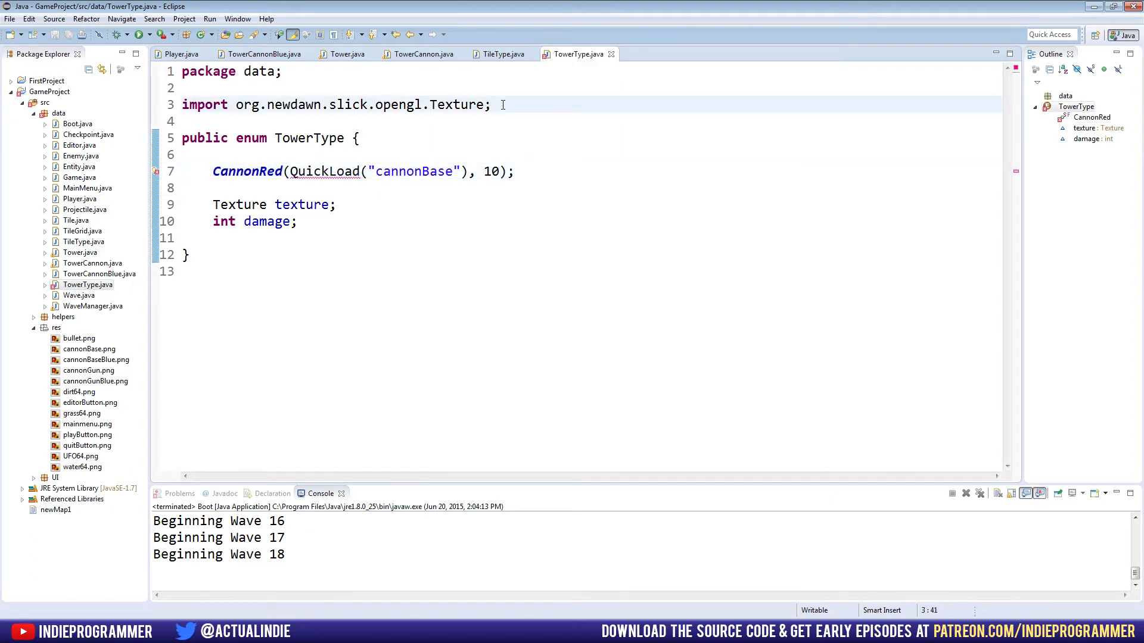
- Add import static helpers.Artist.*; and save TowerType
type("import sta")
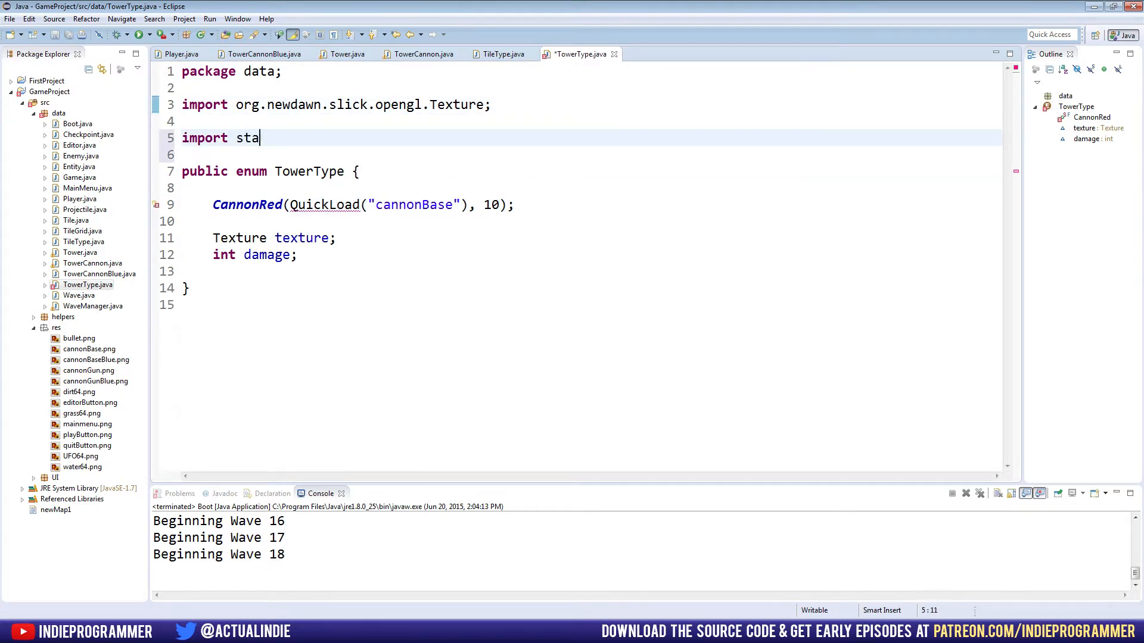
type("tic helpers.Artist.*;")
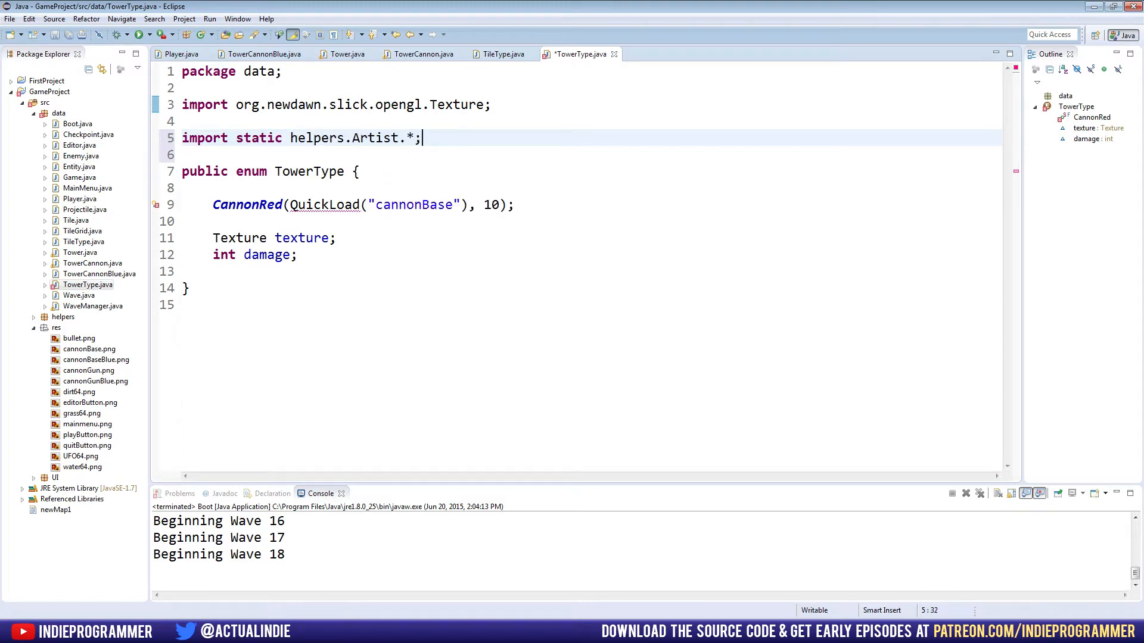
key("ctrl+s")
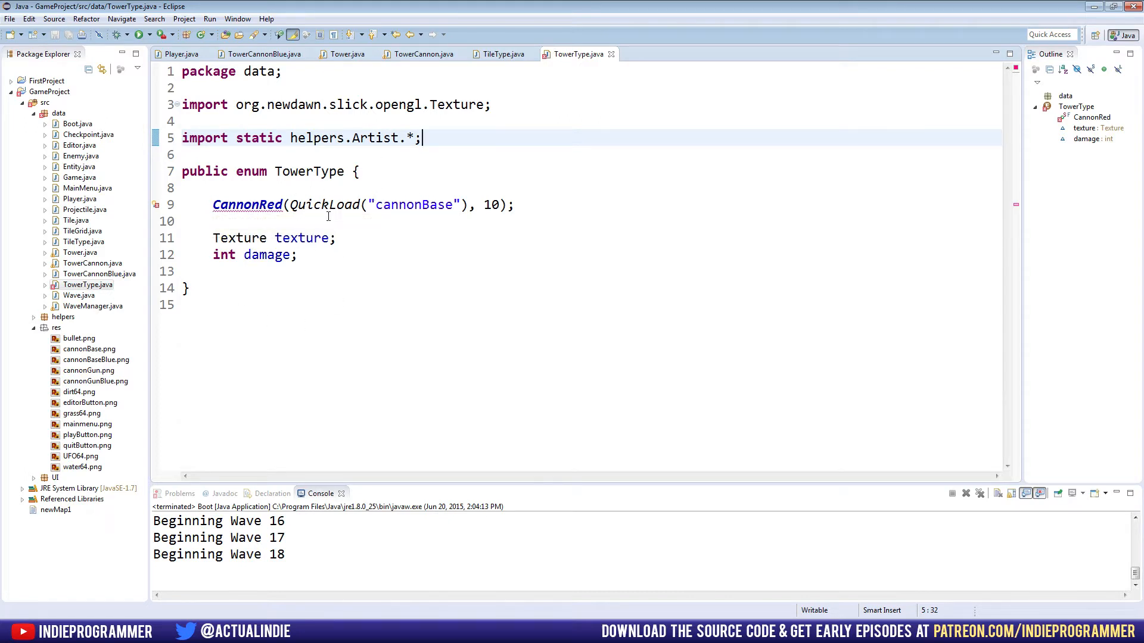
left_click(501, 54)
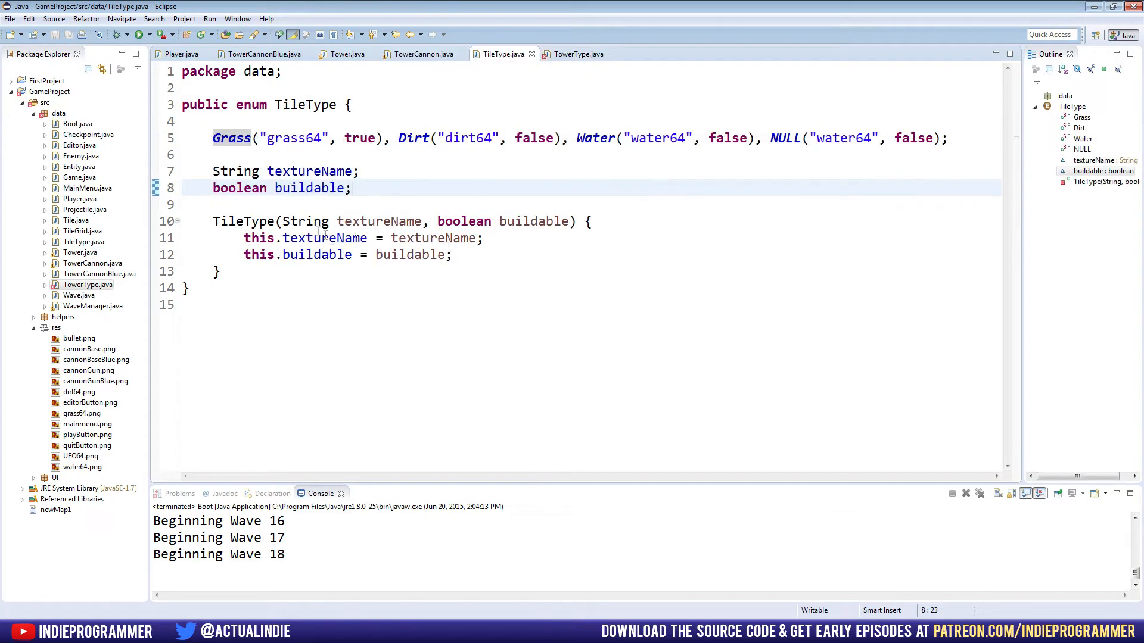
left_click_drag(215, 222, 222, 271)
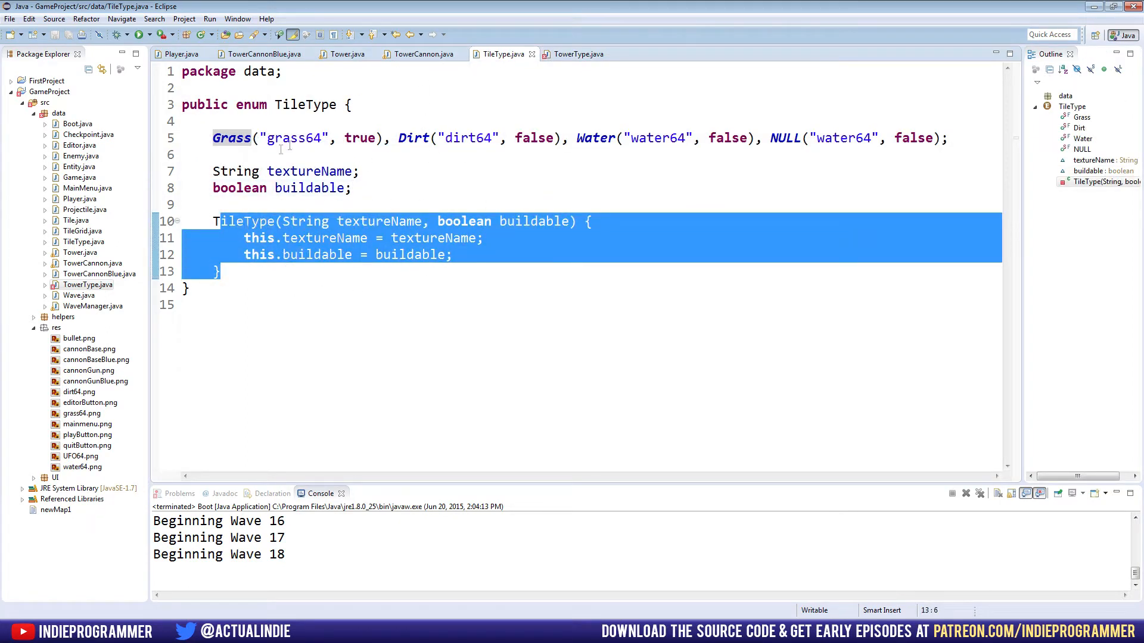
double_click(411, 139)
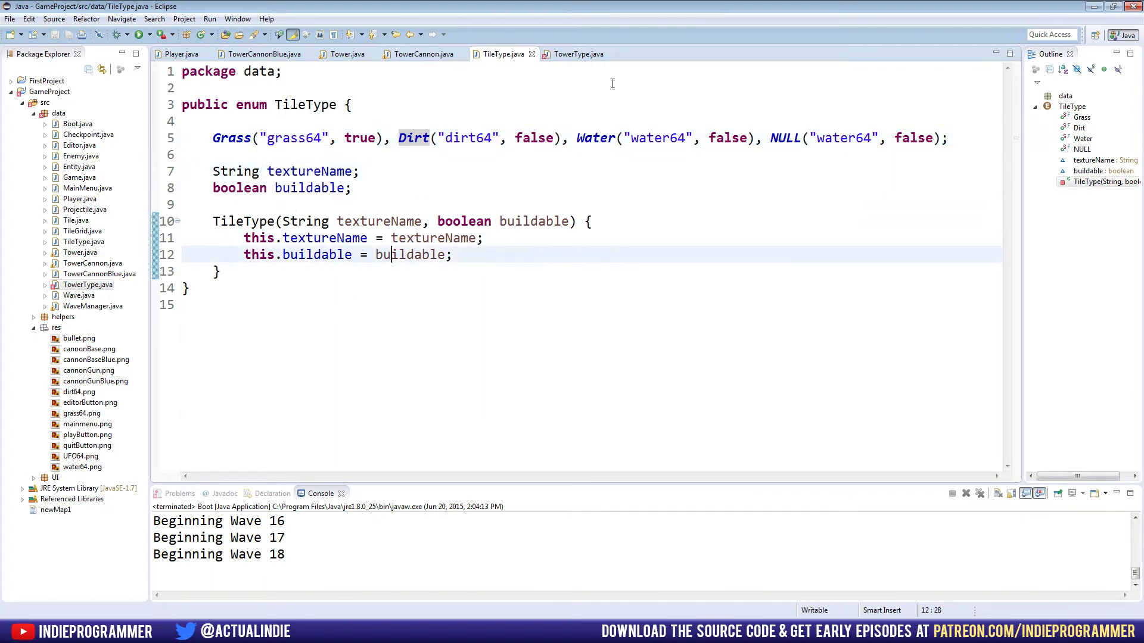
left_click(580, 54)
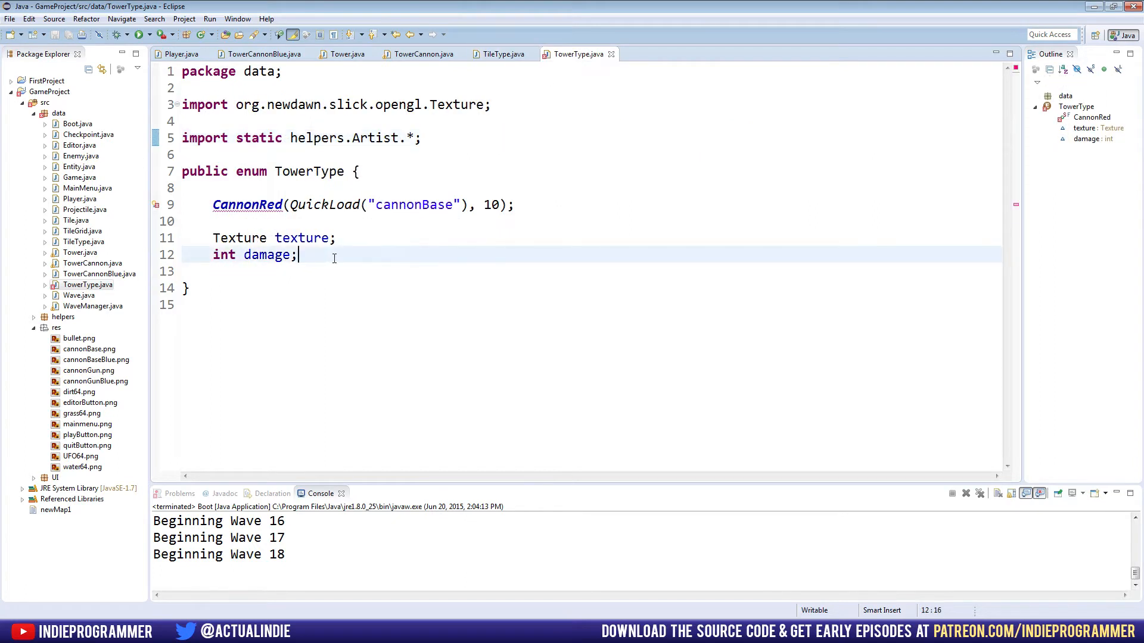
- Write a TowerType(Texture texture, int damage) constructor assigning this.texture and this.damage
type("Tower")
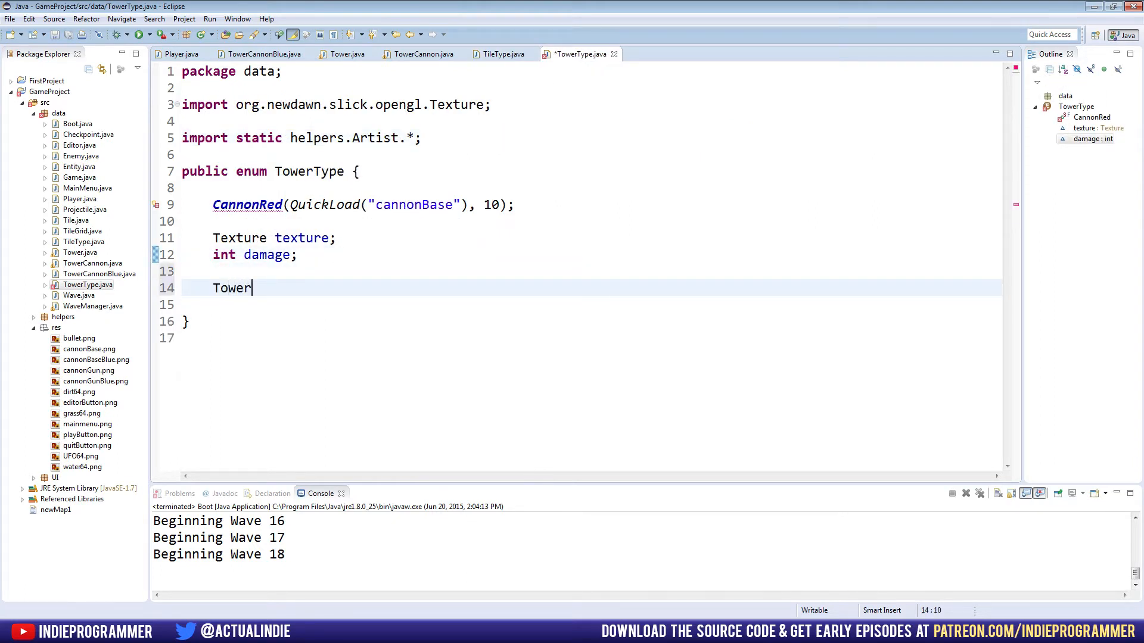
type("Type()")
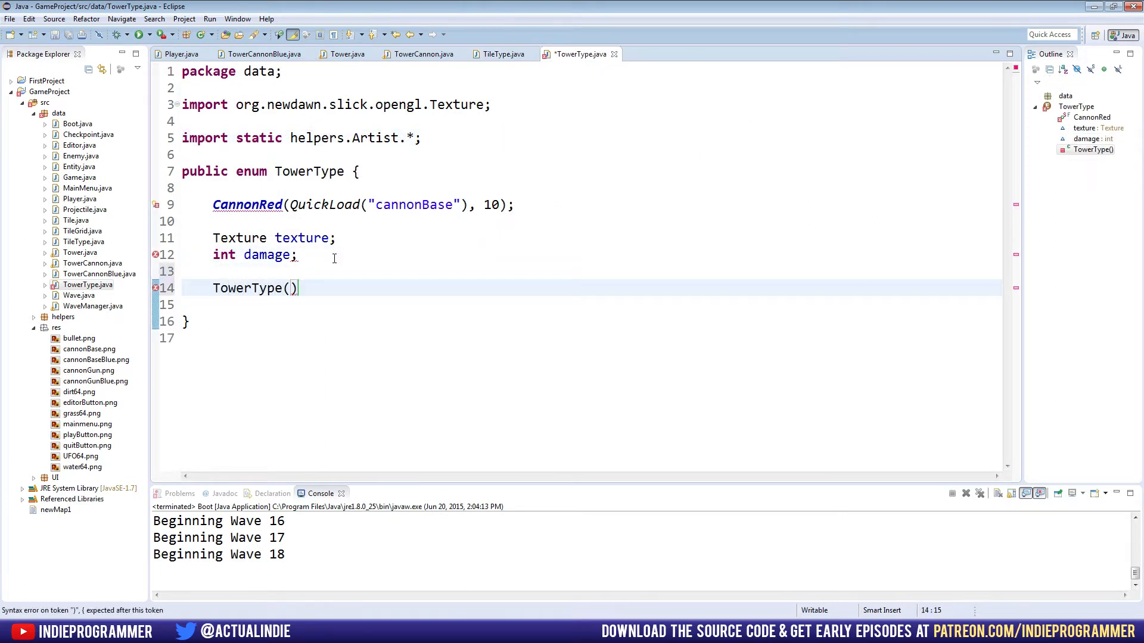
type("Texture textur")
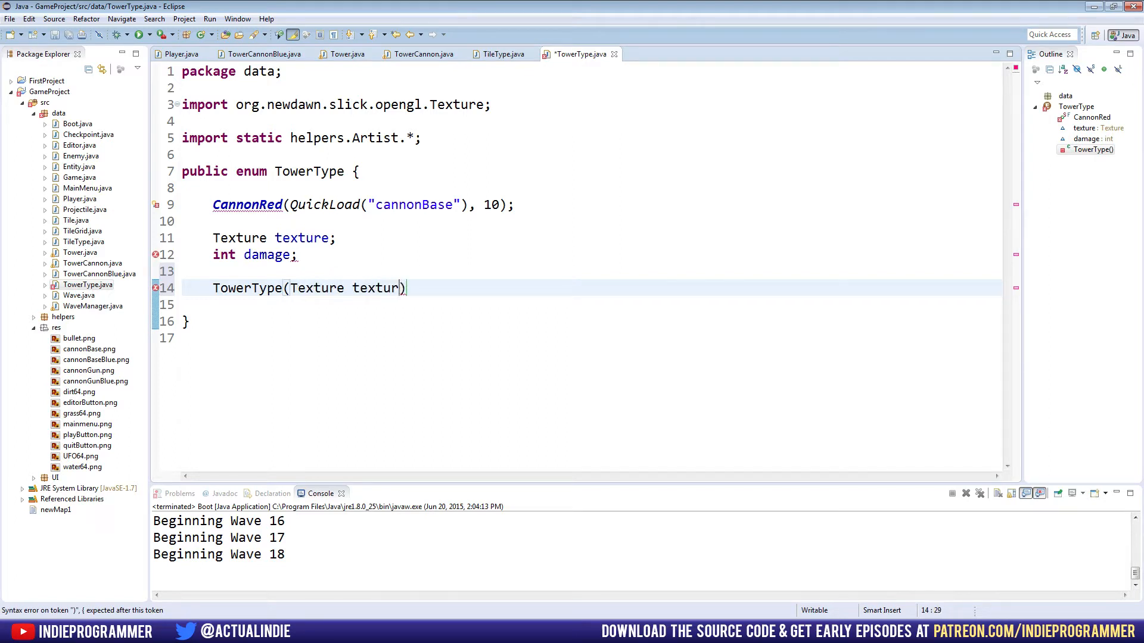
type("e, int damage")
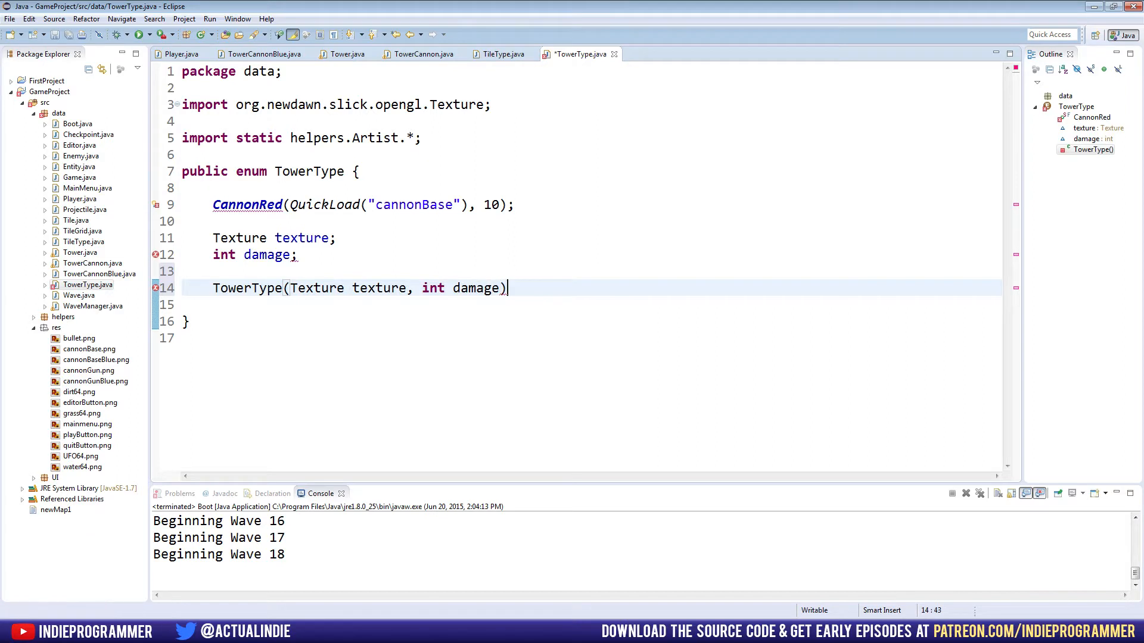
type("{")
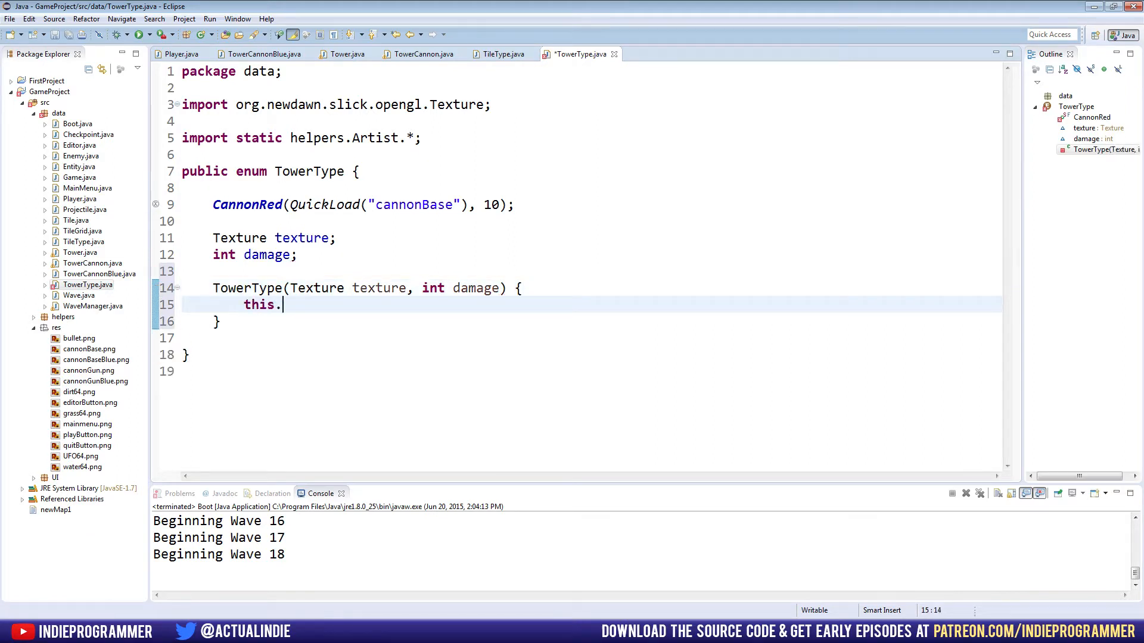
type("texture =textu")
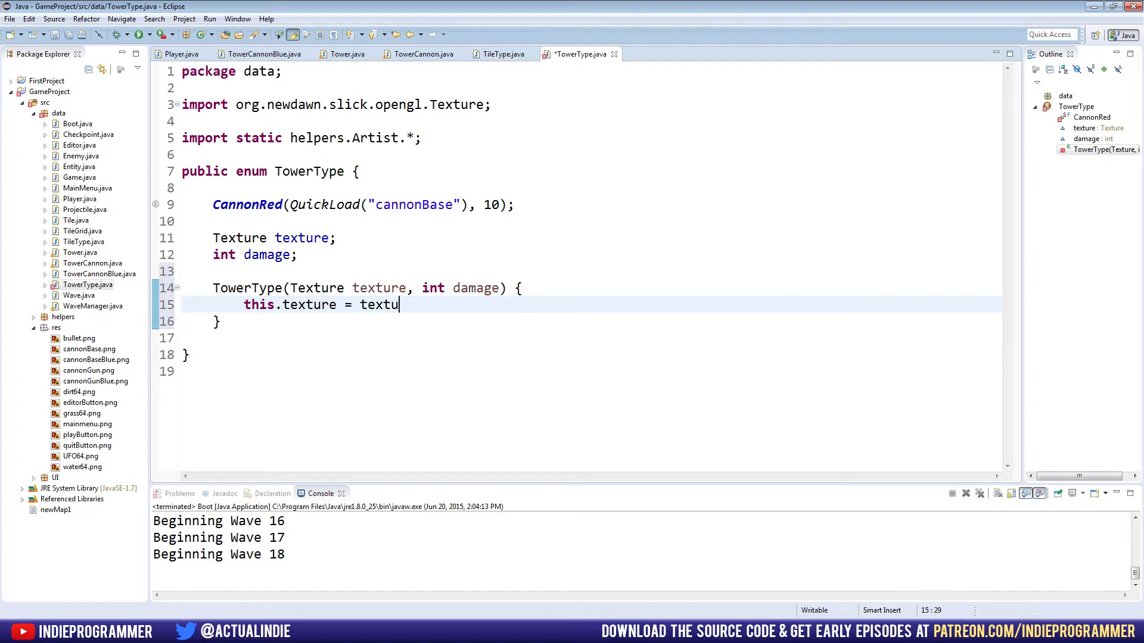
type("re;")
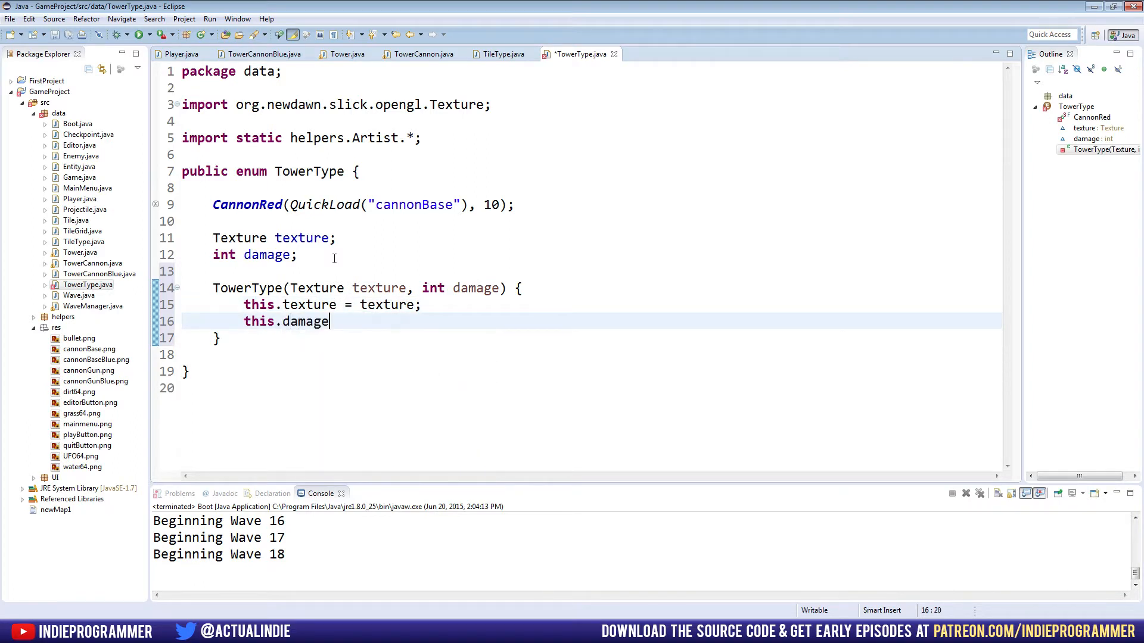
type("= damage;")
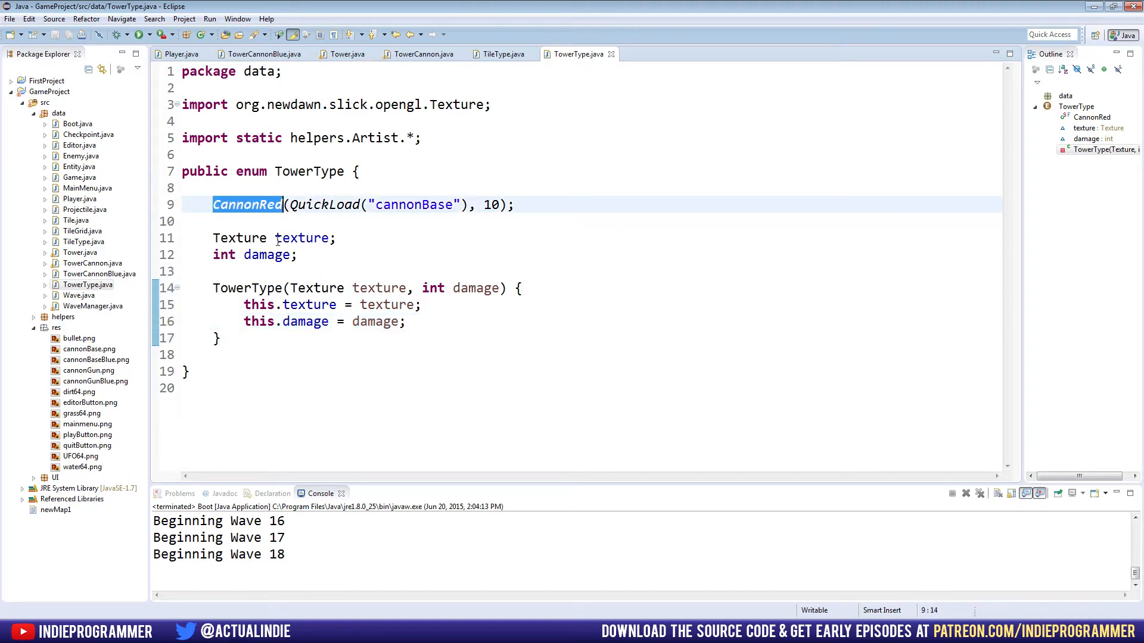
- Select part of the texture field declaration, then bring up the TowerCannon class
double_click(302, 239)
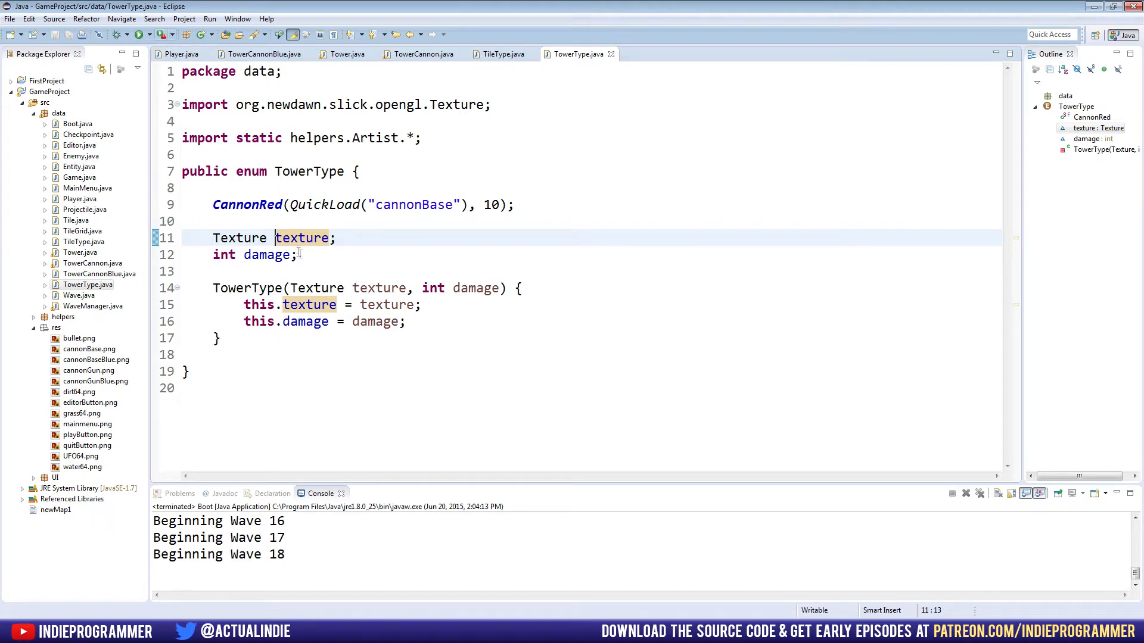
left_click_drag(251, 238, 338, 238)
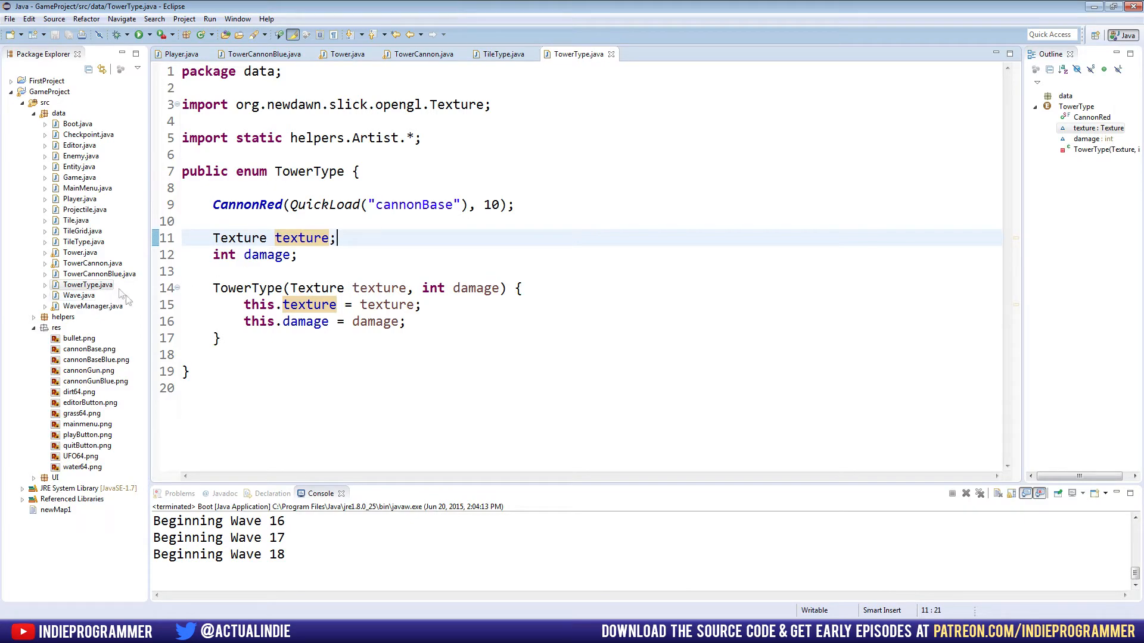
left_click(420, 54)
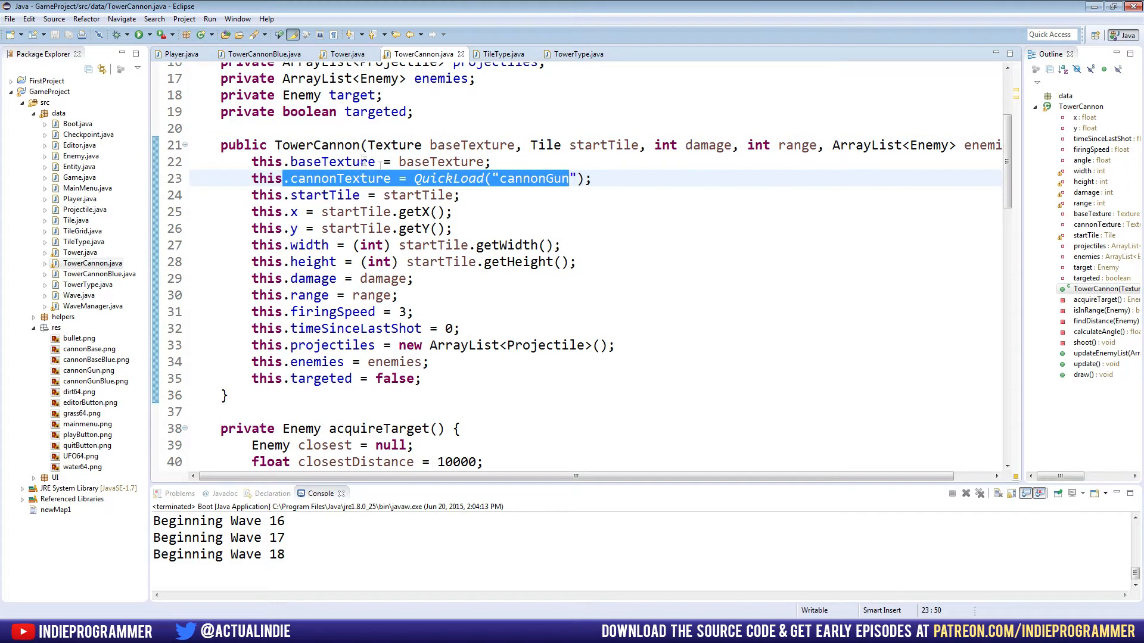
- Scroll through TowerCannon's constructor and draw(), then return to TowerType
scroll("down", 3)
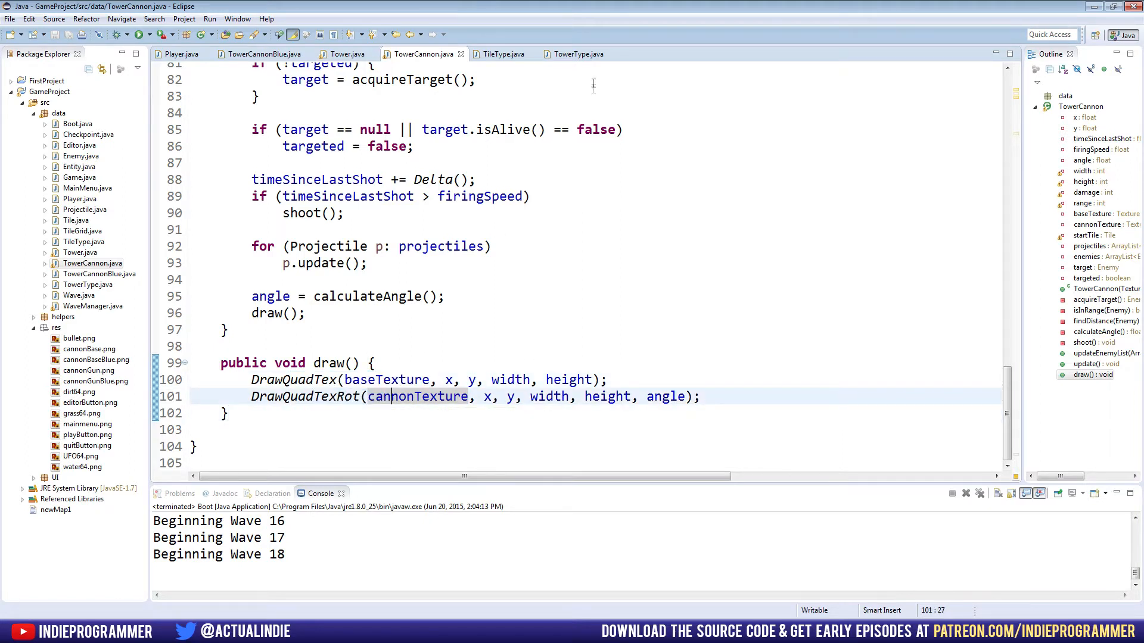
left_click(579, 53)
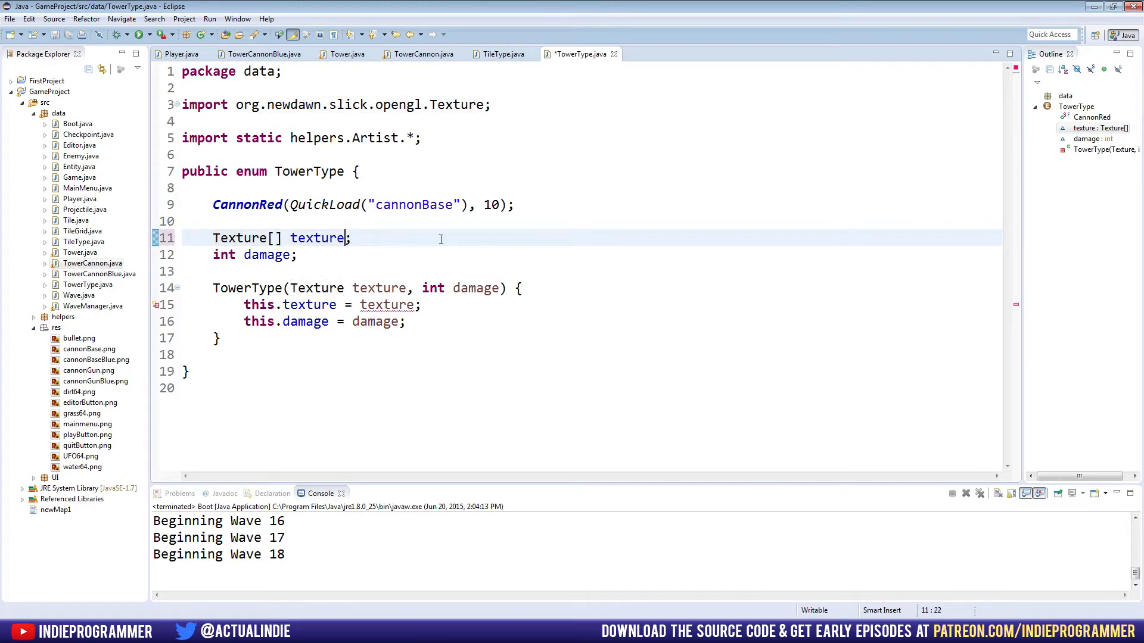
- Make the texture field a Texture array and start CannonRed's new Texture[]{...} argument, saving
type("s")
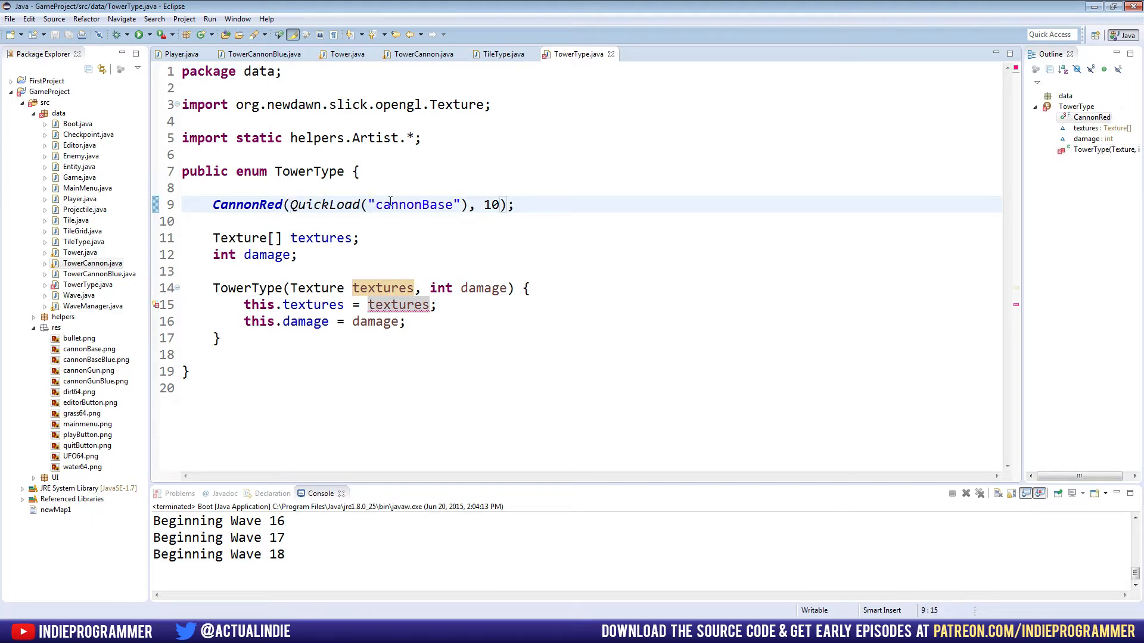
type("new T")
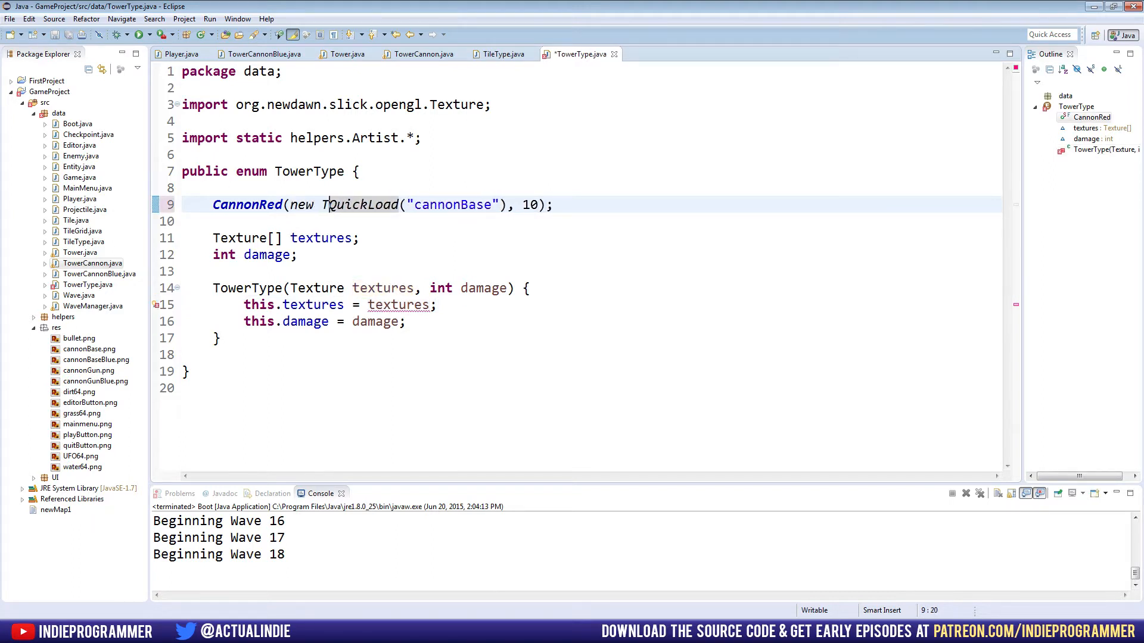
type("exture[")
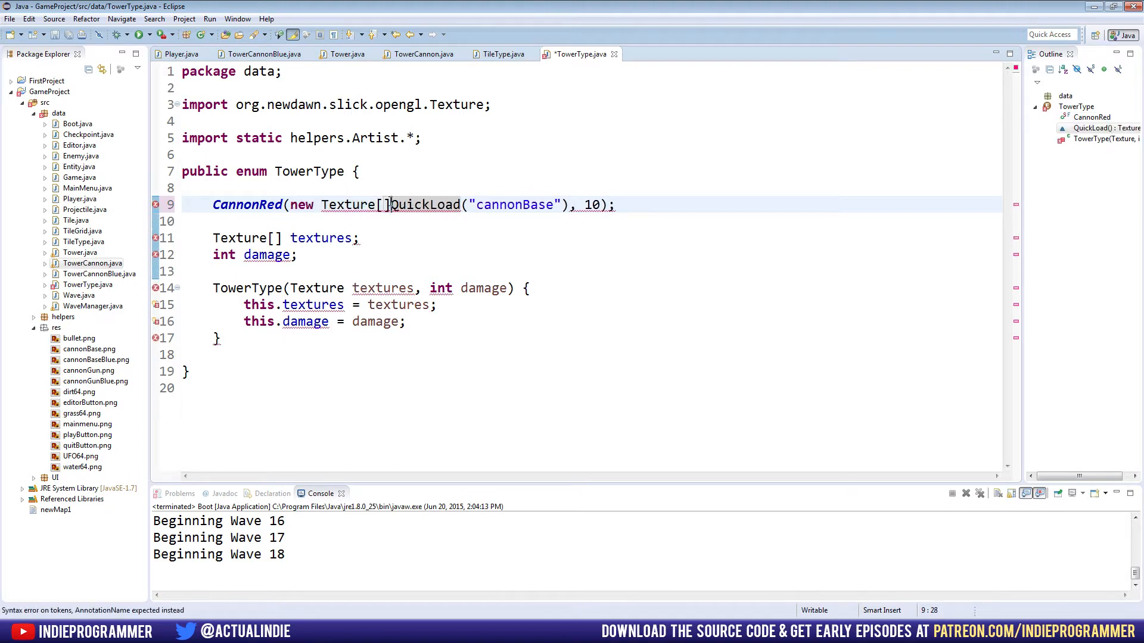
type("{")
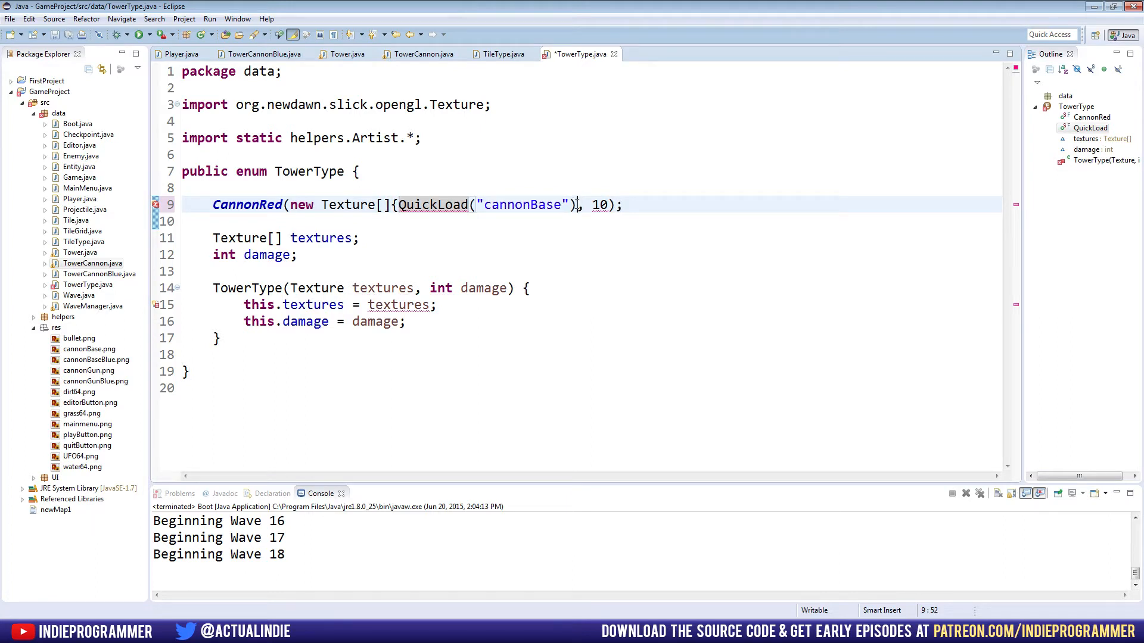
key("ctrl+s")
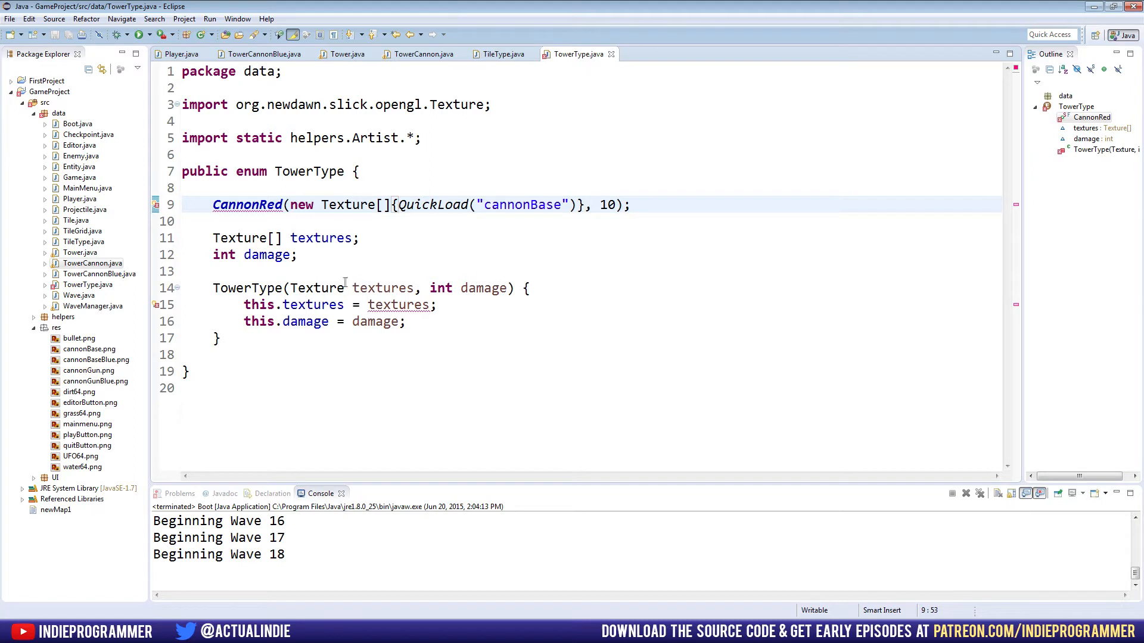
type("[]")
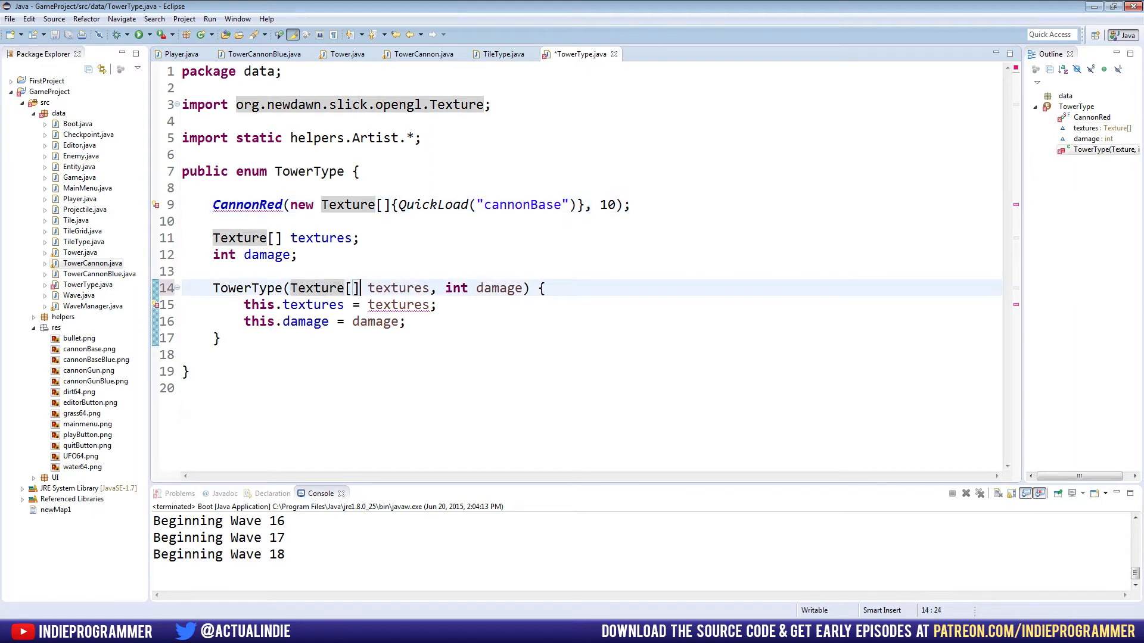
key("ctrl+s")
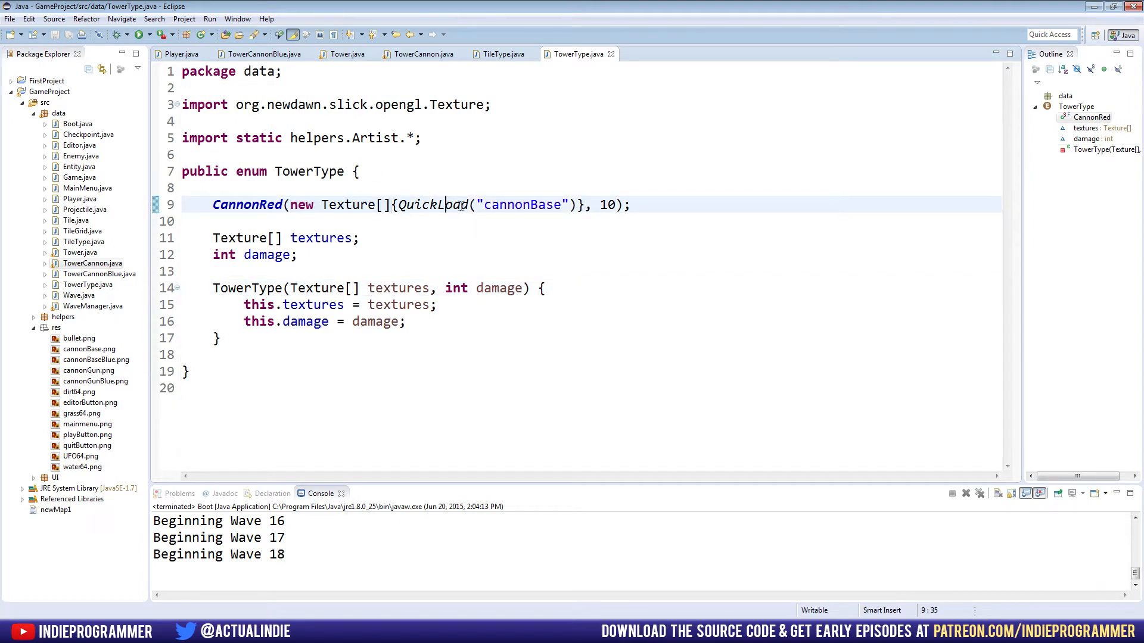
- Add QuickLoad("cannonGun") to CannonRed's texture array and prepare a line for another entry
left_click_drag(444, 203, 567, 204)
type(",")
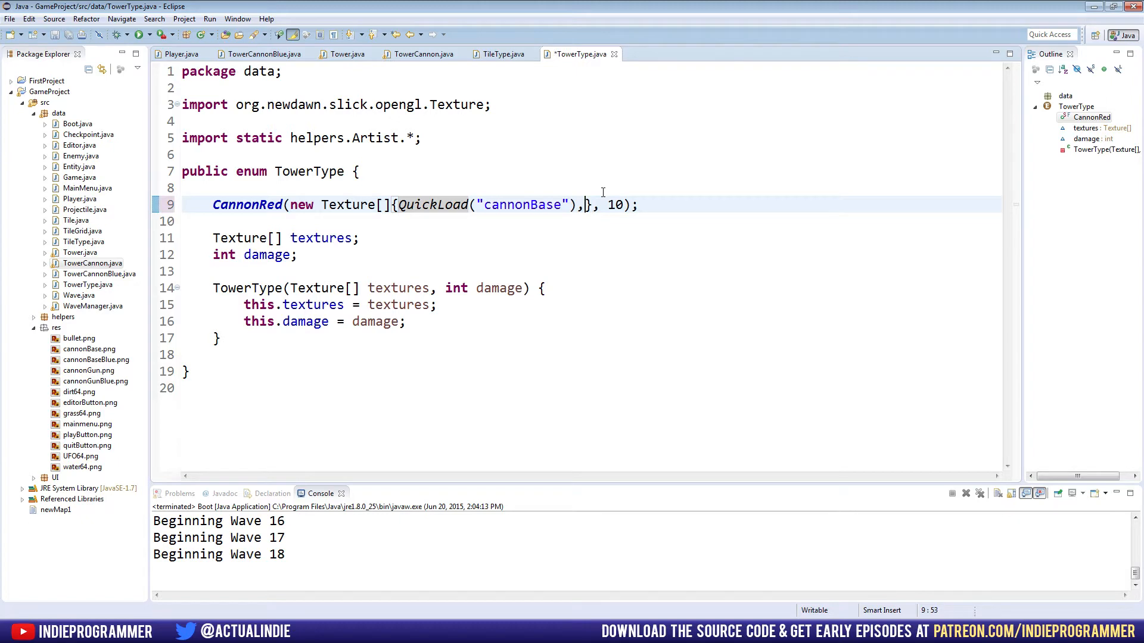
type("QuickLoad(\"")
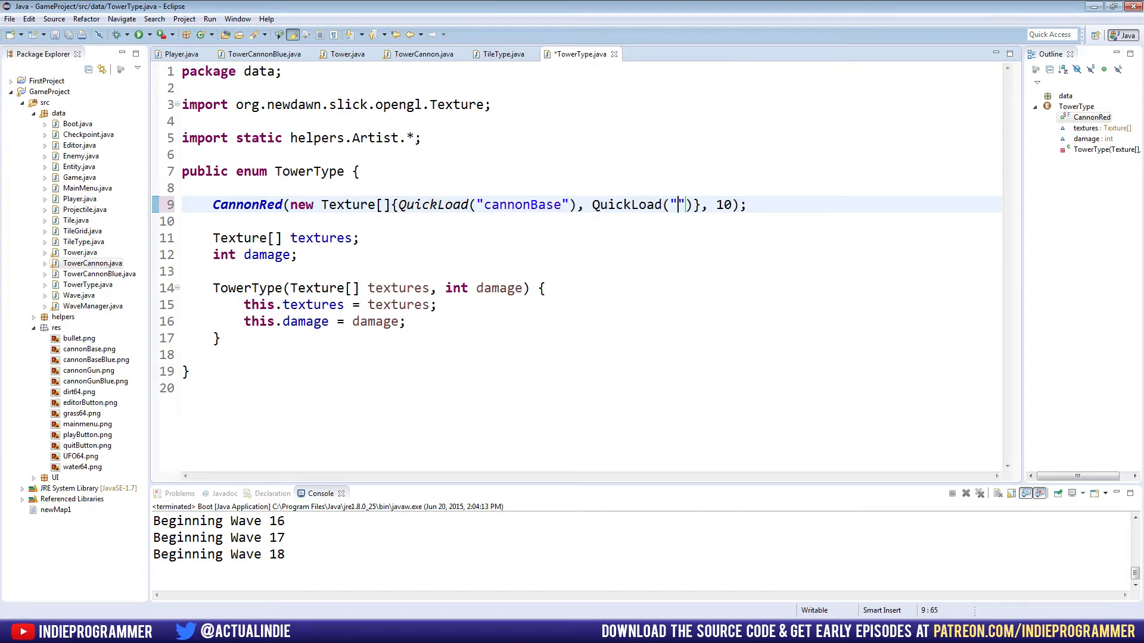
type("cannonGun")
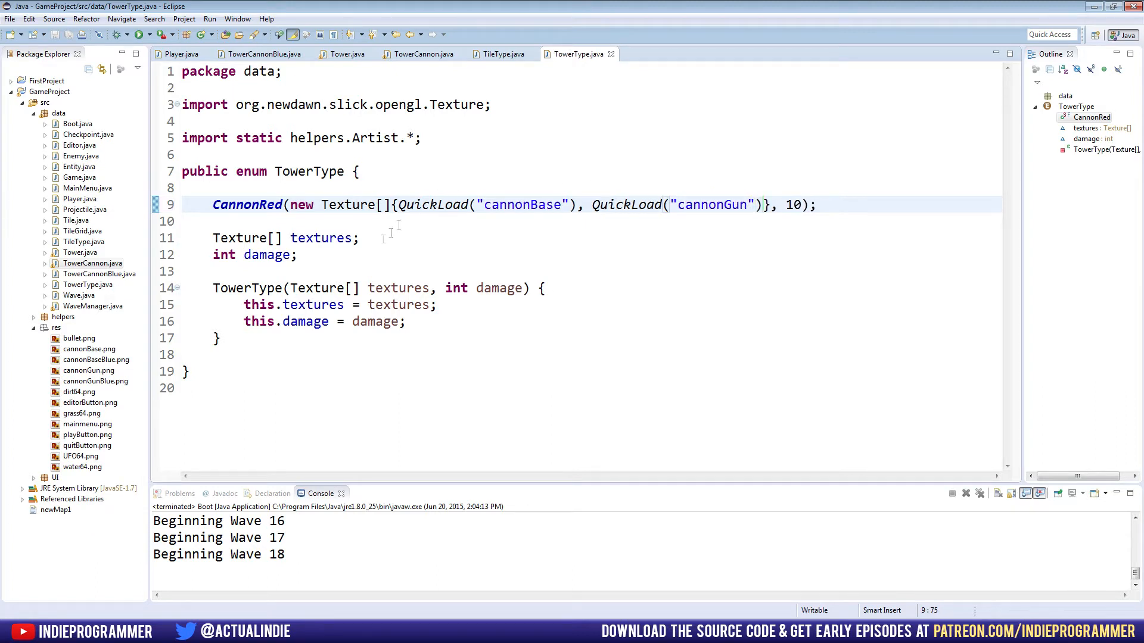
double_click(495, 203)
type(",")
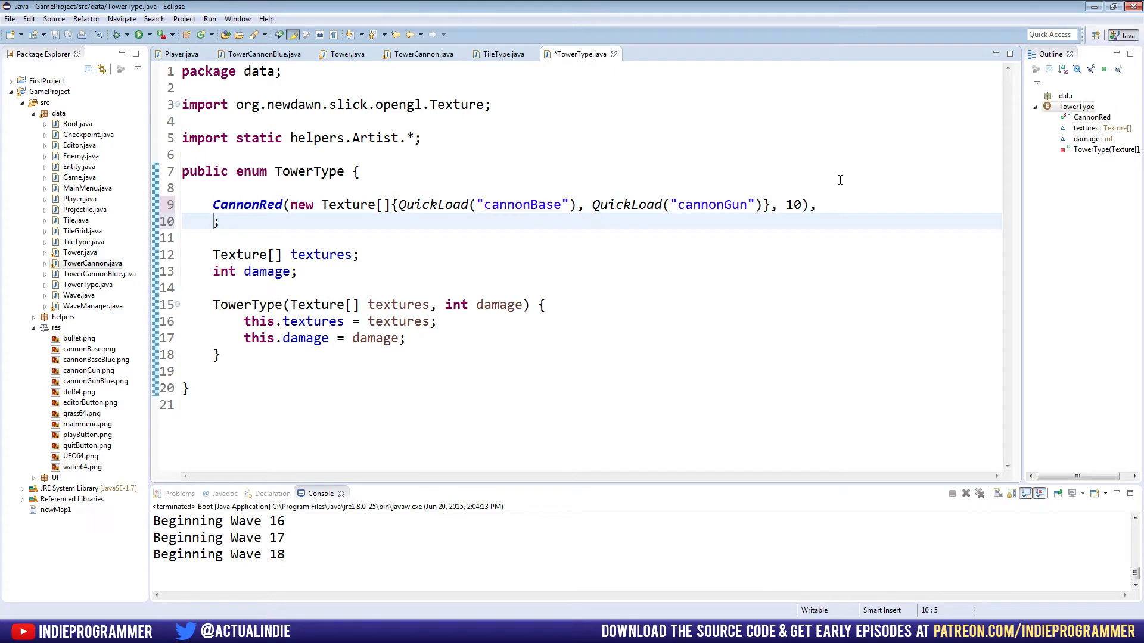
- Add CannonBlue(new Texture[]{QuickLoad("cannonBaseBlue"), QuickLoad("cannonGunBlue")}, 30)
type("Cannon")
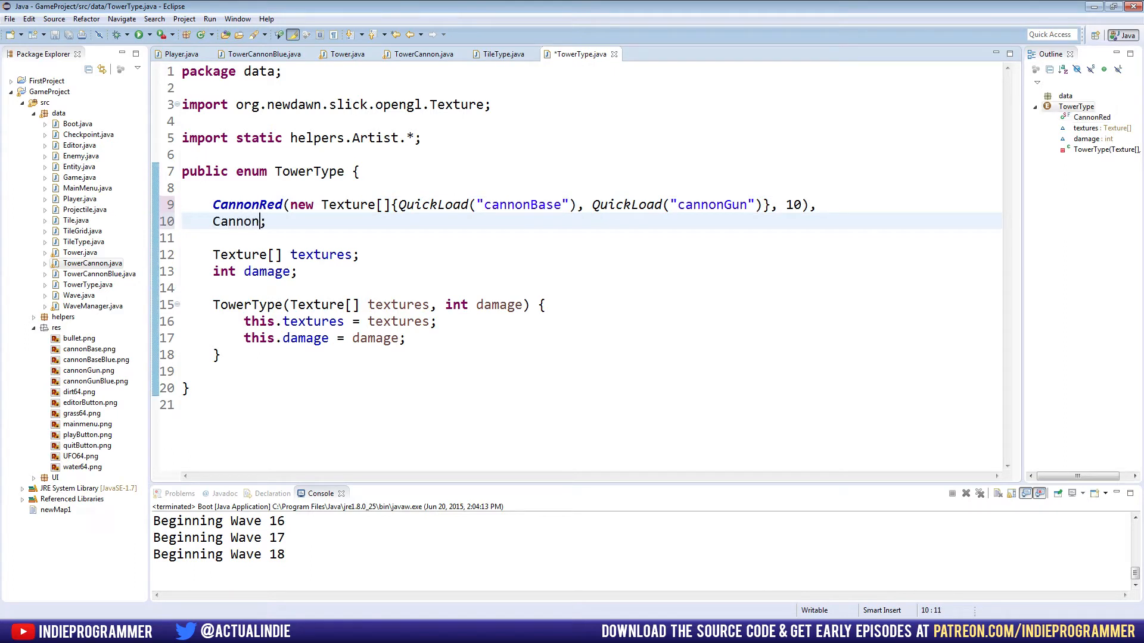
type("Blue()")
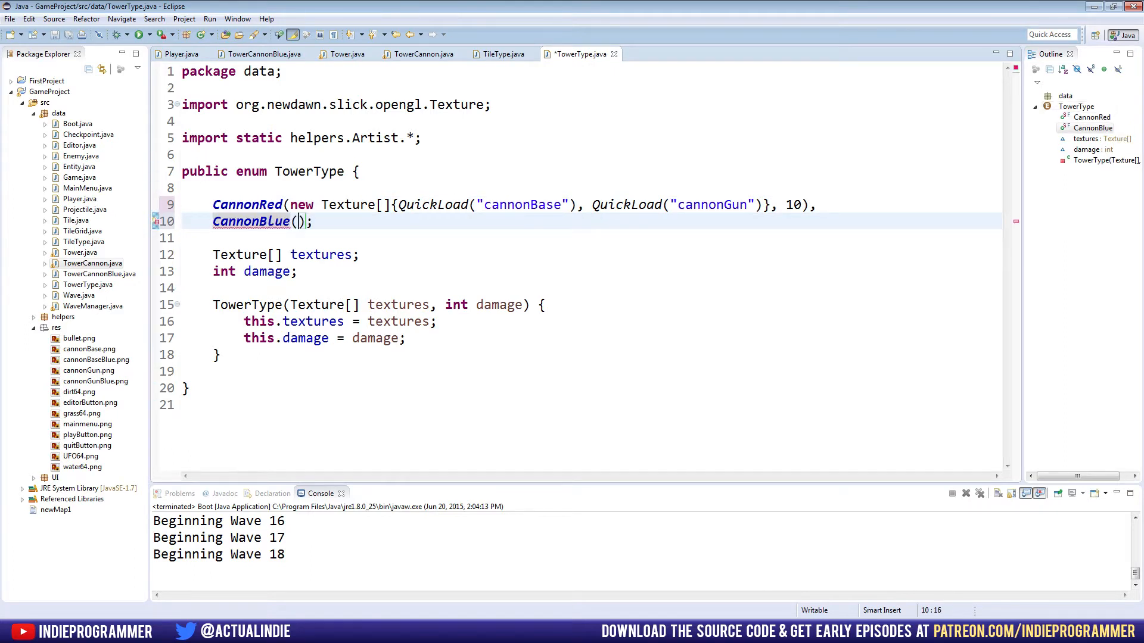
type("new Textur")
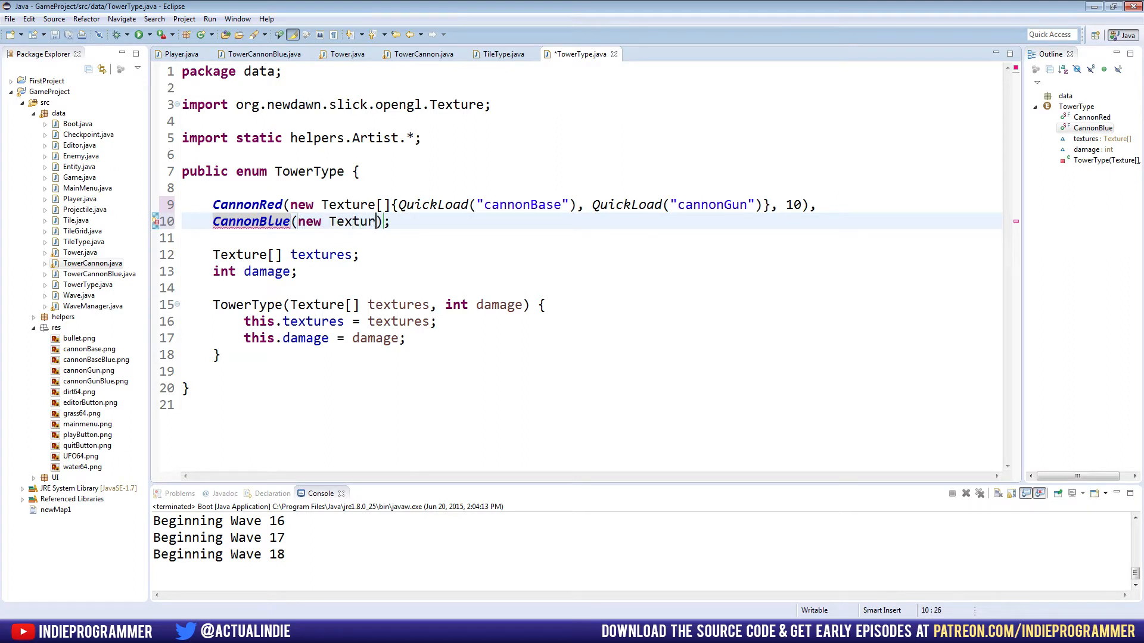
type("e[]")
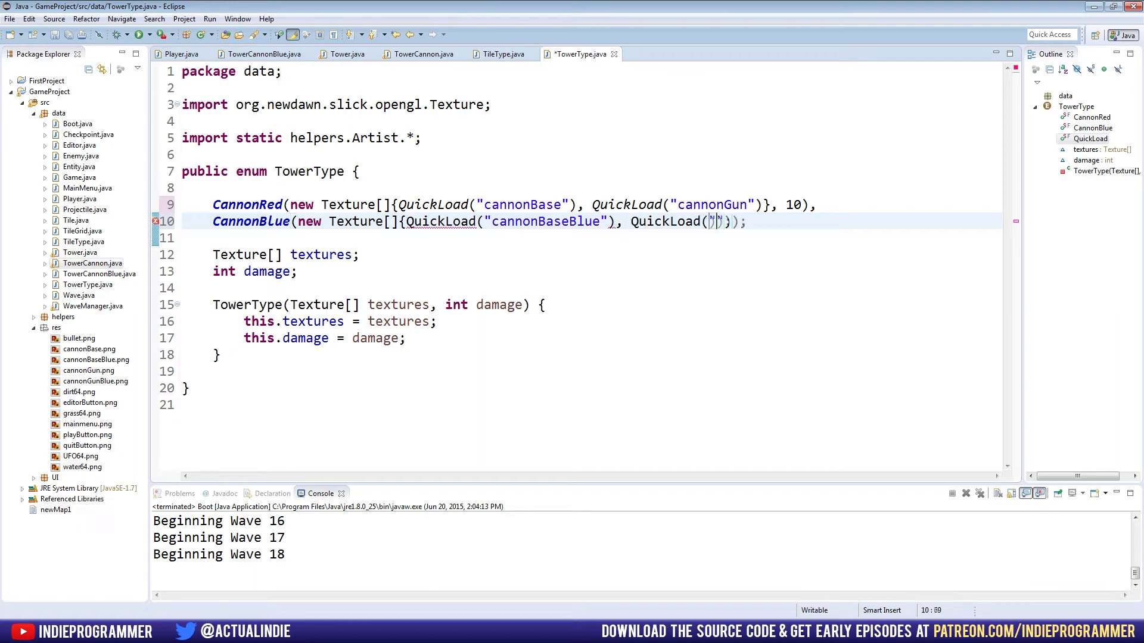
type("cannonGunBlue")
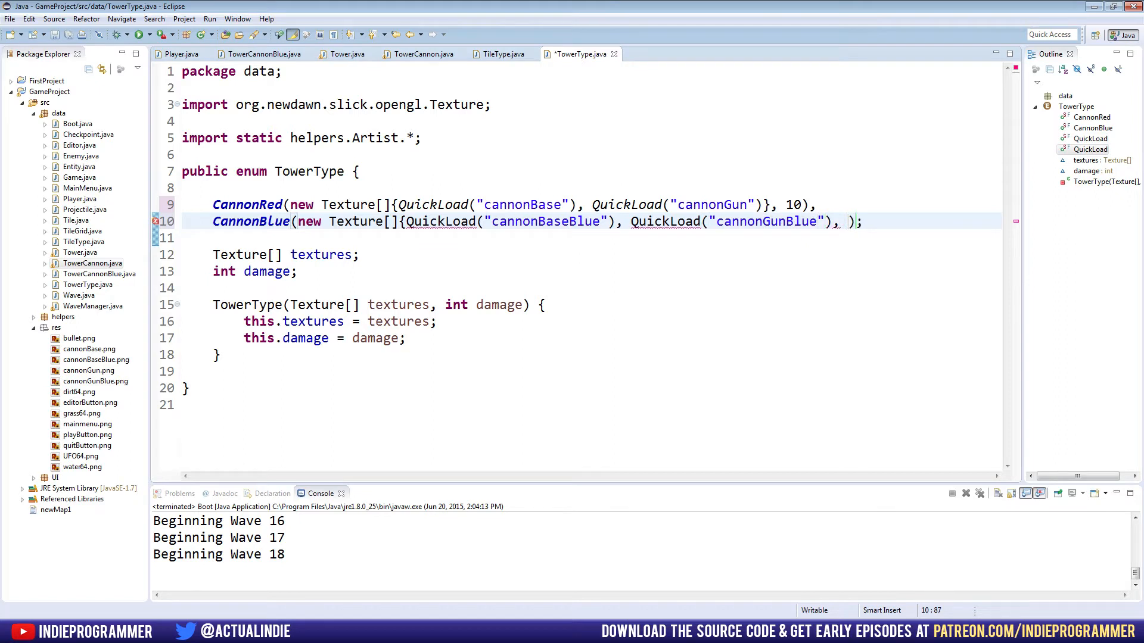
type("30")
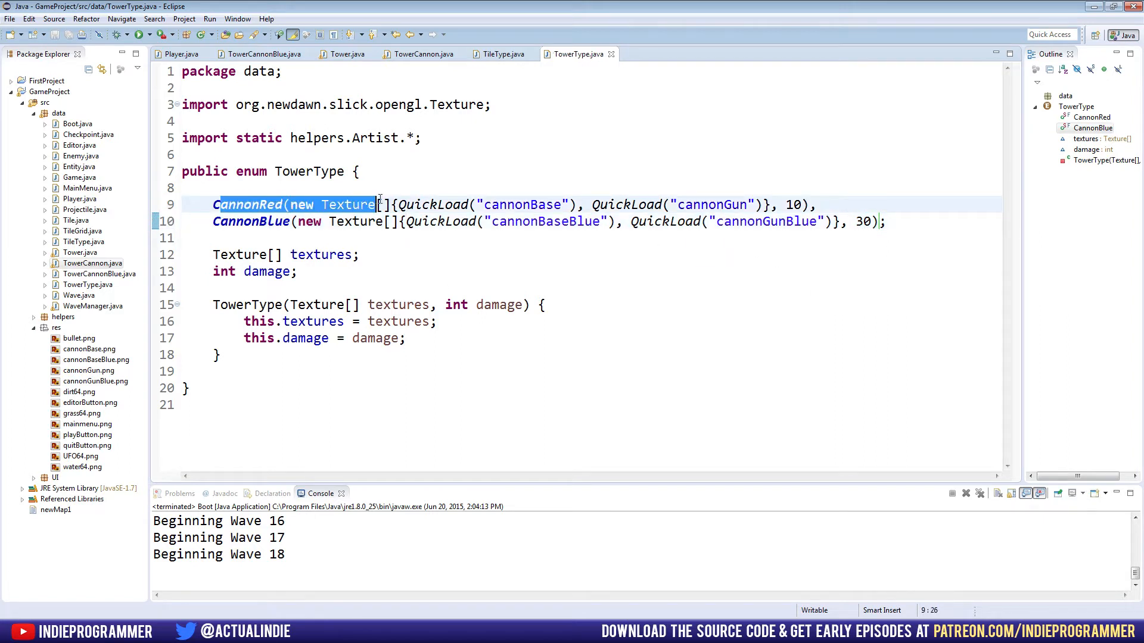
- Finish off the constant list, then bring up the Player class
left_click(457, 238)
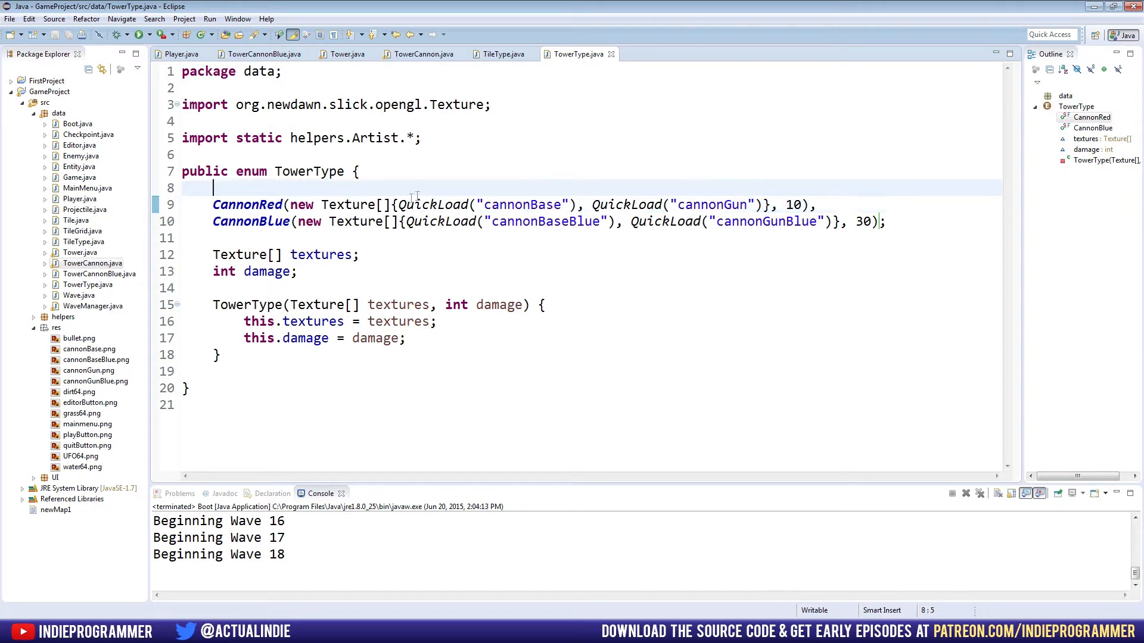
left_click(360, 255)
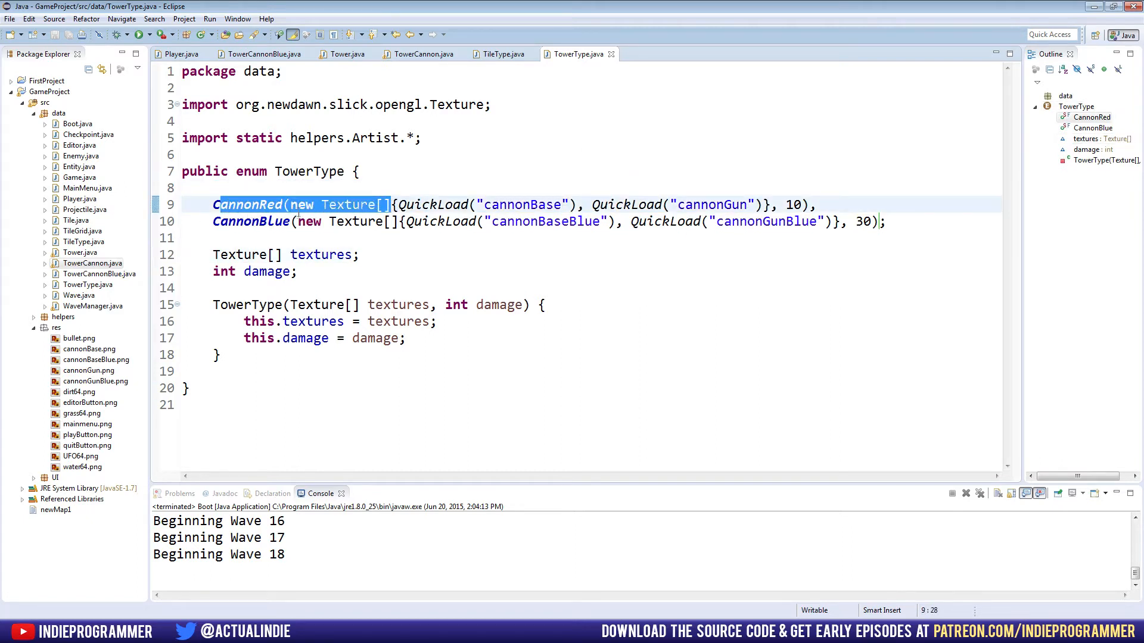
left_click(885, 222)
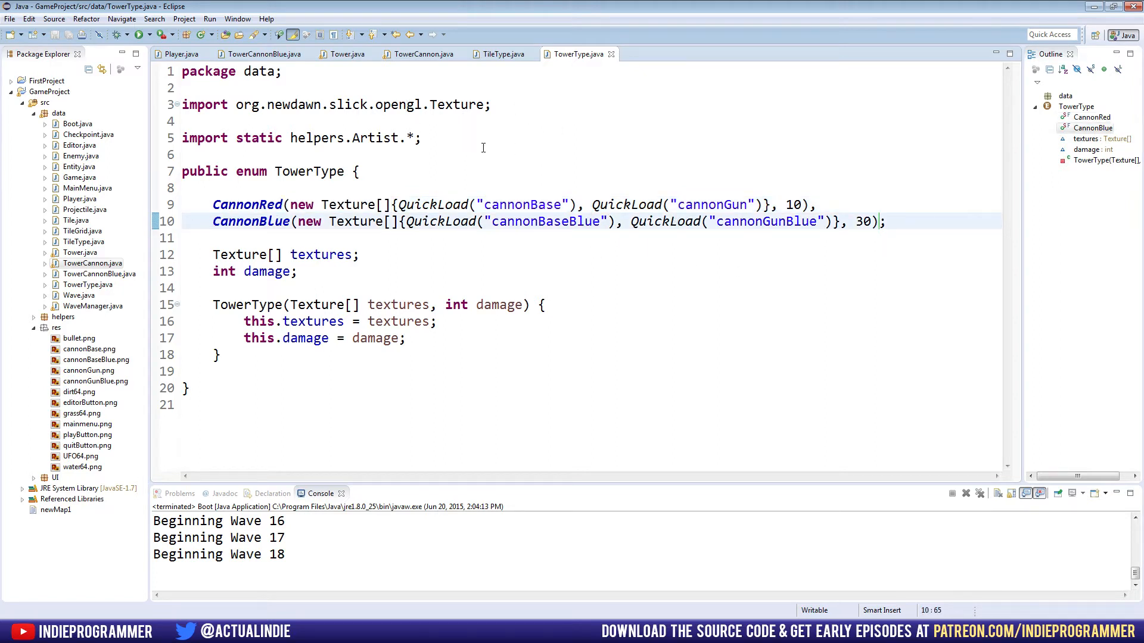
left_click(178, 53)
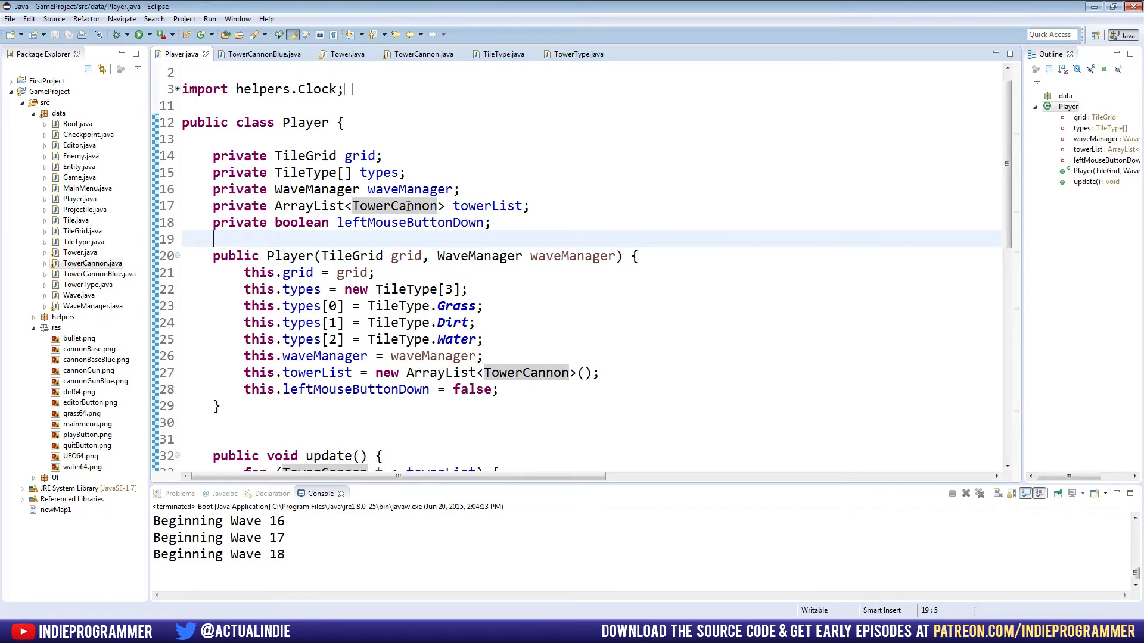
- Pick out Player's tower list field and check the Tower class for reference
double_click(415, 206)
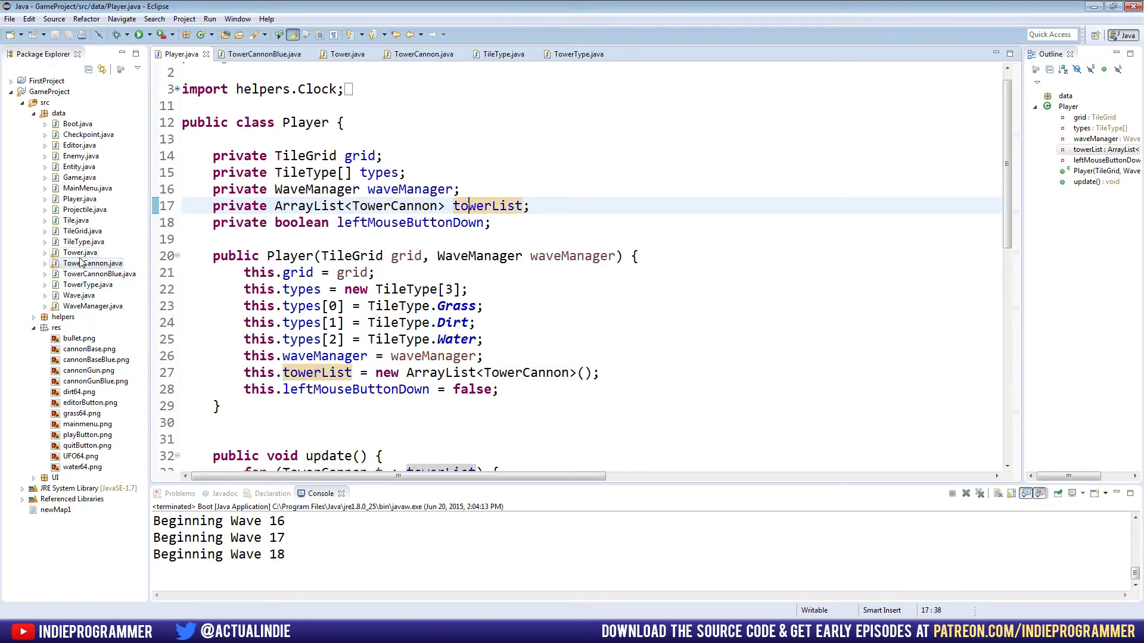
left_click(343, 54)
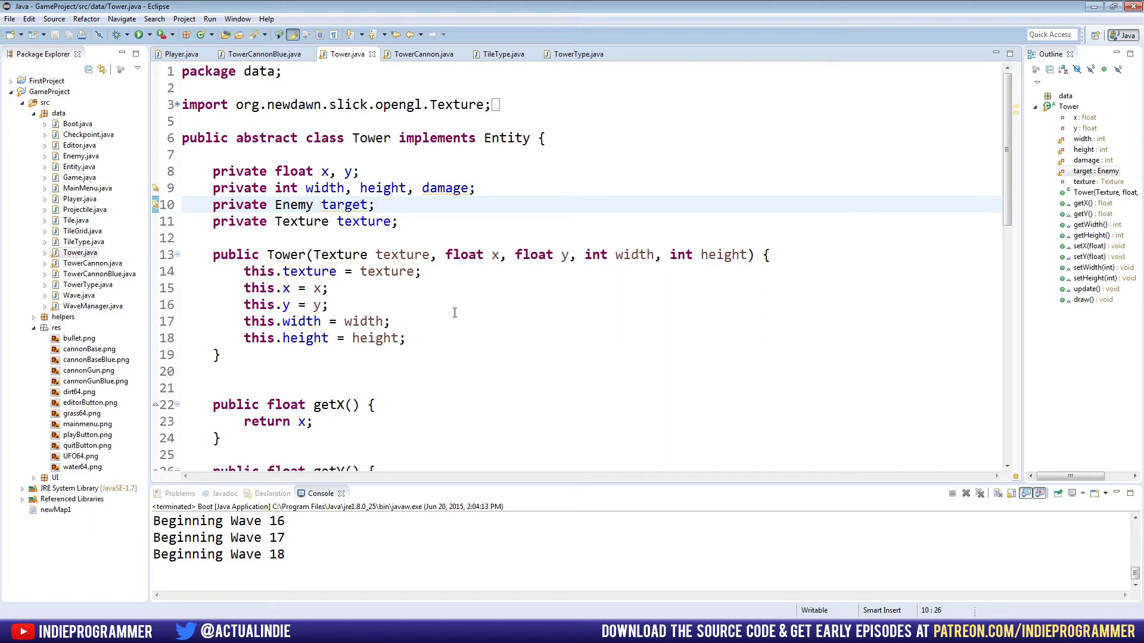
mouse_move(365, 276)
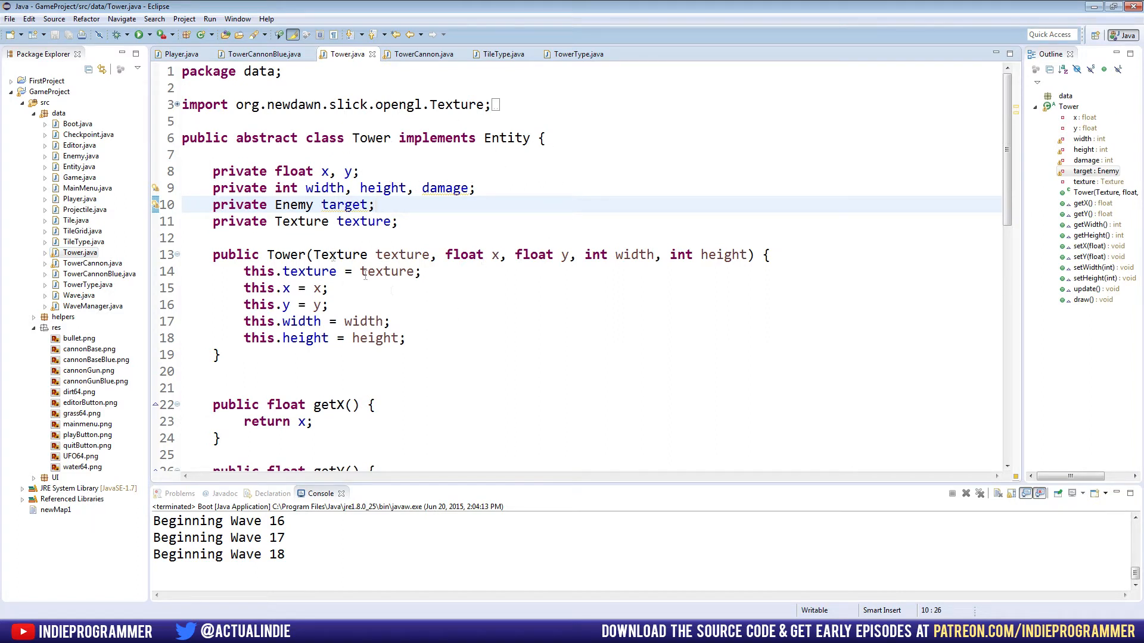
left_click(179, 54)
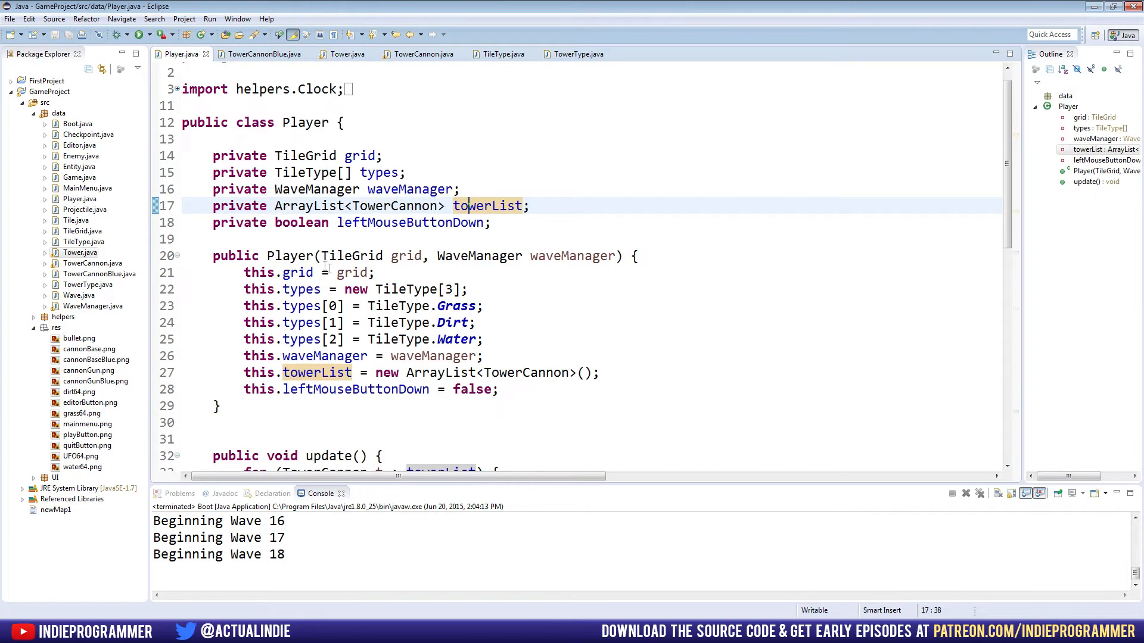
- Change towerList to ArrayList<Tower> in the field and constructor, replacing TowerCannon
left_click(328, 272)
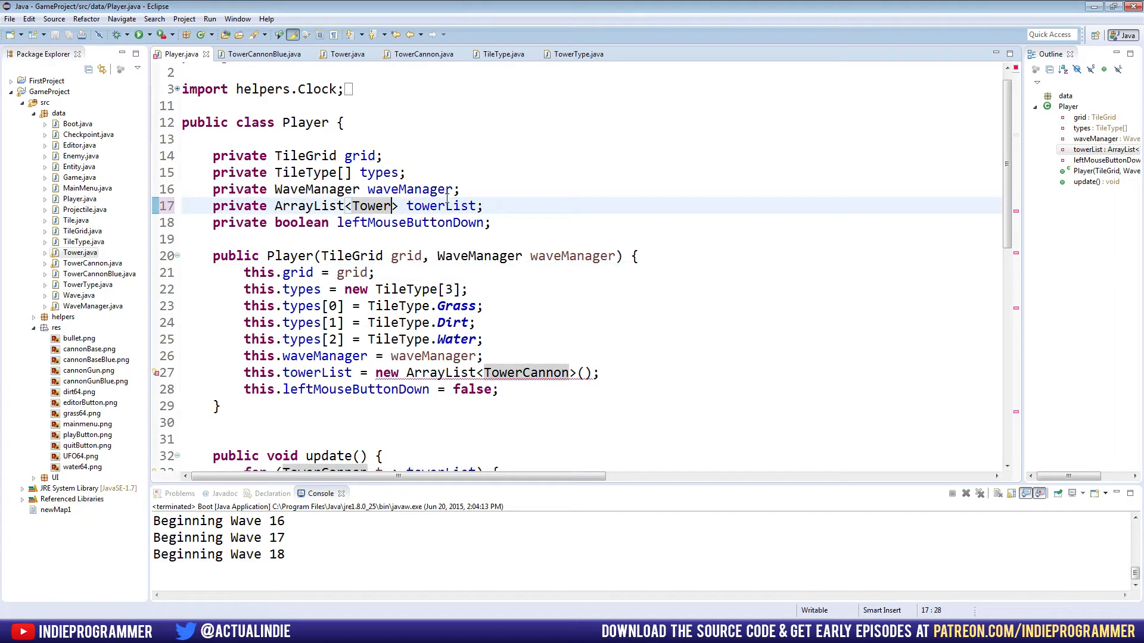
double_click(440, 206)
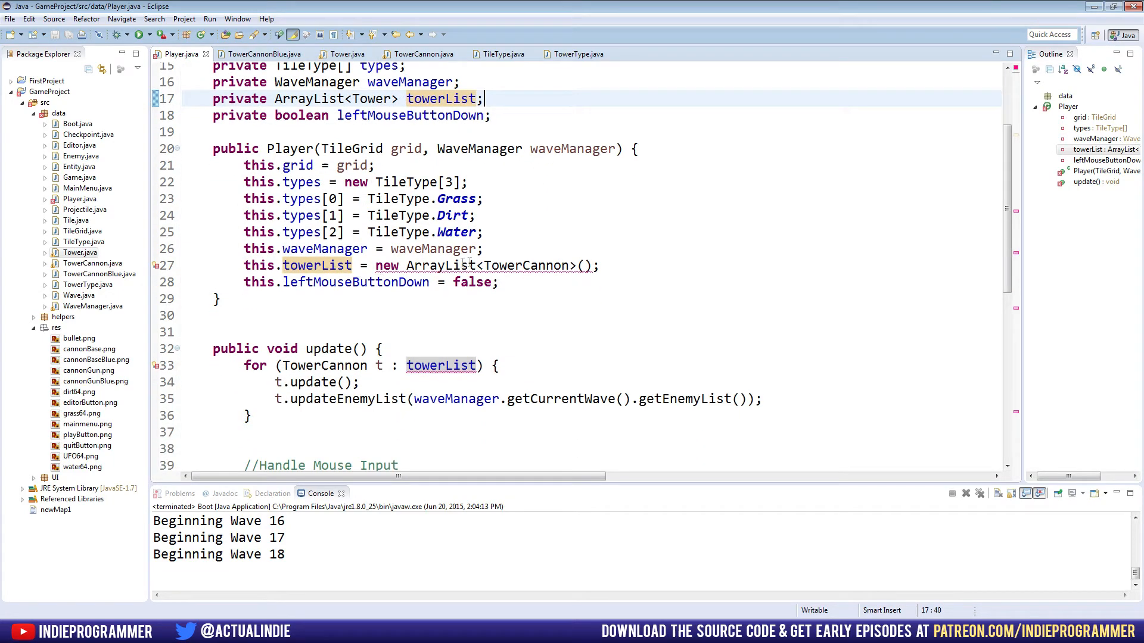
double_click(541, 264)
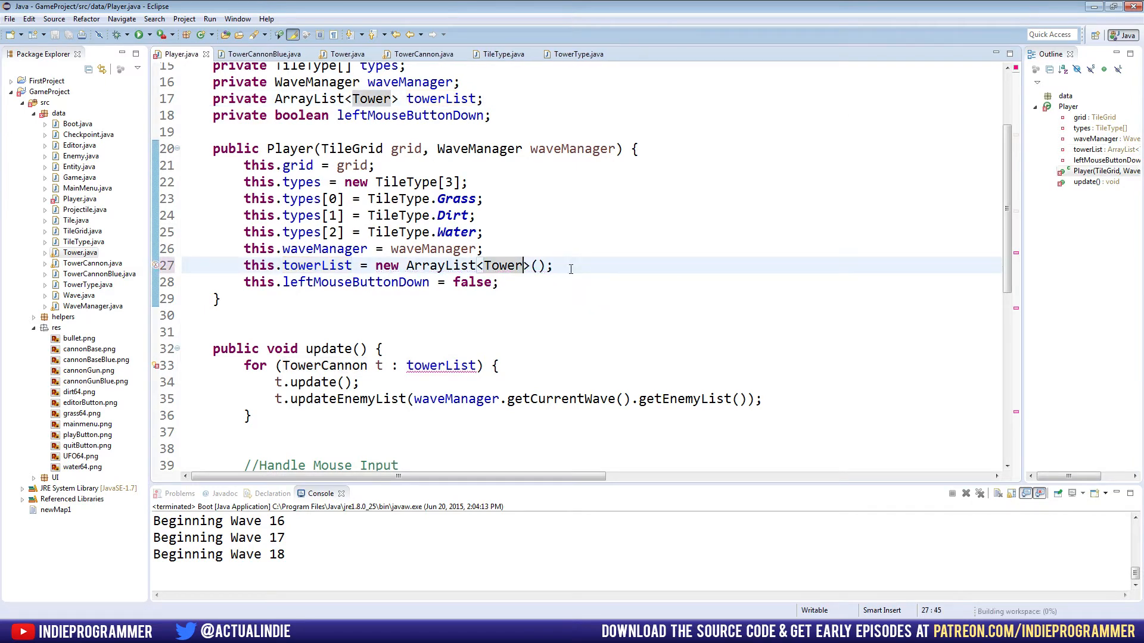
scroll("down", 3)
type("//")
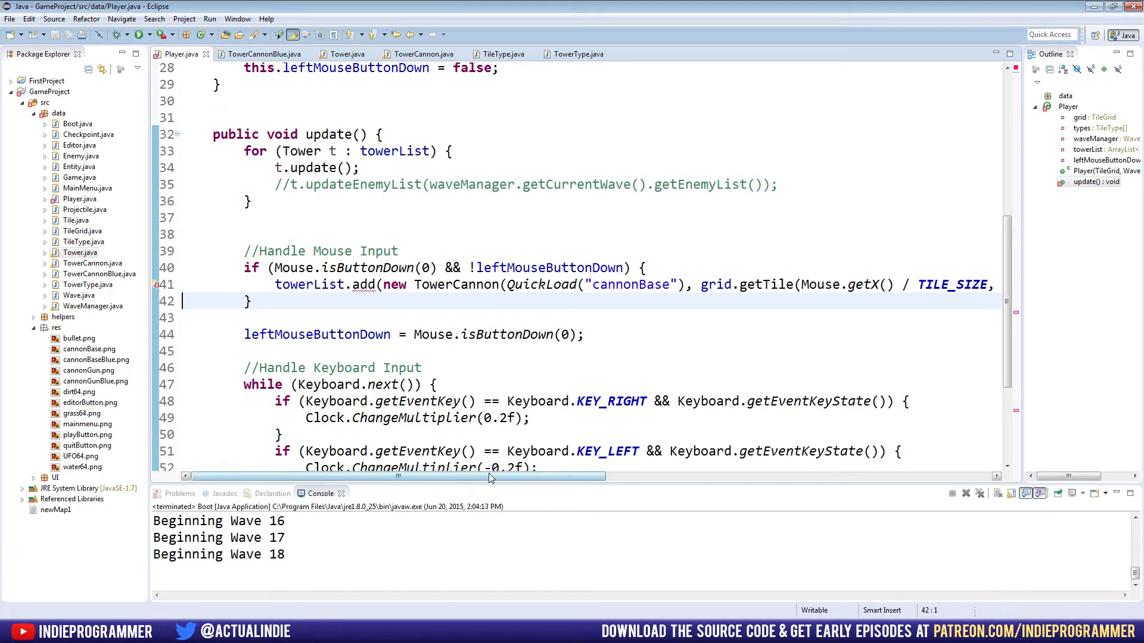
- Remove the x, y, width and height parameters from the Tower constructor
scroll("right", 3)
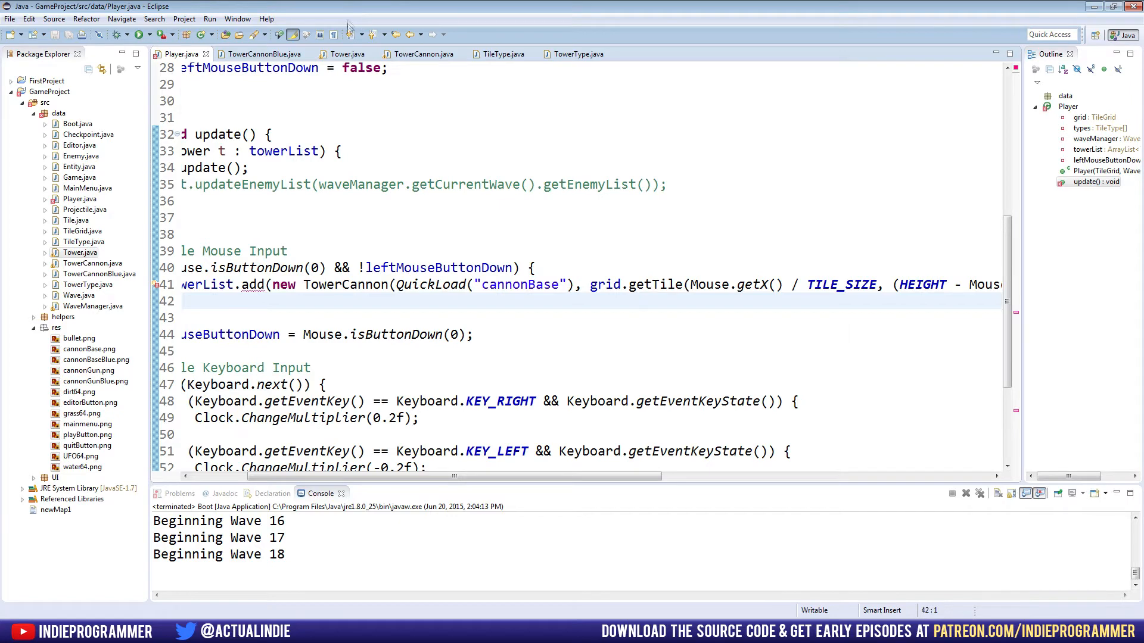
left_click(343, 54)
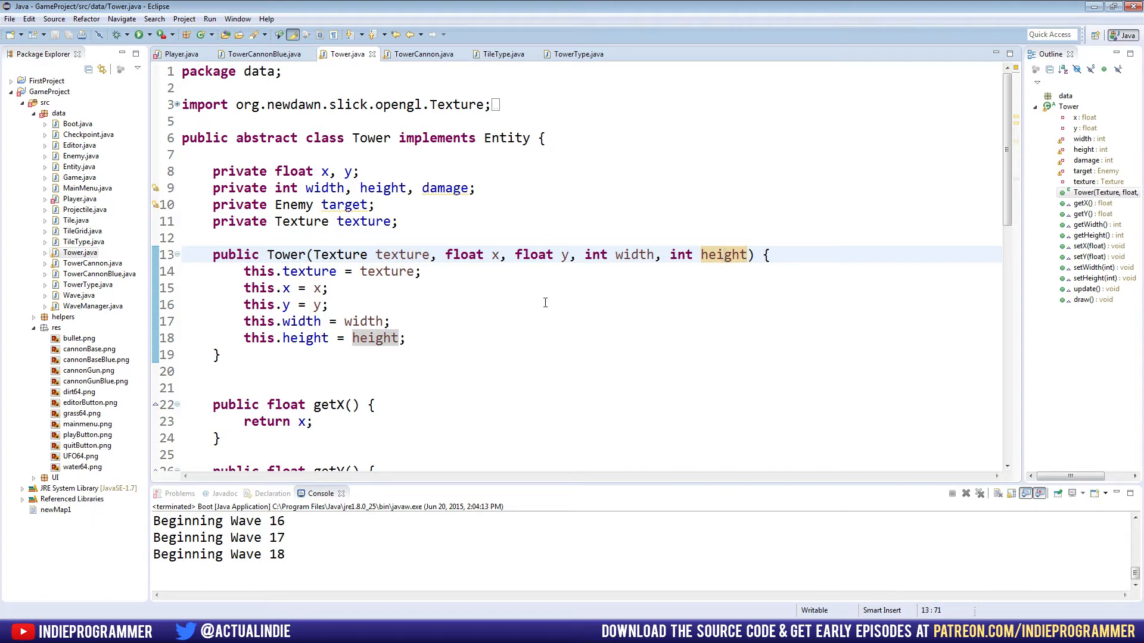
left_click(453, 255)
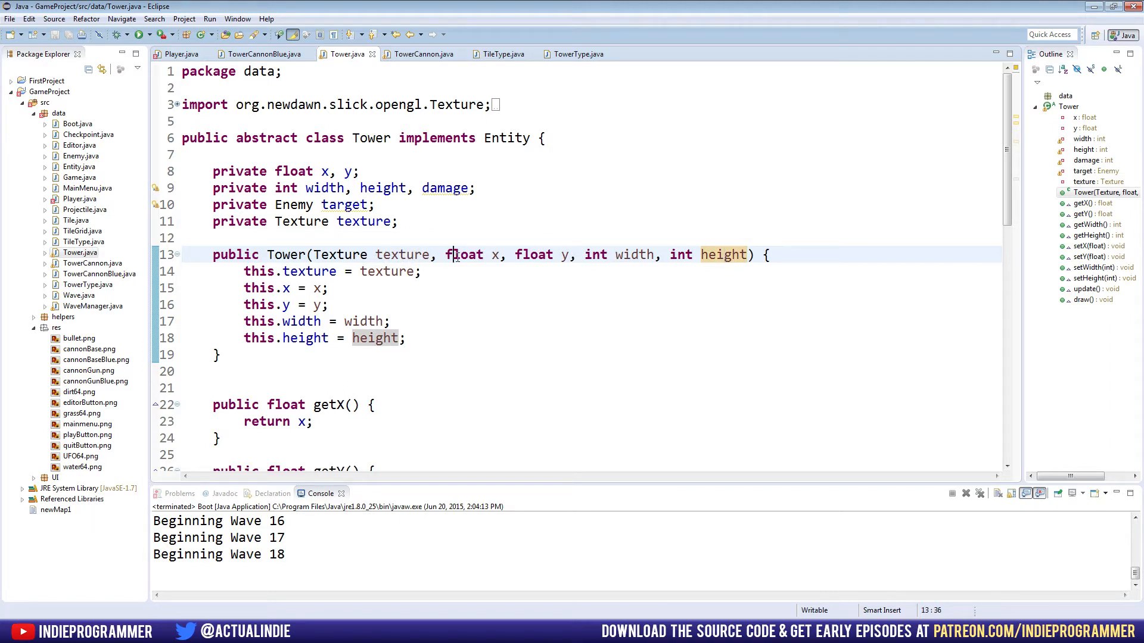
left_click(545, 255)
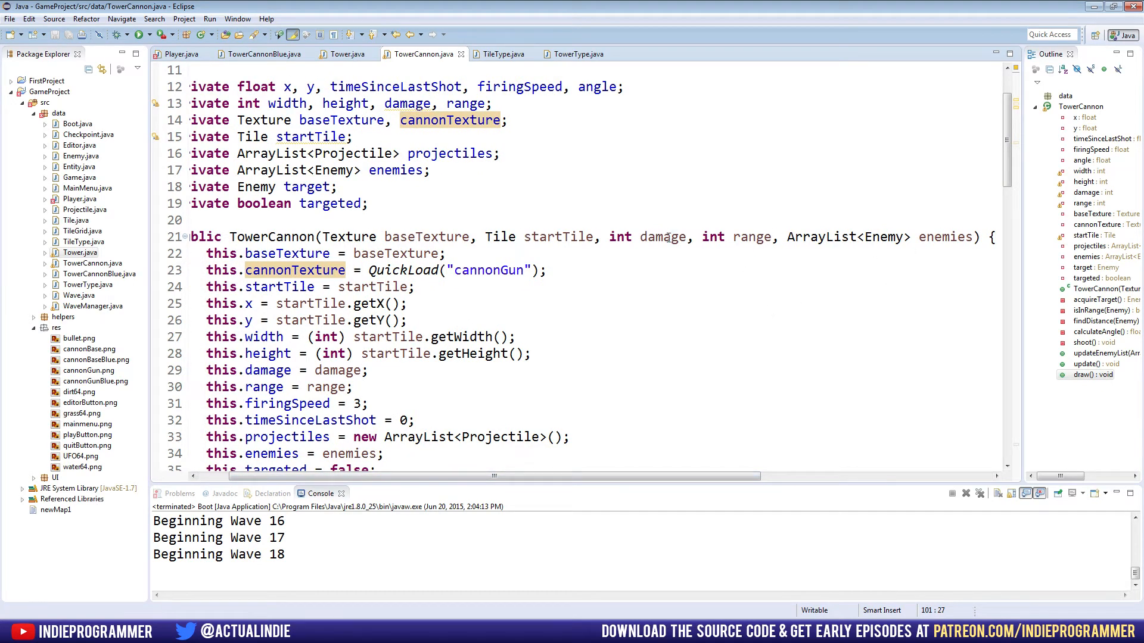
left_click(450, 253)
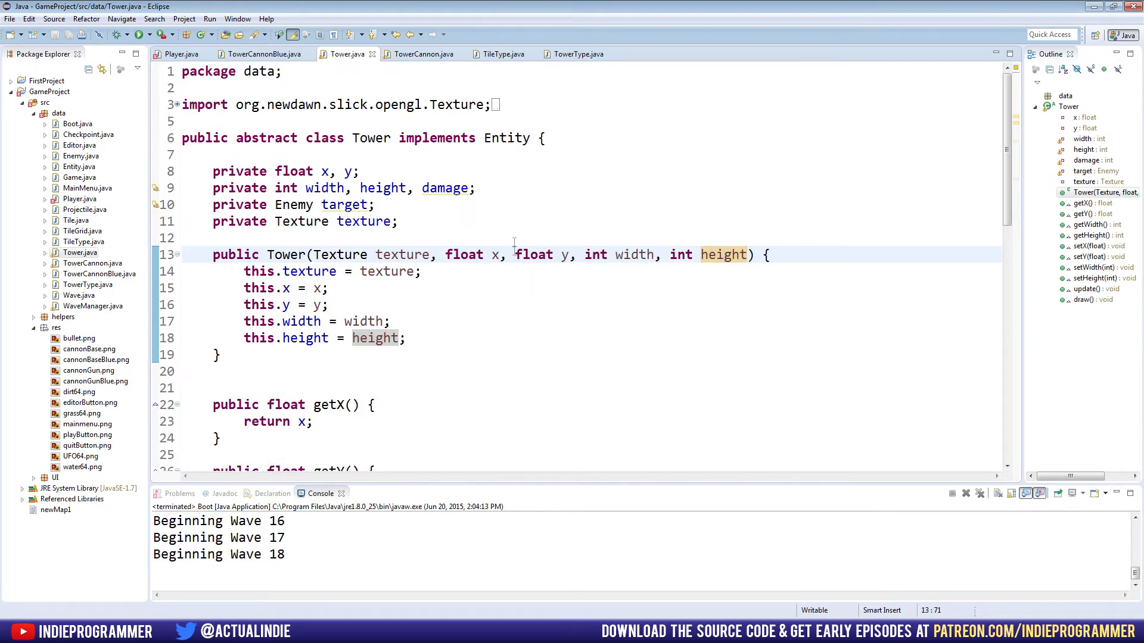
- Select TowerCannon's Tile startTile parameter for reference and return to Tower
left_click(422, 53)
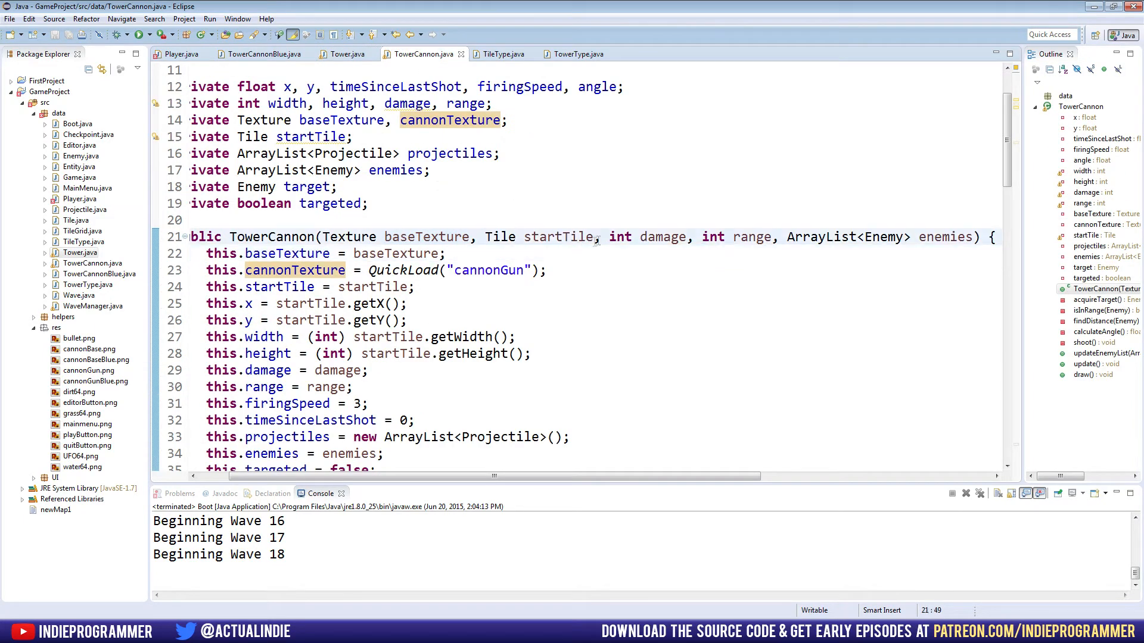
double_click(559, 237)
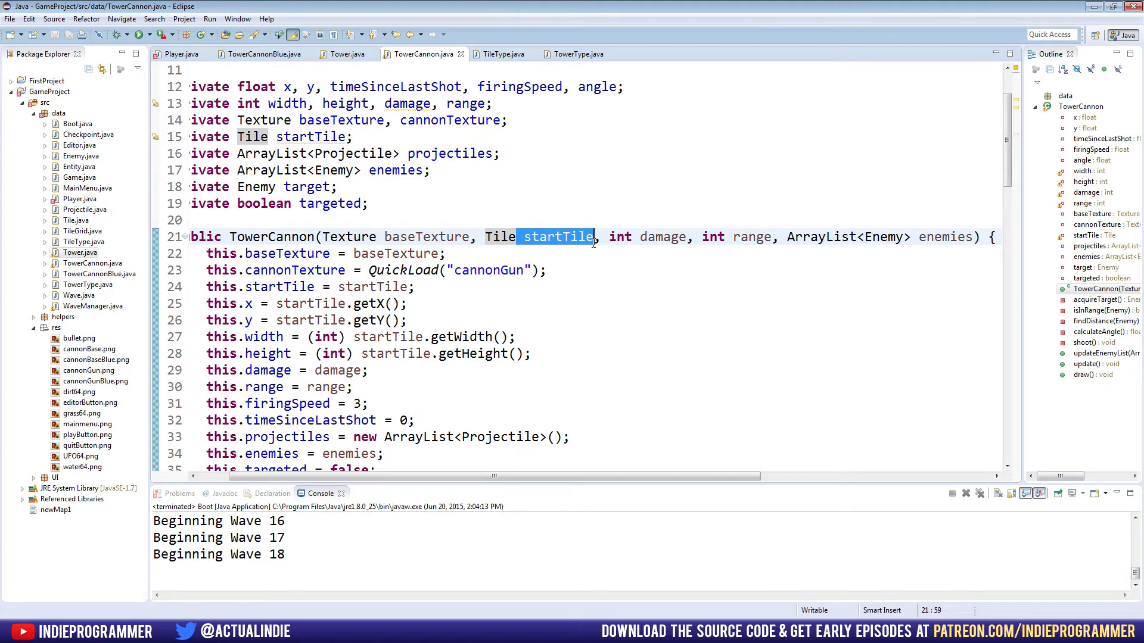
mouse_move(615, 225)
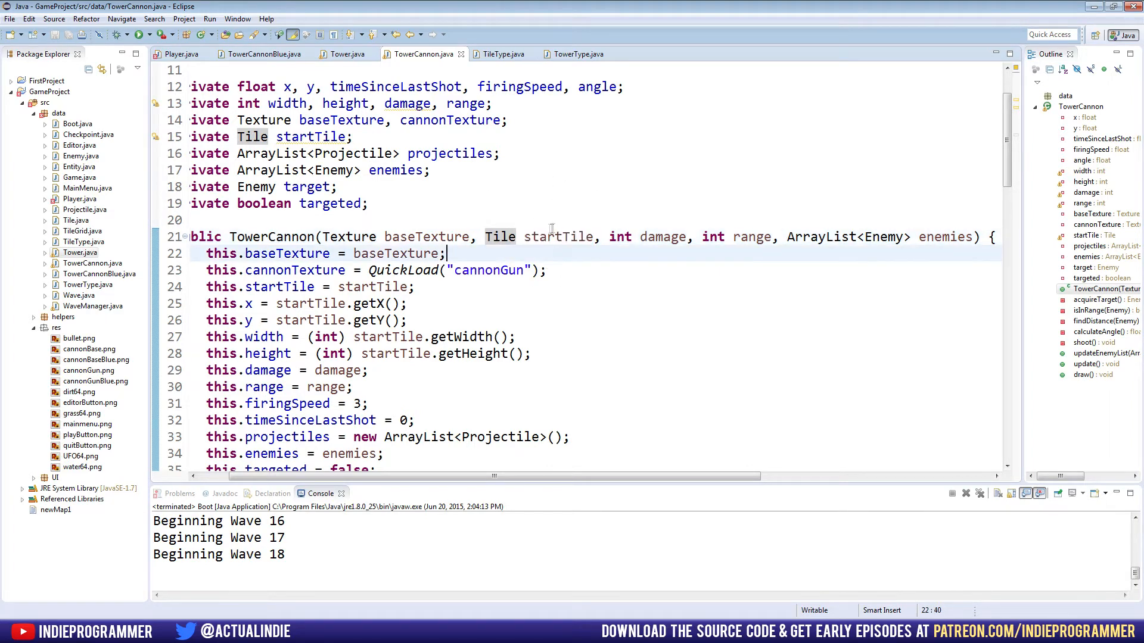
left_click(339, 53)
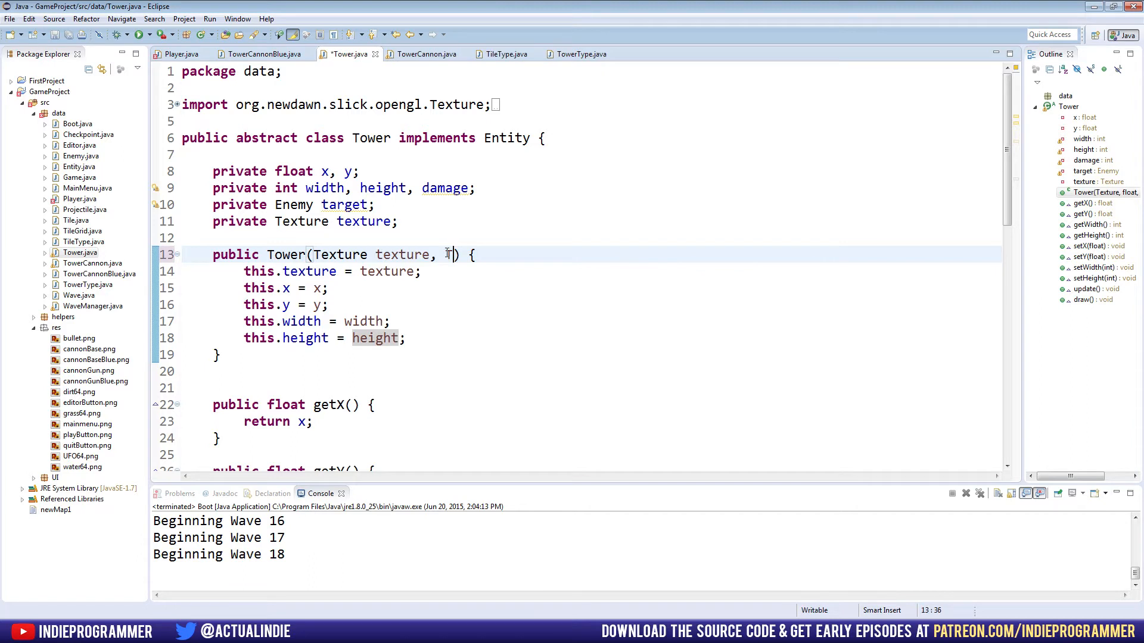
- Add a Tile startTile parameter to the Tower constructor and set x from startTile.getX()
type("Tile startTile")
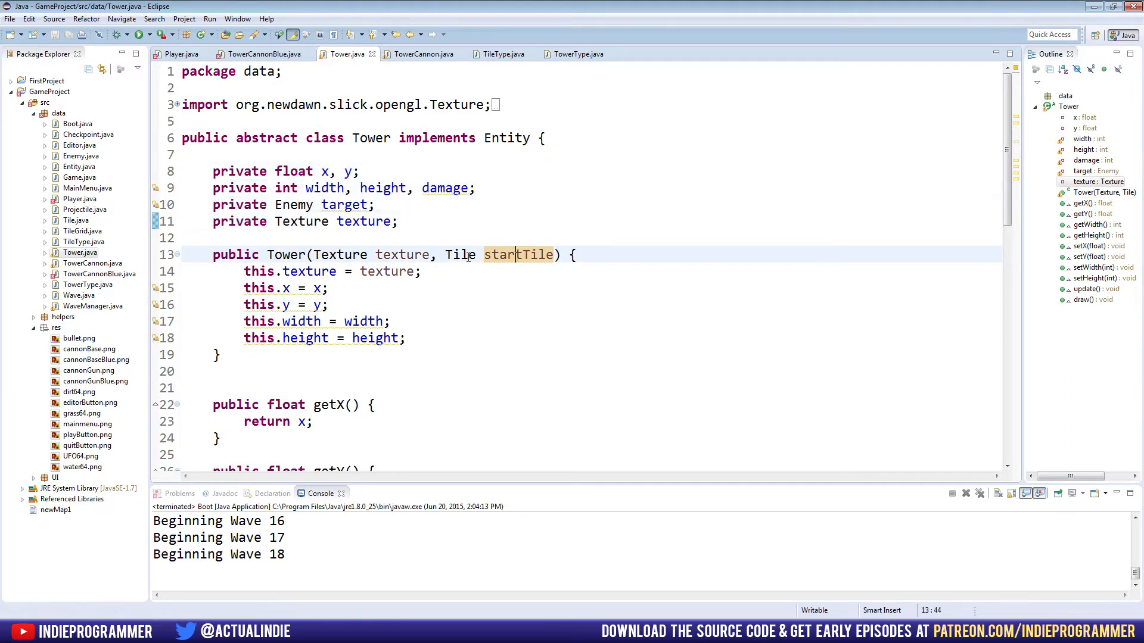
double_click(518, 255)
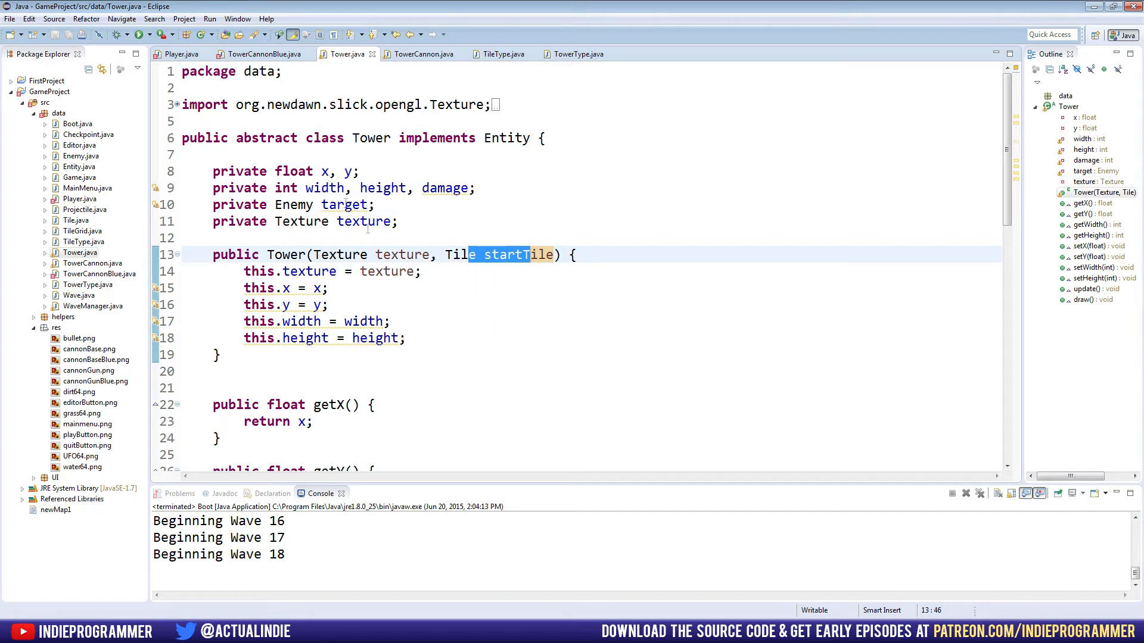
left_click(329, 287)
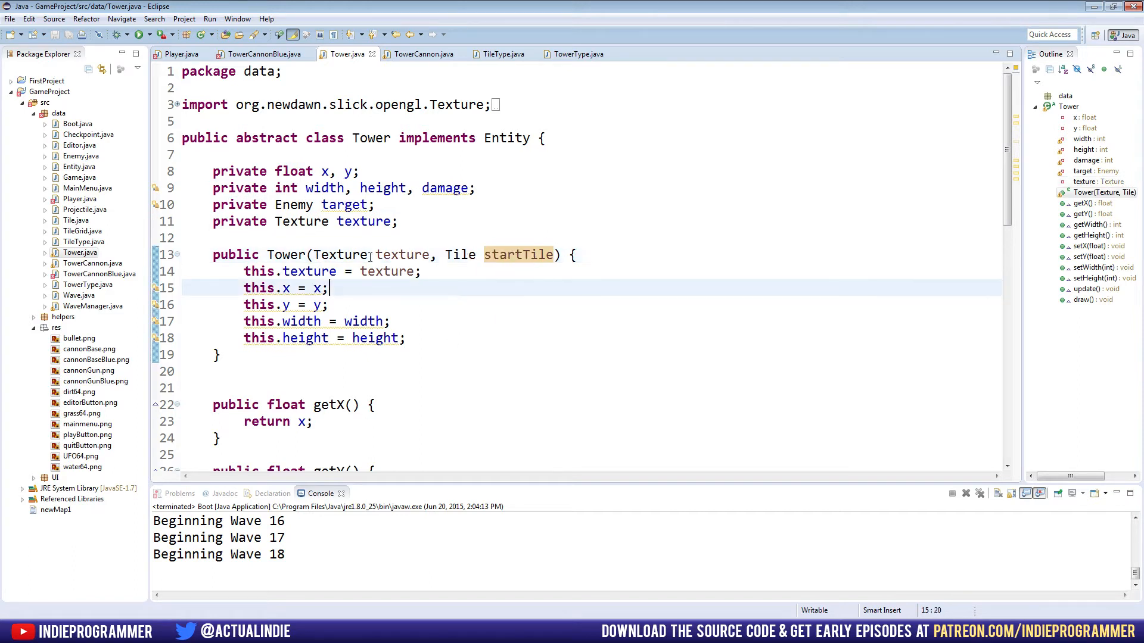
key("BackSpace")
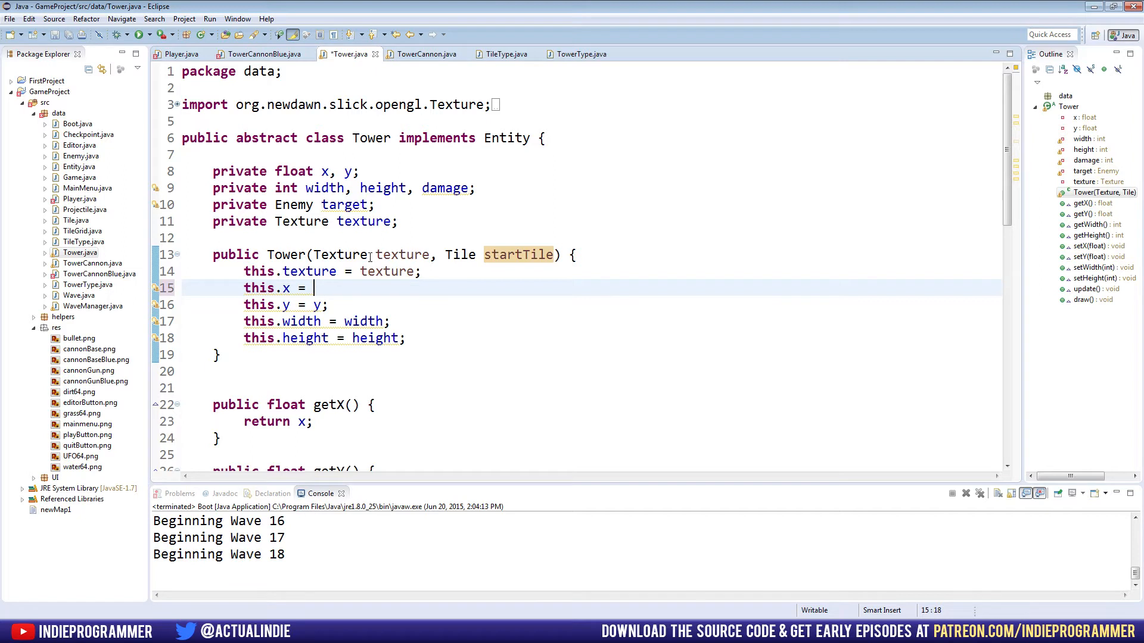
type("startTile.getX();")
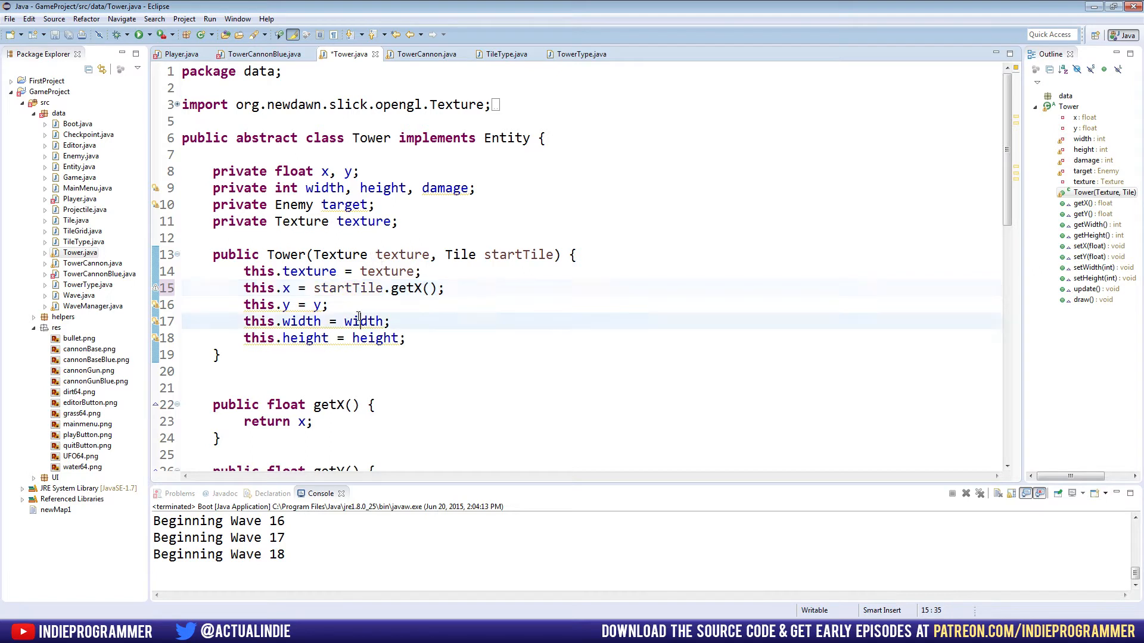
- Set y from startTile.getY() and begin assigning width from startTile.getWidth
type("sta")
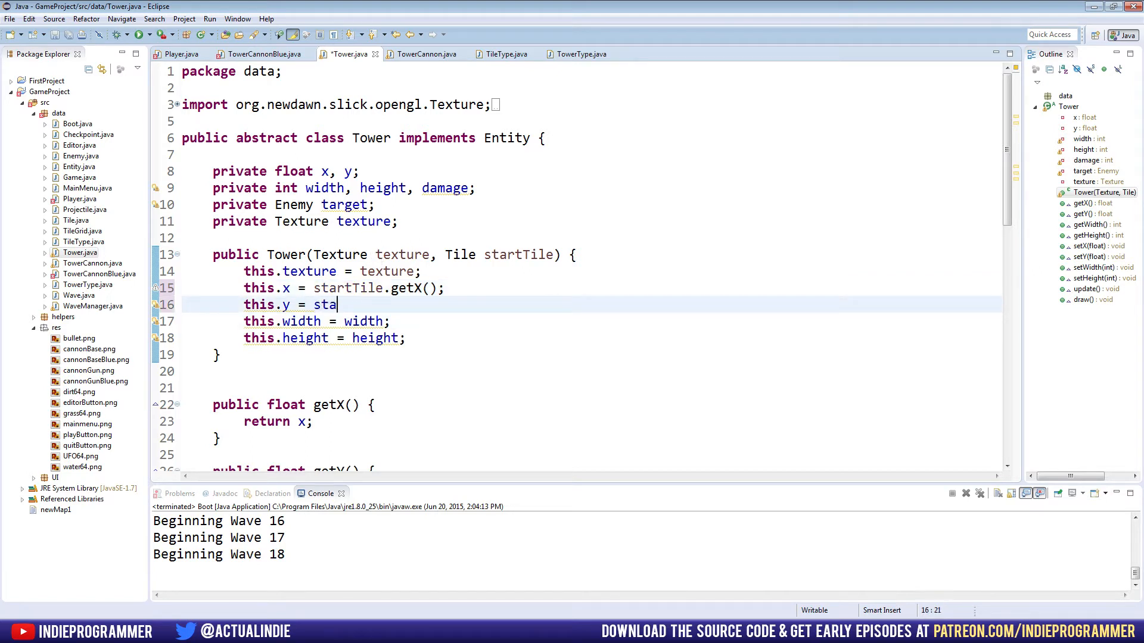
type("rtTile")
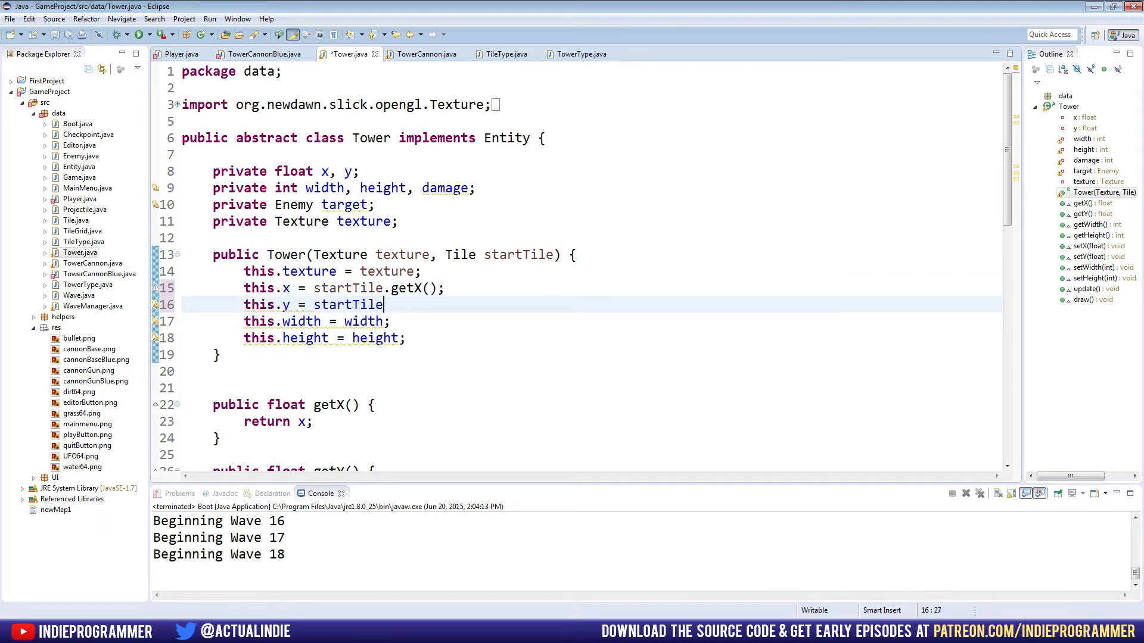
type(".getY();")
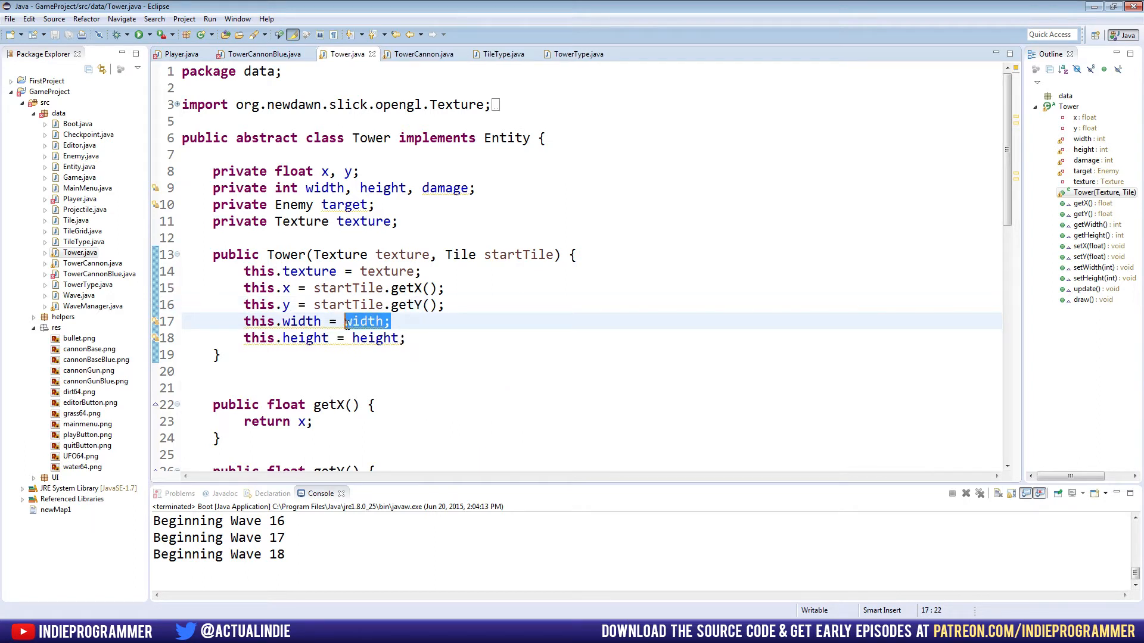
type("startT")
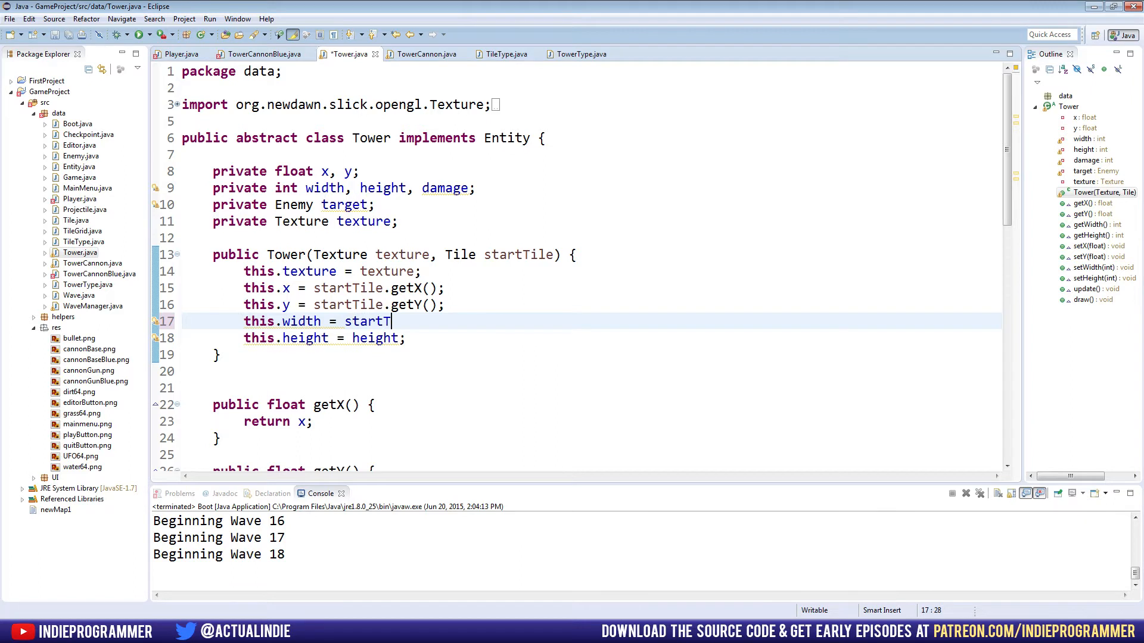
type("ile.getw")
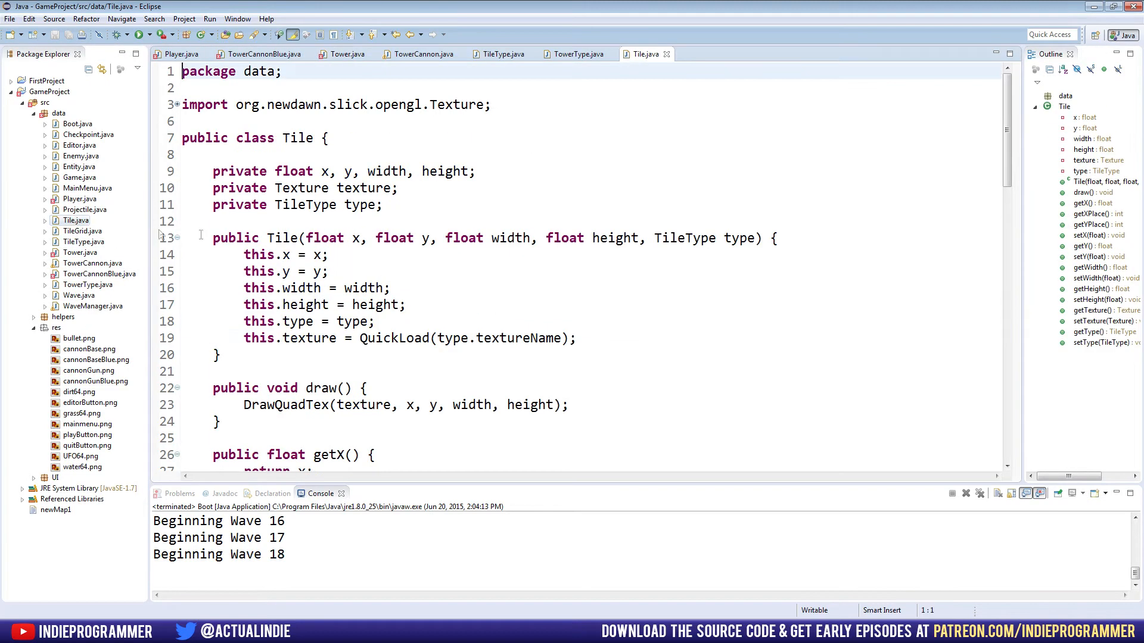
- Declare 'private int width, height;' in Tile and make the constructor's width and height parameters int
scroll("down", 3)
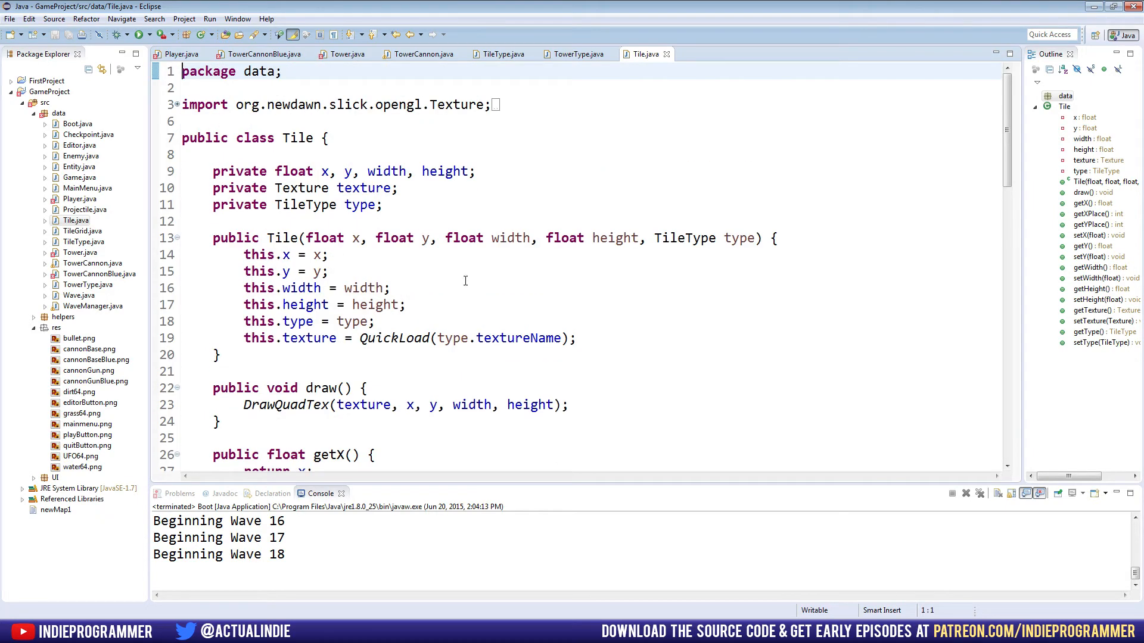
double_click(463, 170)
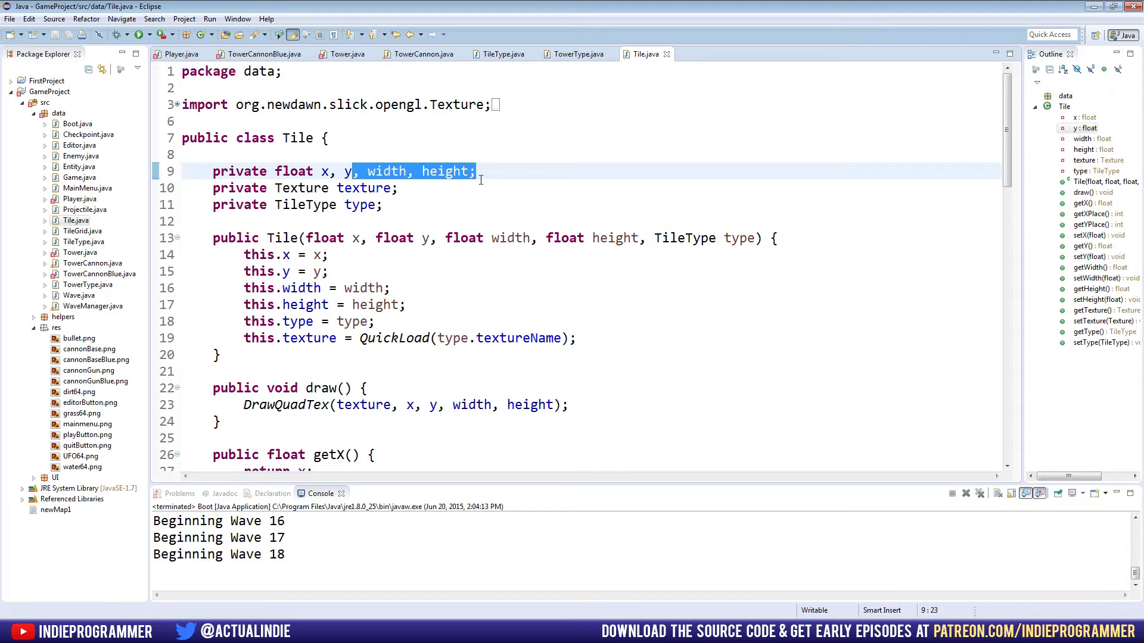
key("Delete")
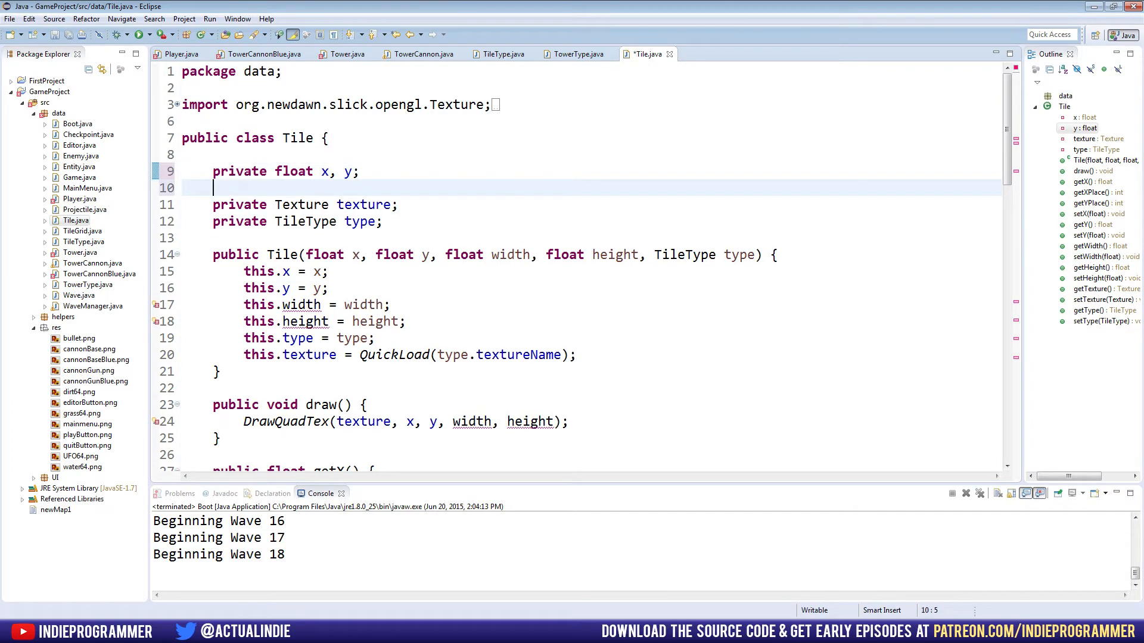
type("private int")
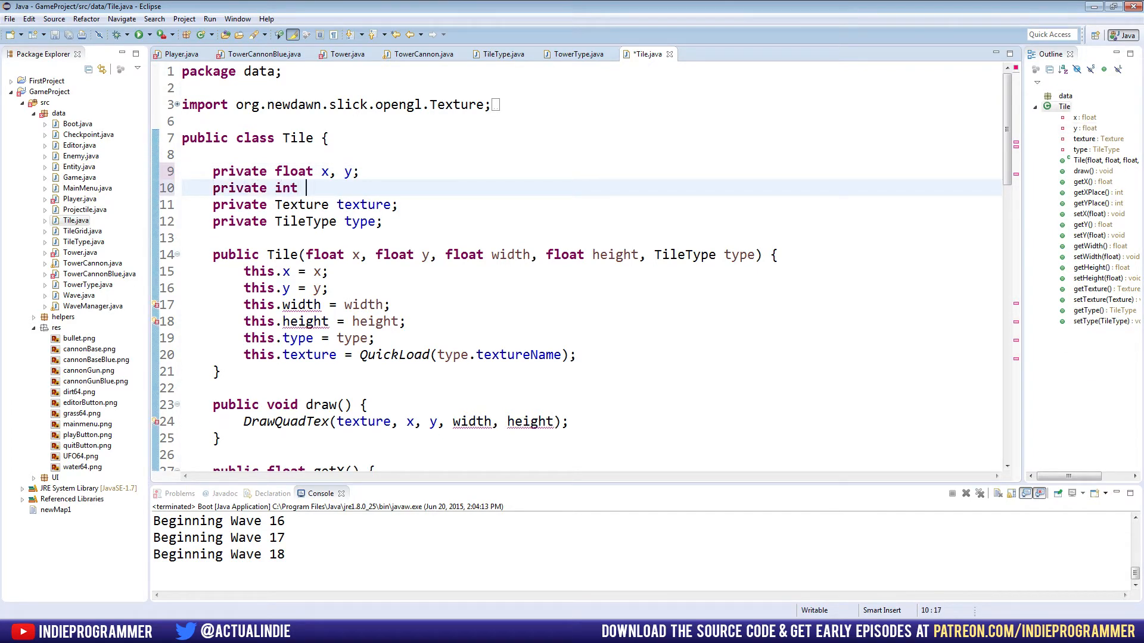
type("width, height;")
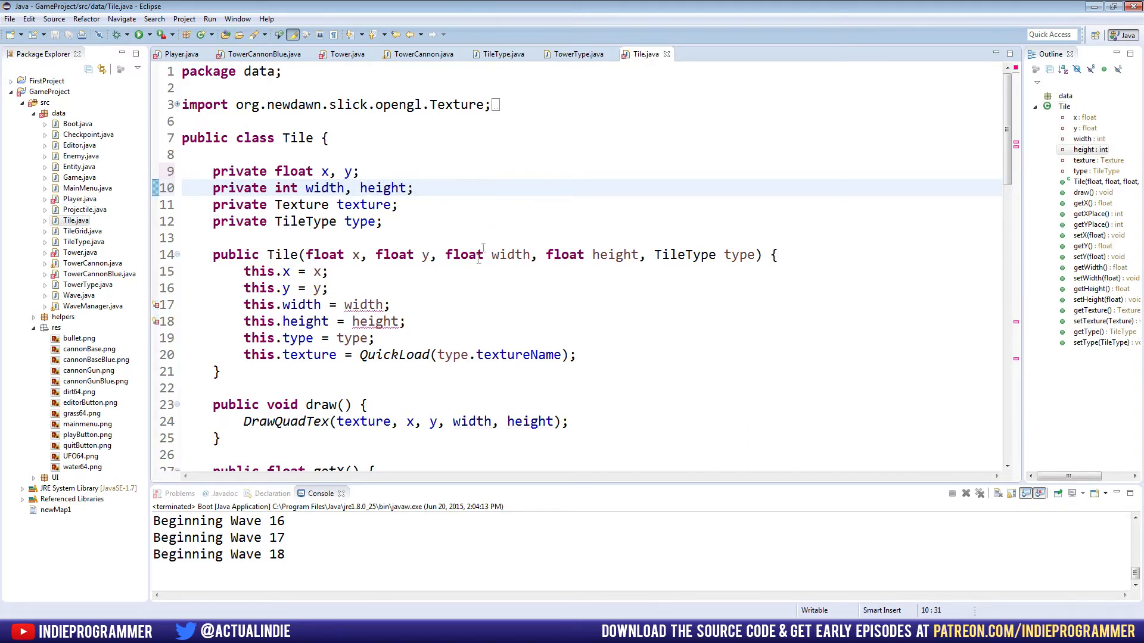
double_click(464, 255)
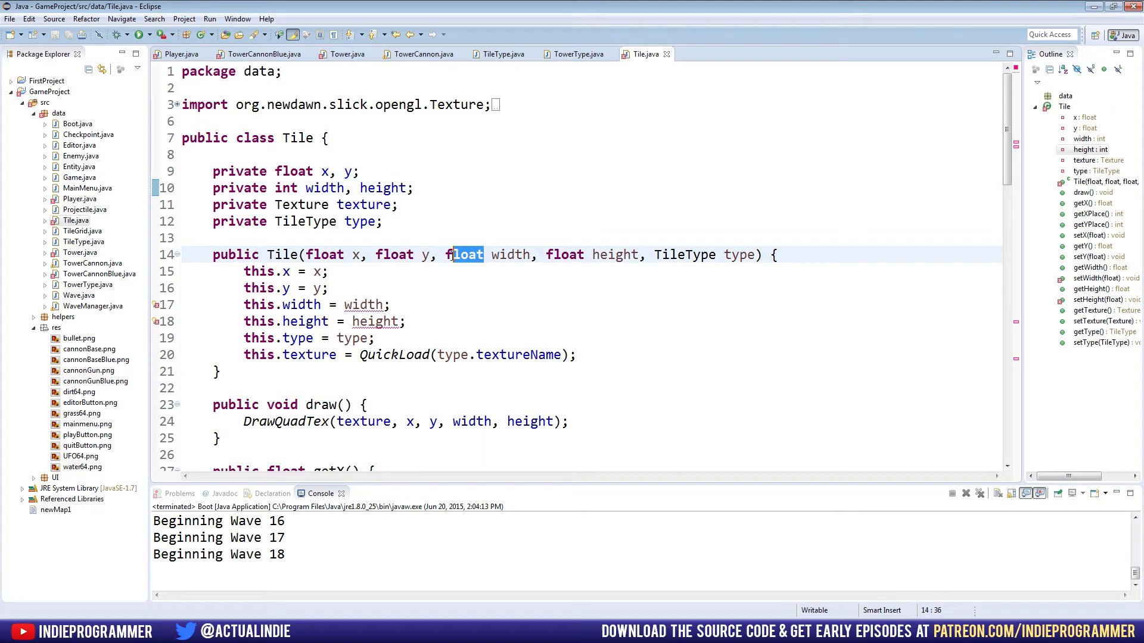
type("int")
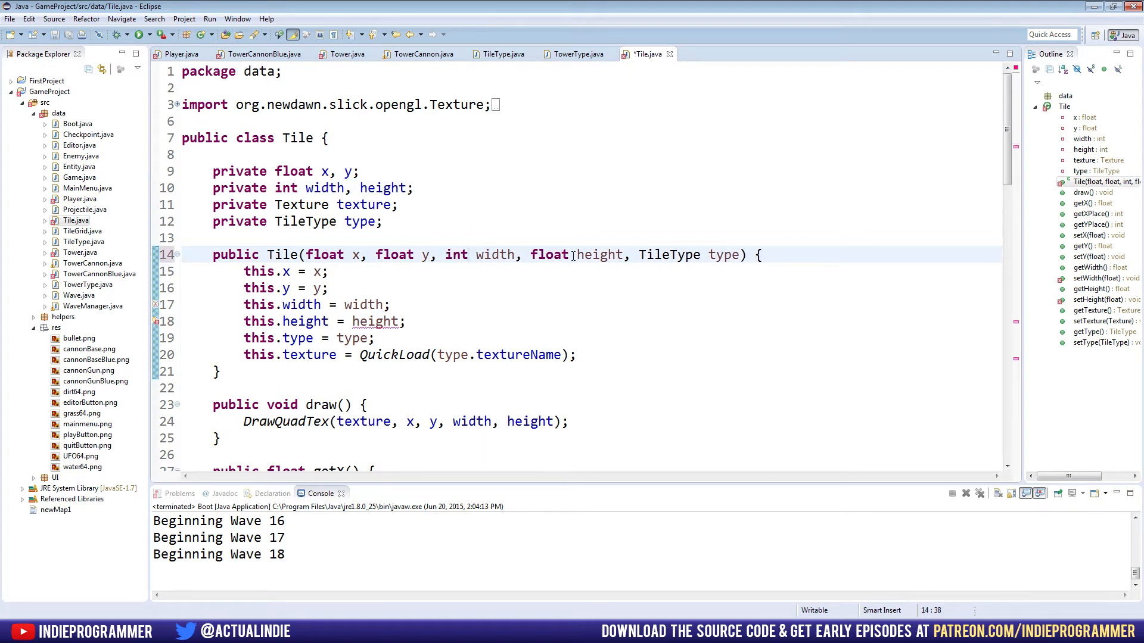
type("int")
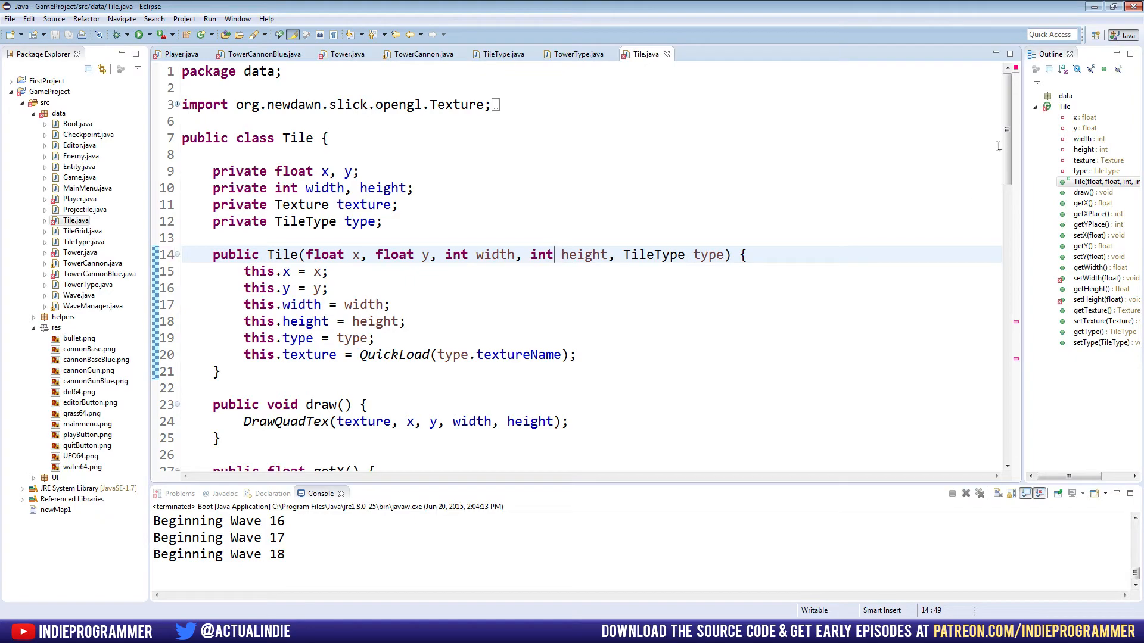
- Change getWidth/getHeight and setWidth/setHeight in Tile from float to int
scroll("down", 3)
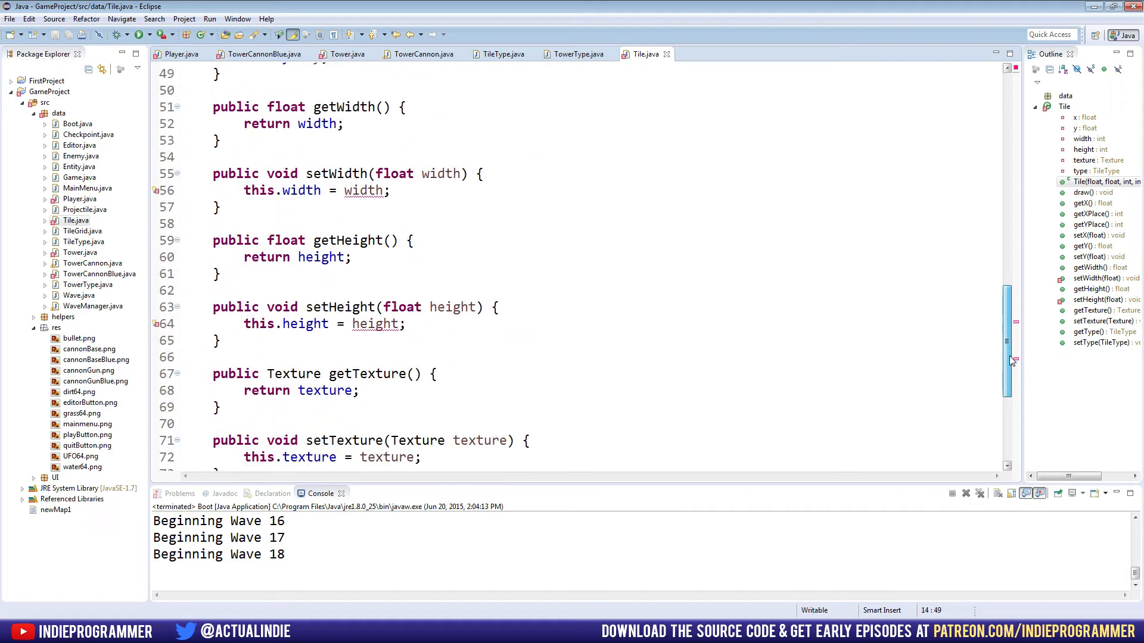
double_click(392, 174)
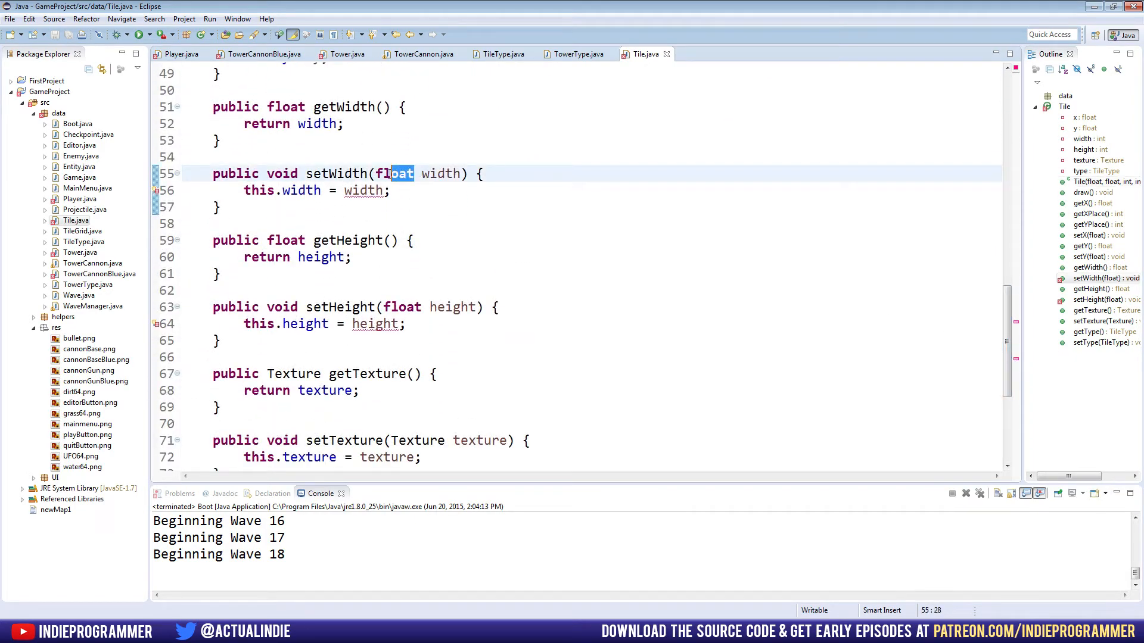
type("int")
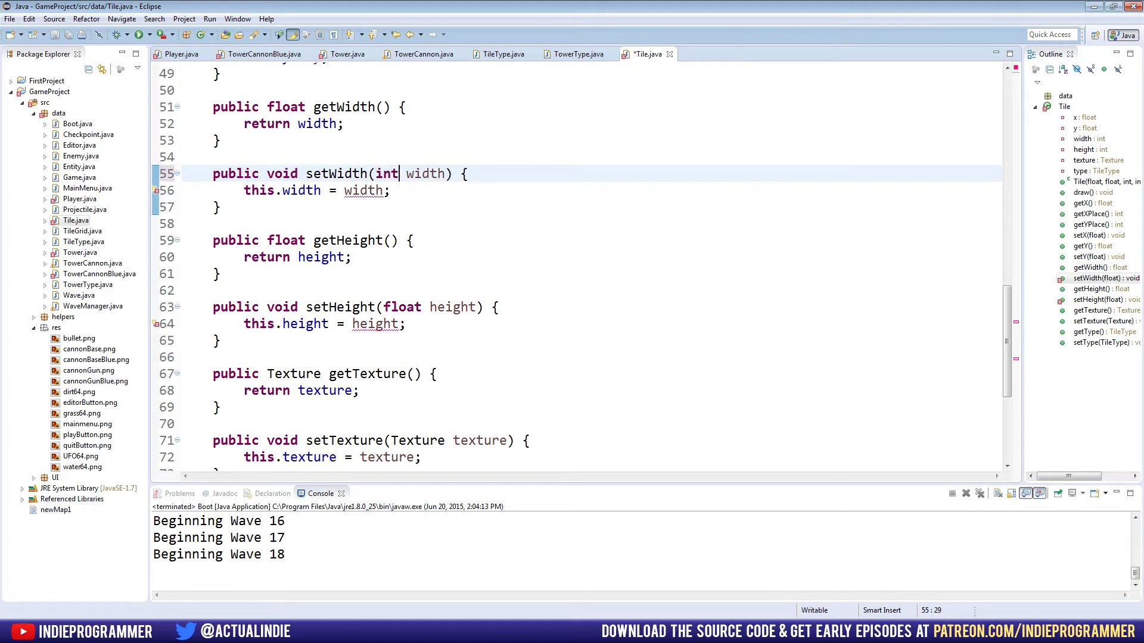
double_click(398, 307)
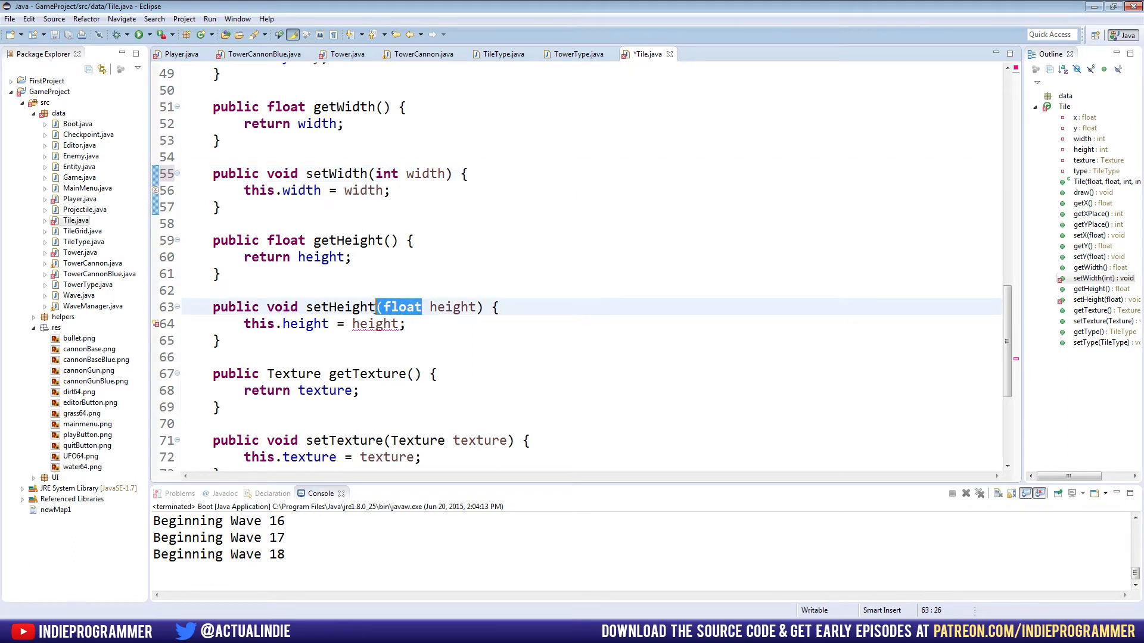
type("int")
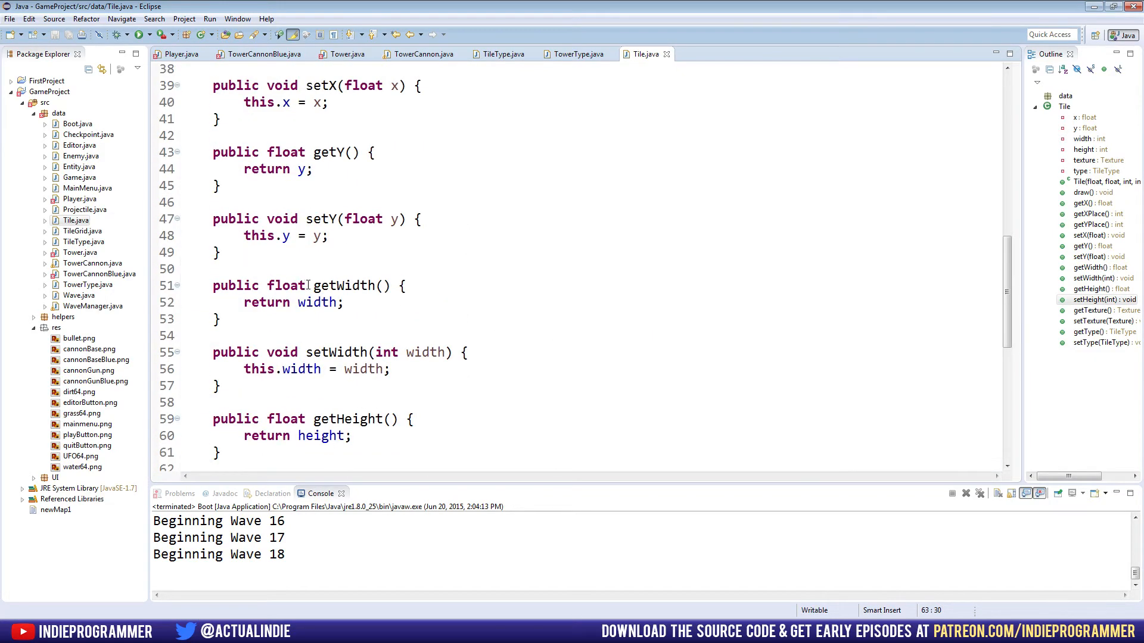
type("int")
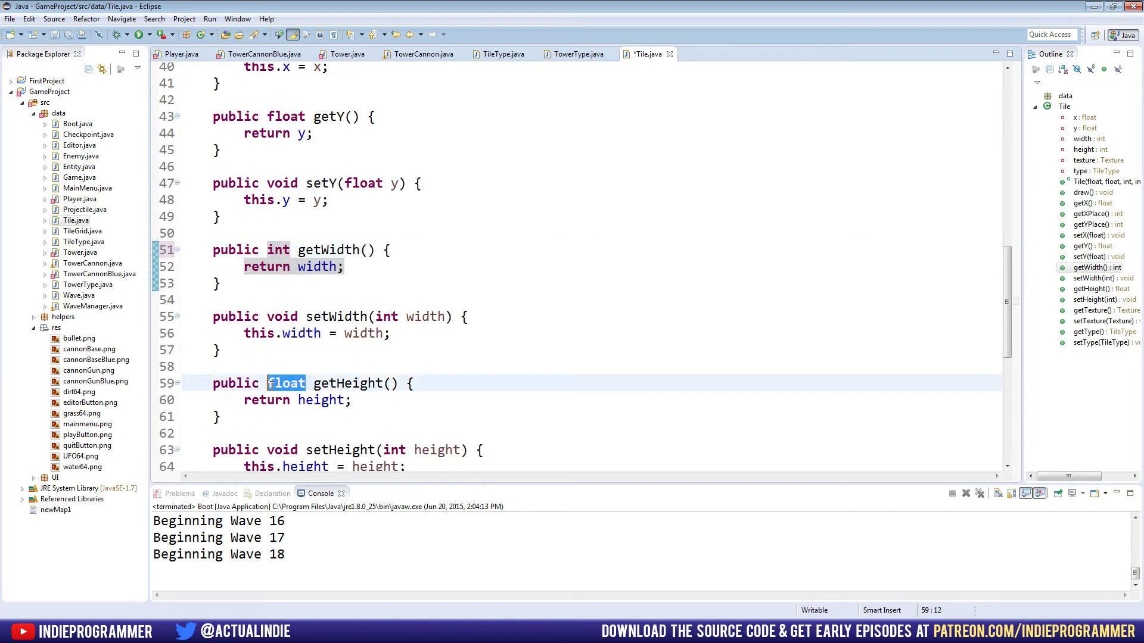
type("int")
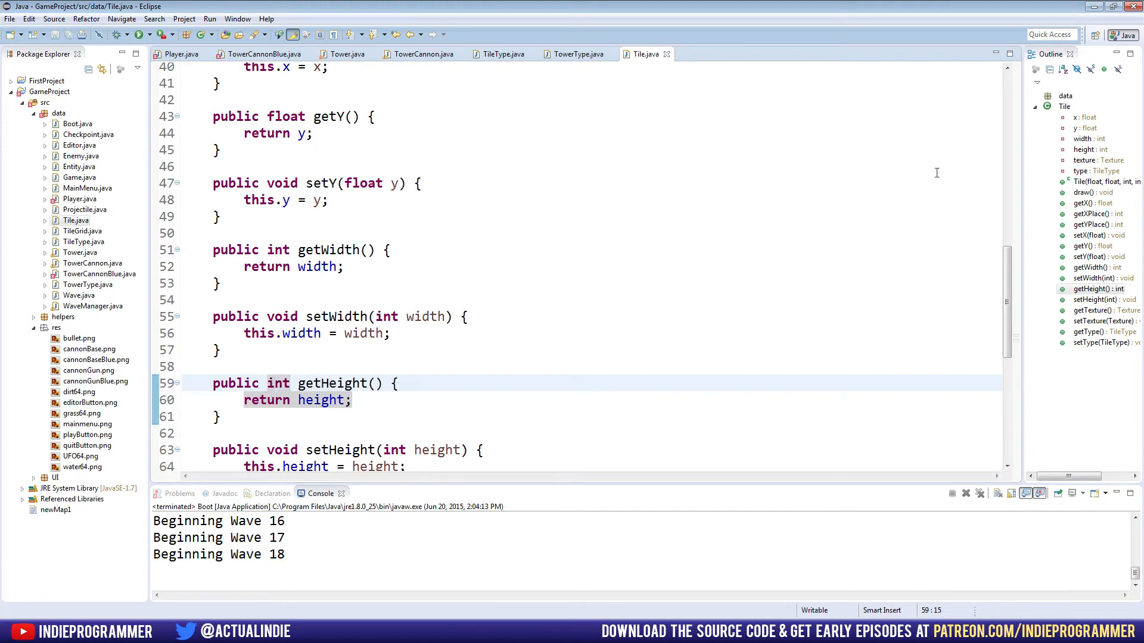
left_click(349, 53)
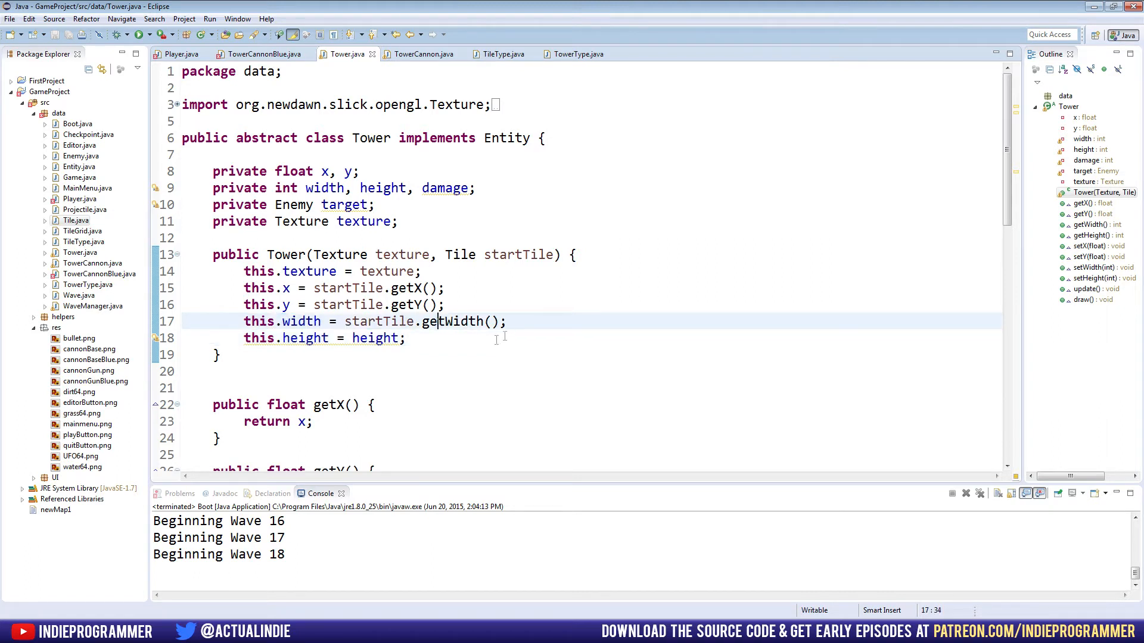
- Complete this.width = startTile.getWidth() and this.height = startTile.getHeight() in the Tower constructor
type("sta")
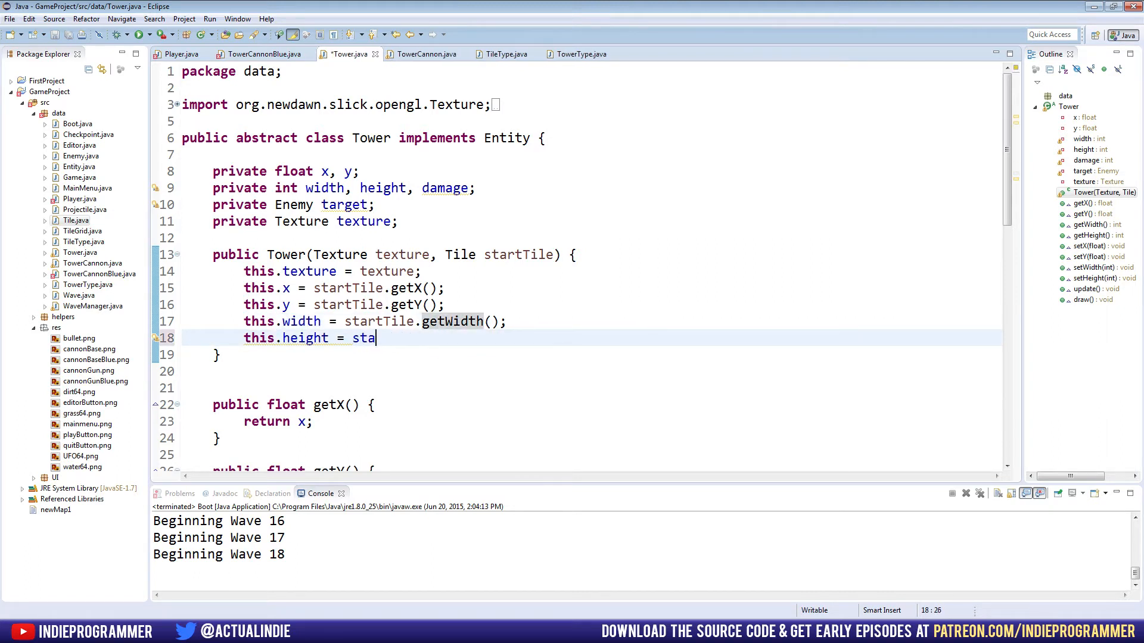
type("rtTile.getHeight();")
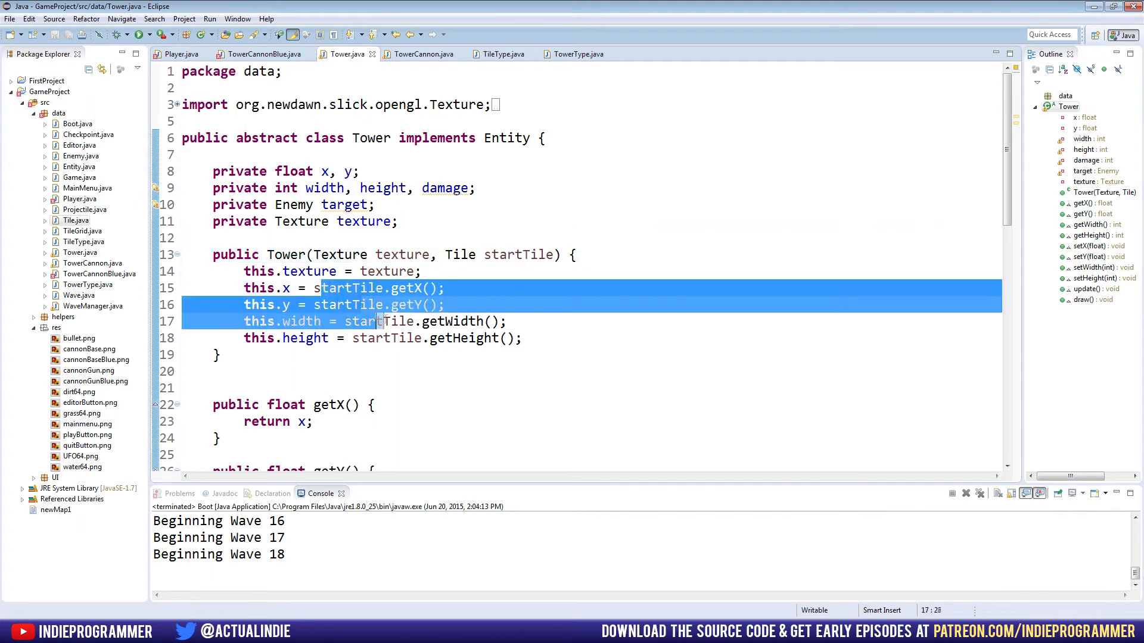
left_click(521, 337)
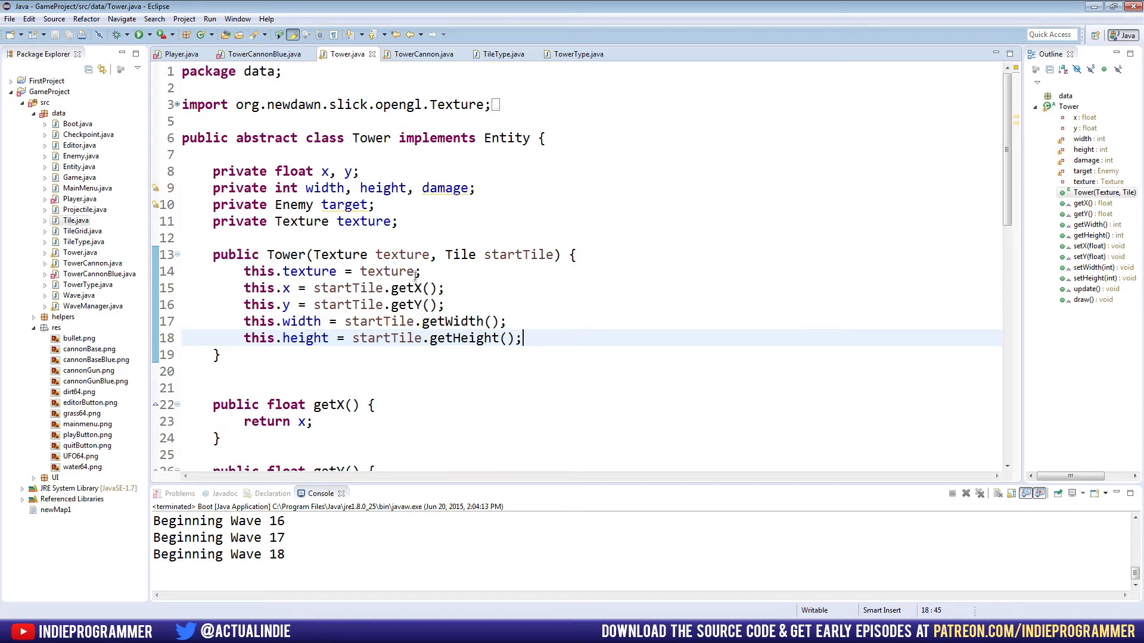
double_click(388, 255)
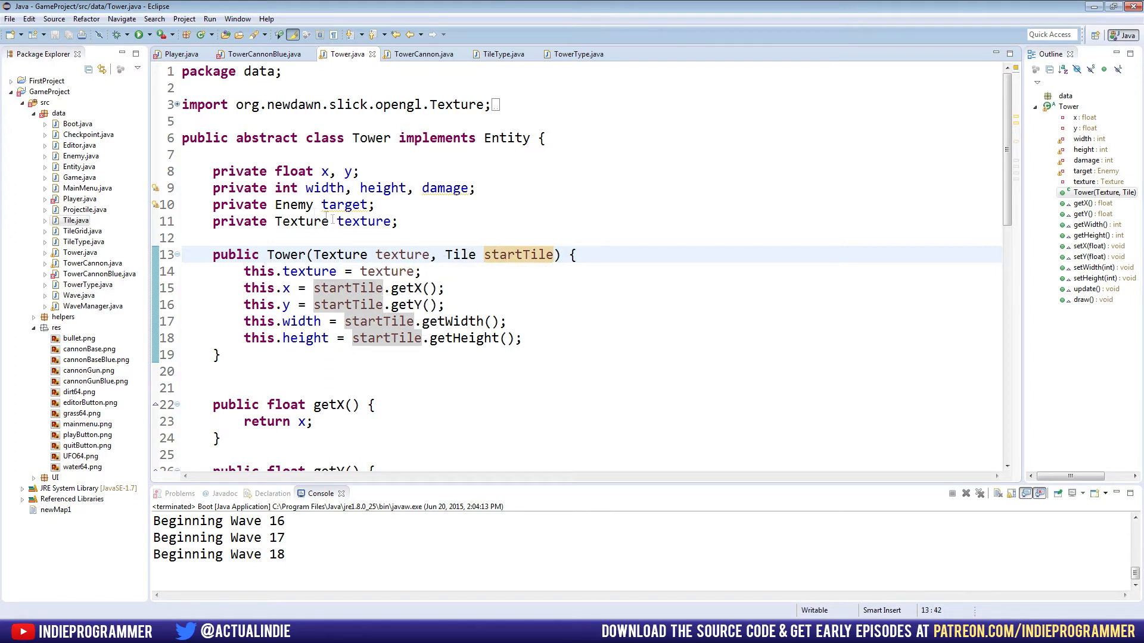
mouse_move(324, 230)
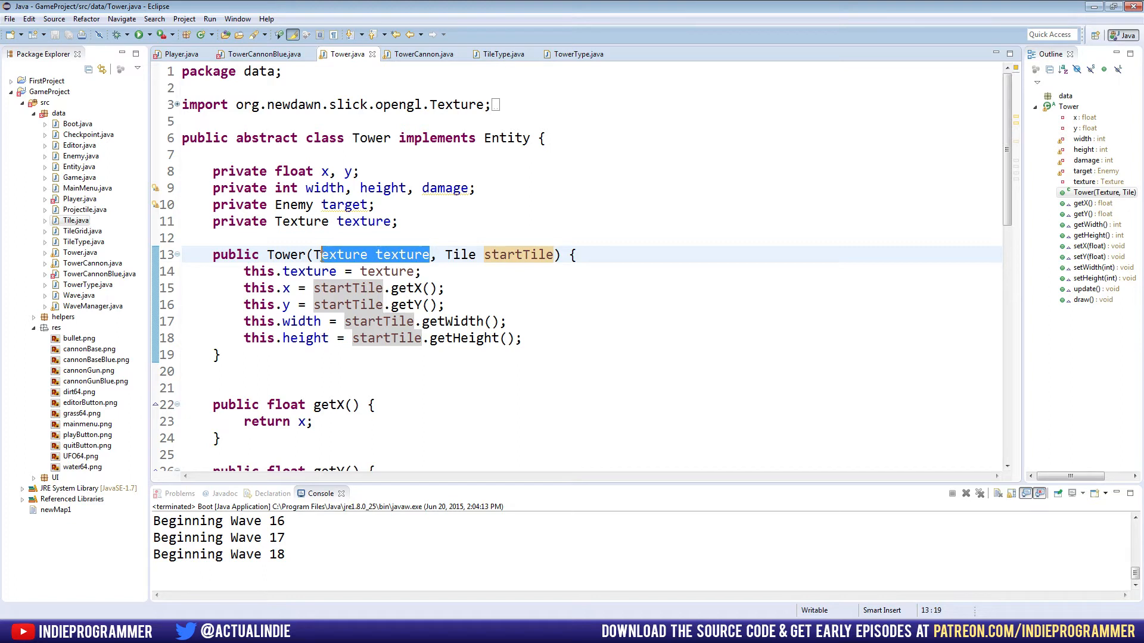
- Make the Tower constructor take a TowerType and set its textures array from type.textures
type("TowerTyp")
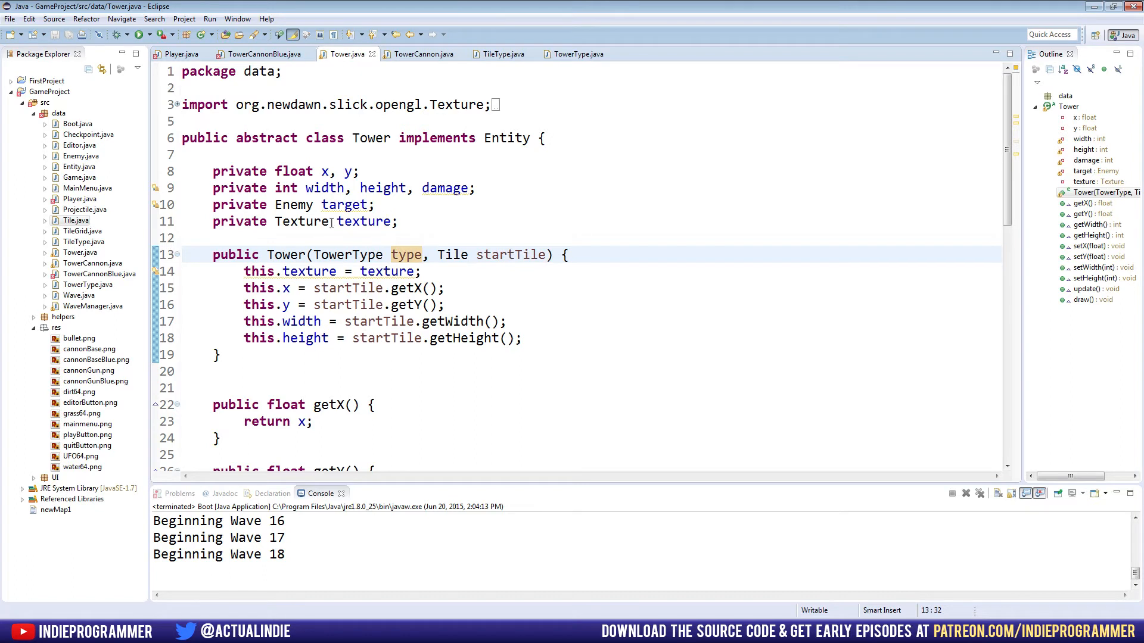
type("[]")
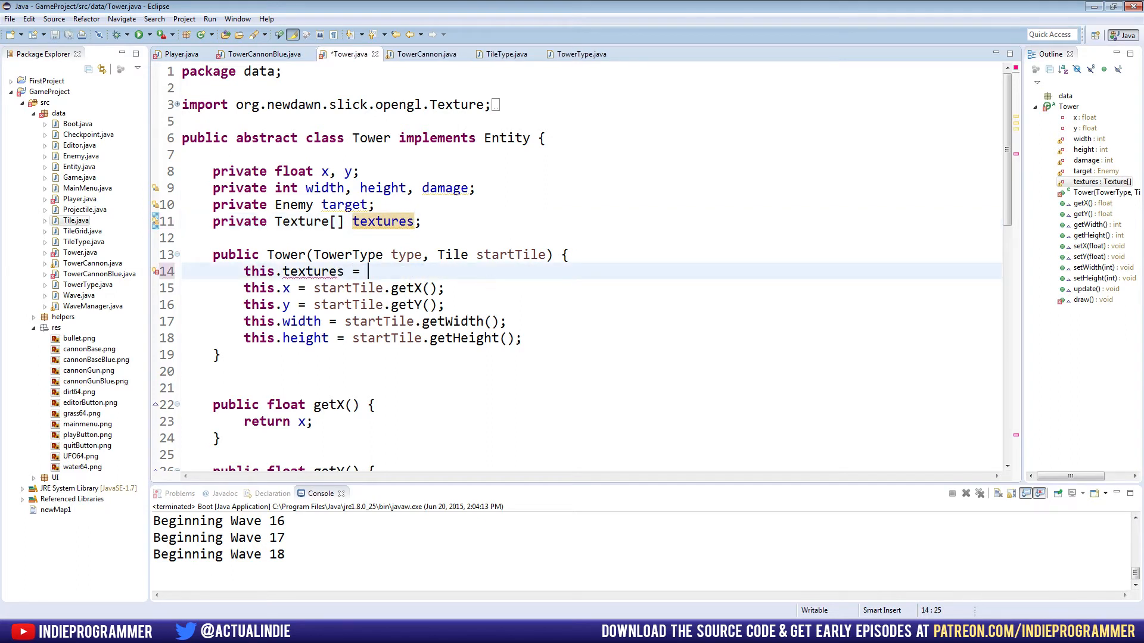
type("type.te")
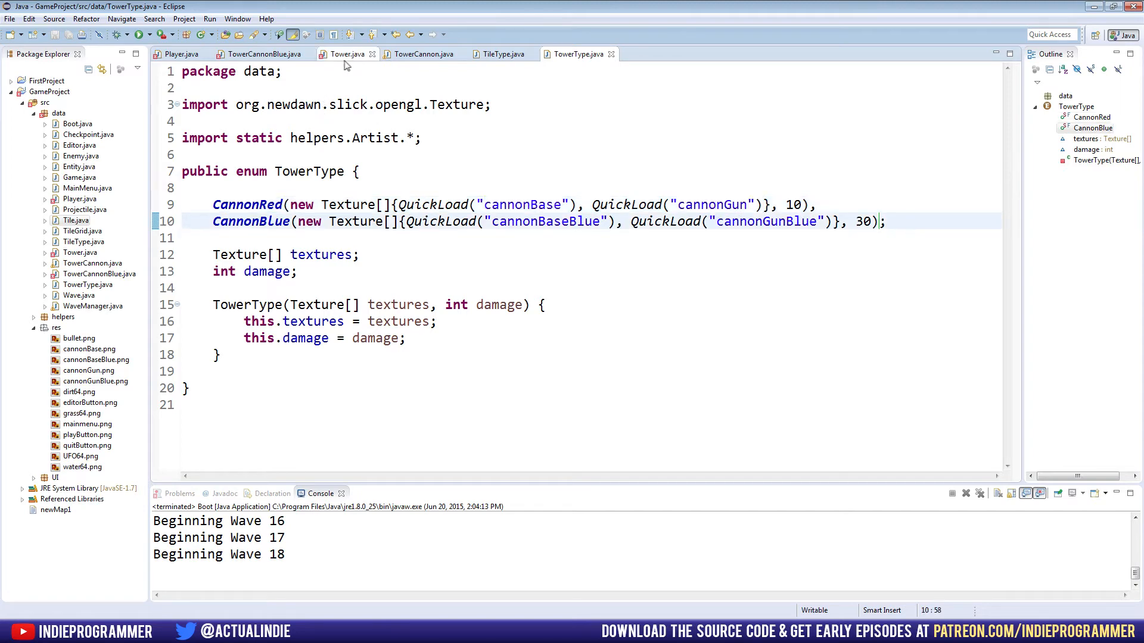
- Add this.damage = type.damage; to the constructor and save Tower.java
left_click(343, 54)
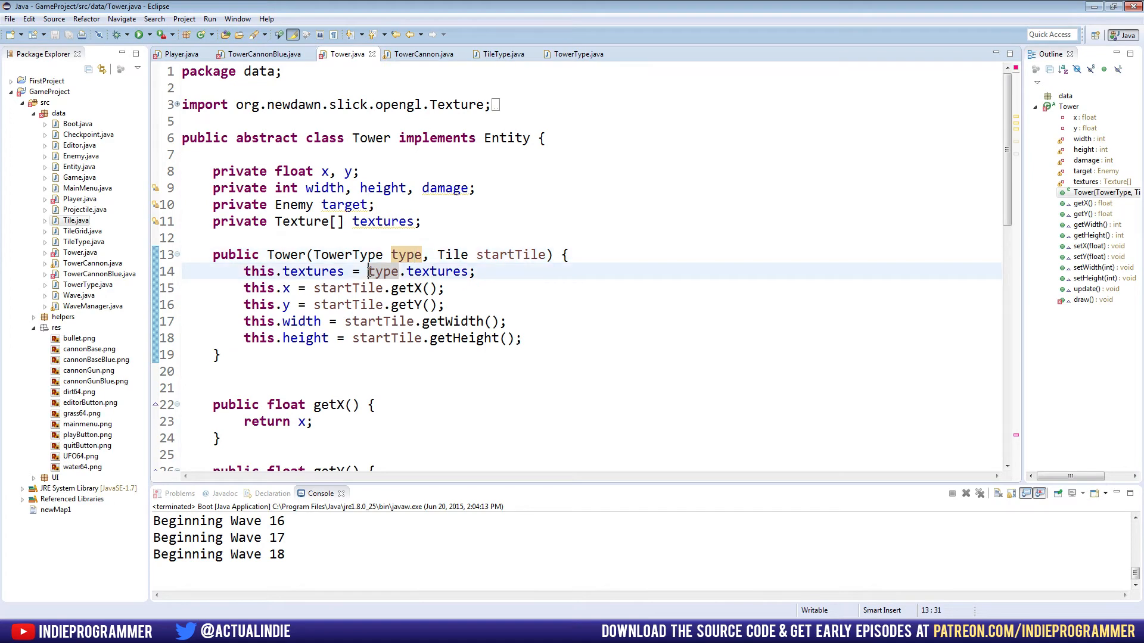
scroll("down", 3)
type("this.")
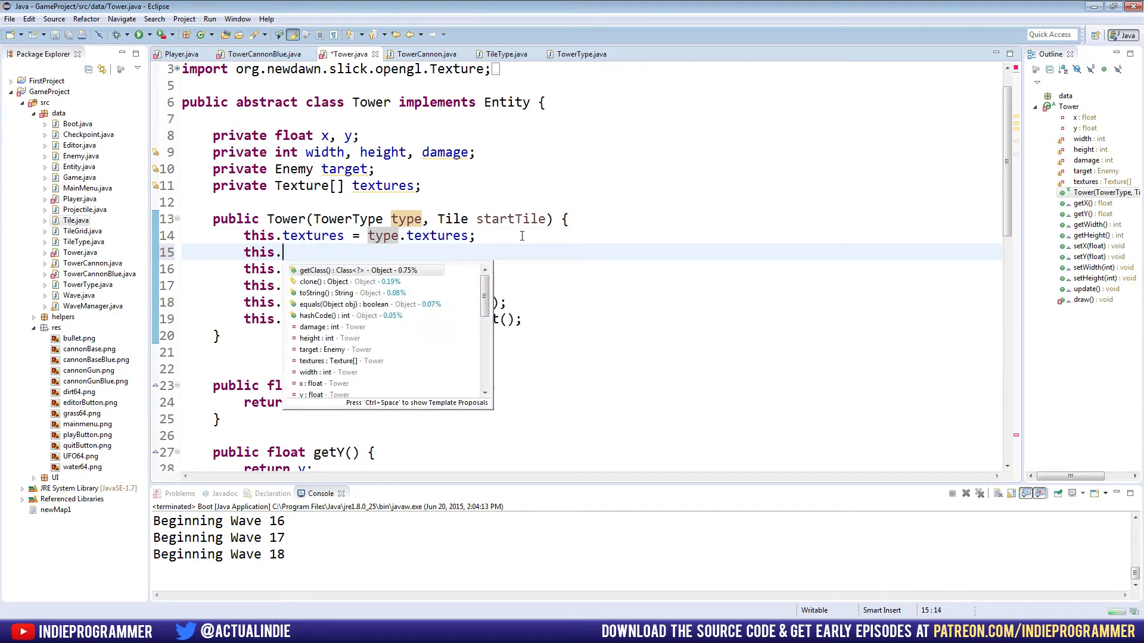
type("damage = t")
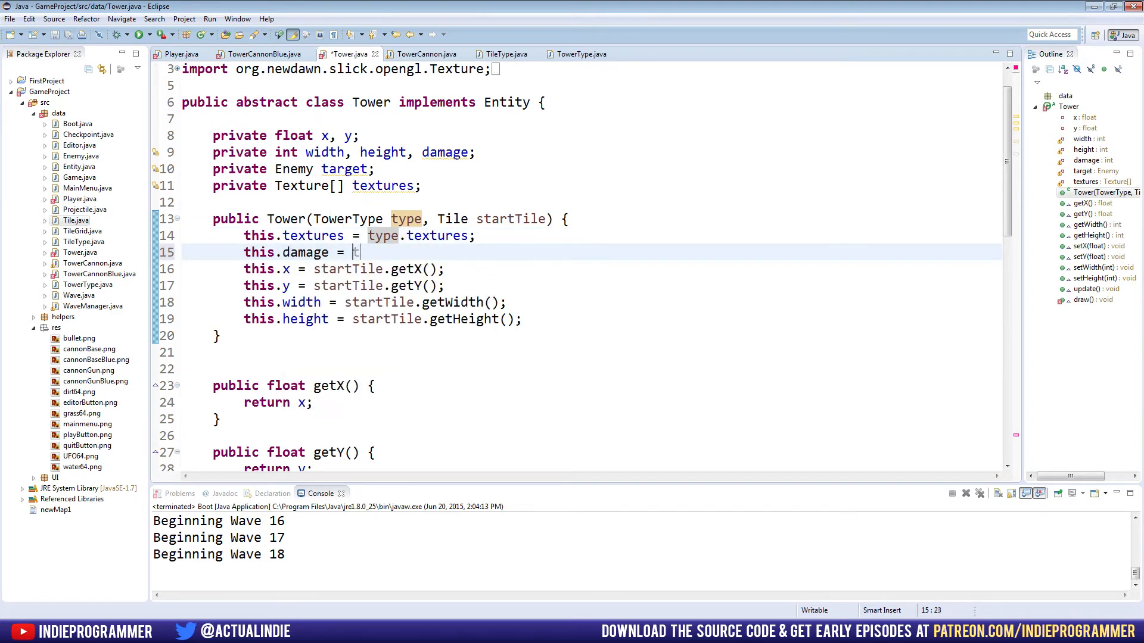
type("ype.damage;")
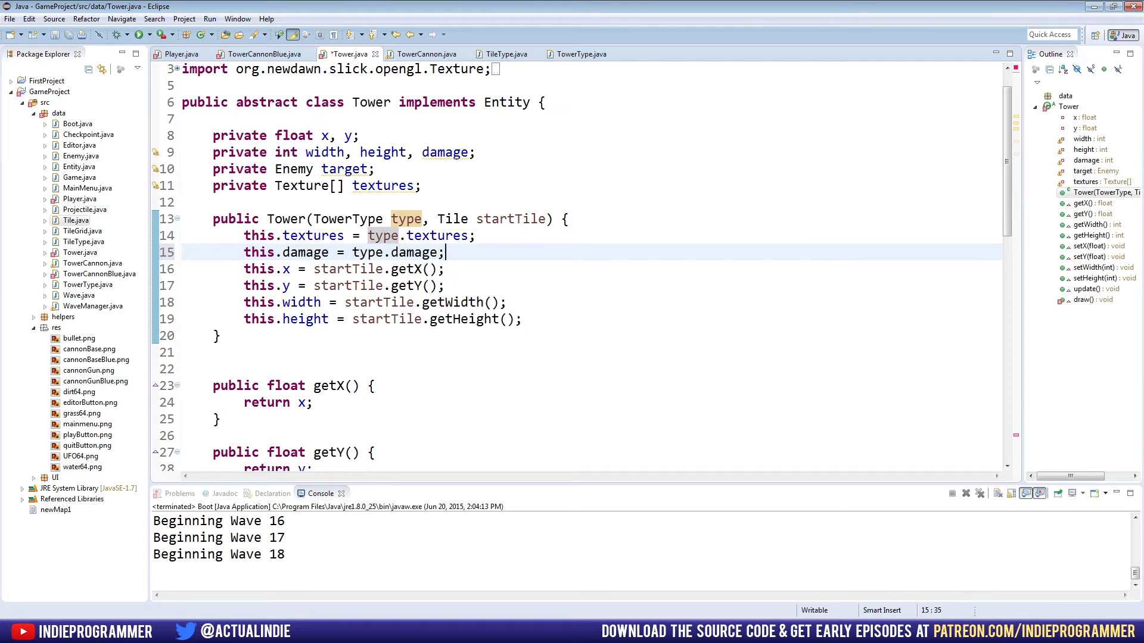
key("ctrl+s")
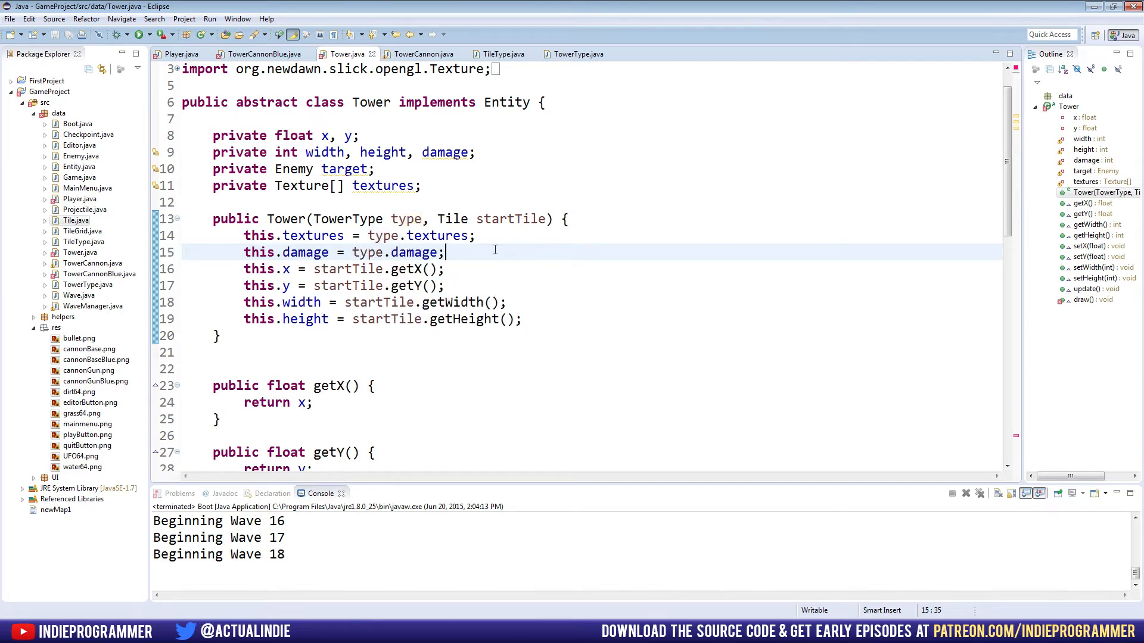
double_click(320, 132)
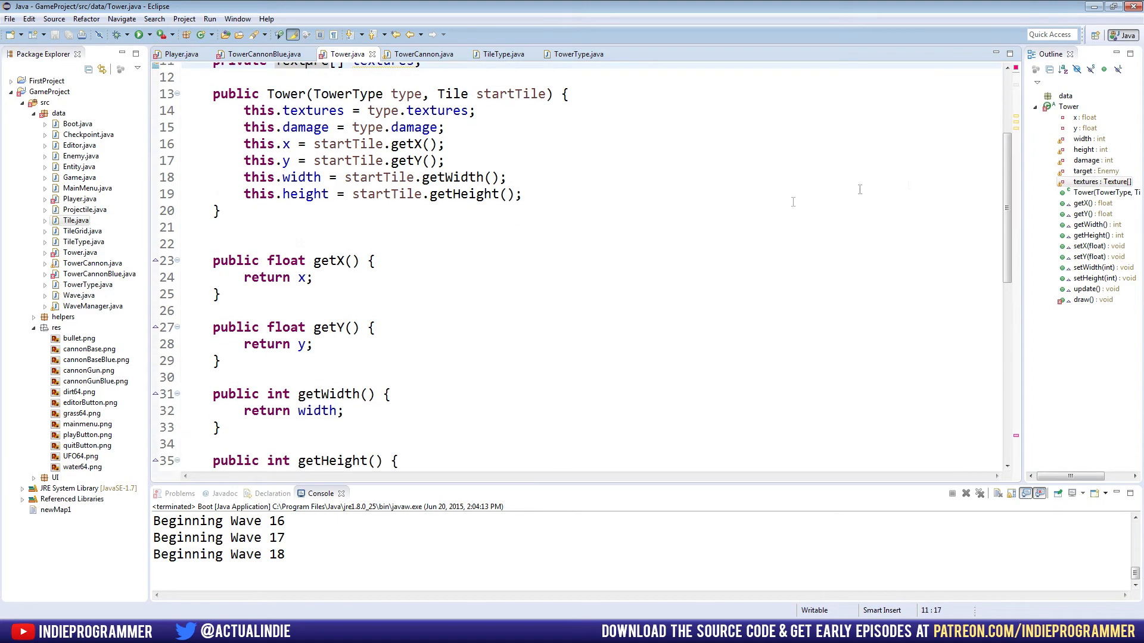
- Wrap DrawQuadTex in for (int i = 0; i < textures.length; i++) drawing textures[i], and save
scroll("down", 3)
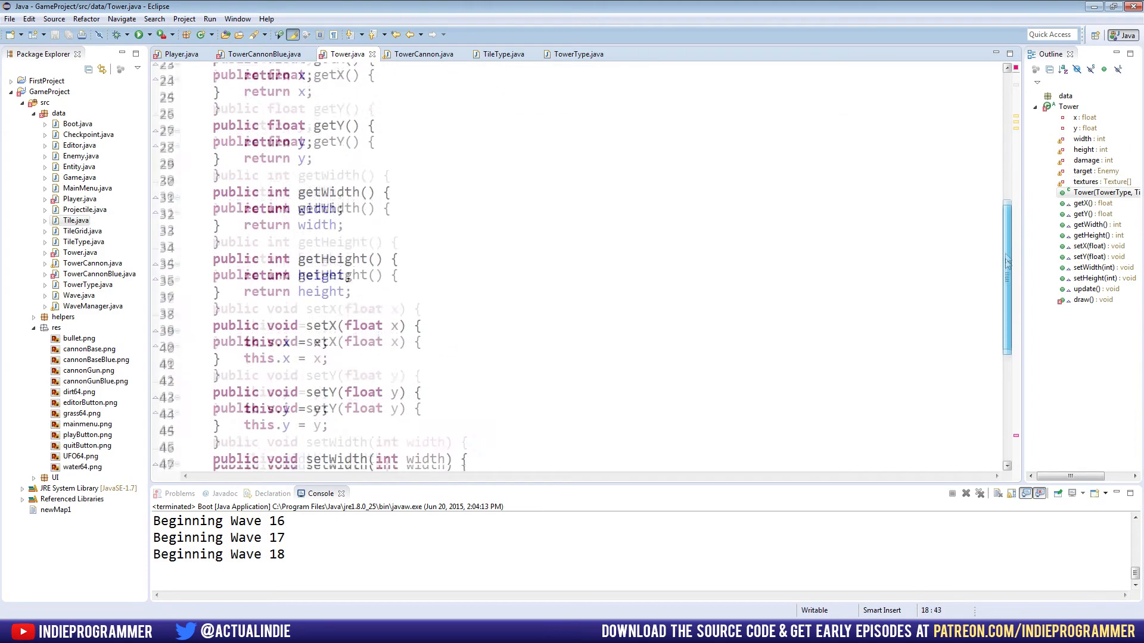
scroll("down", 3)
type("DrawQuadTex(texture, x, y, width, height);")
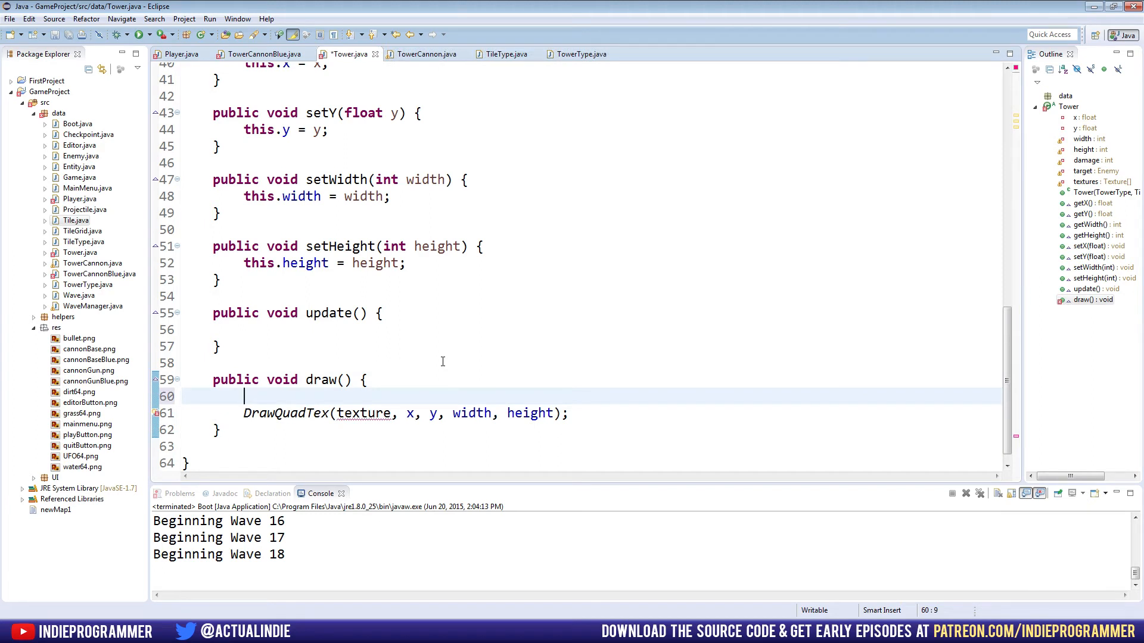
type("for")
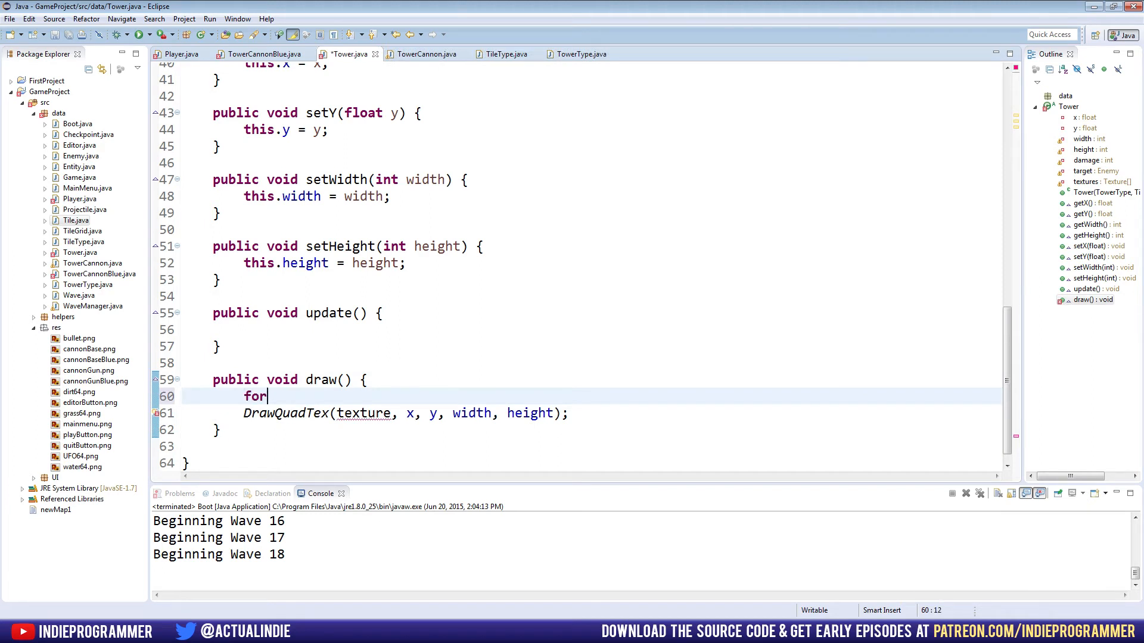
type("(int i = 0;")
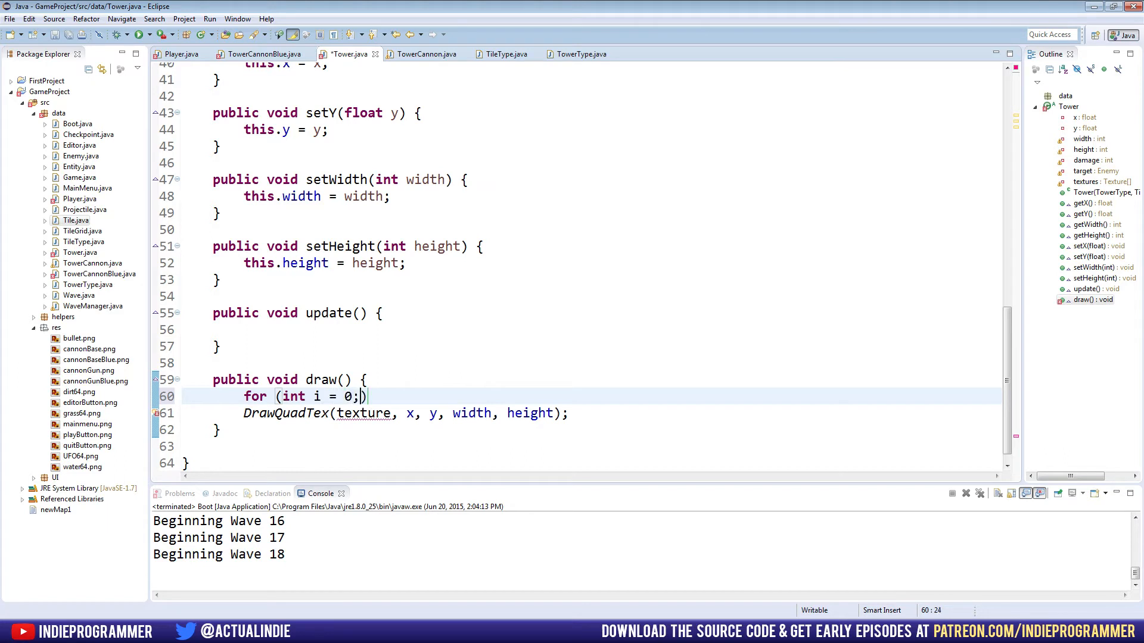
type("i < t")
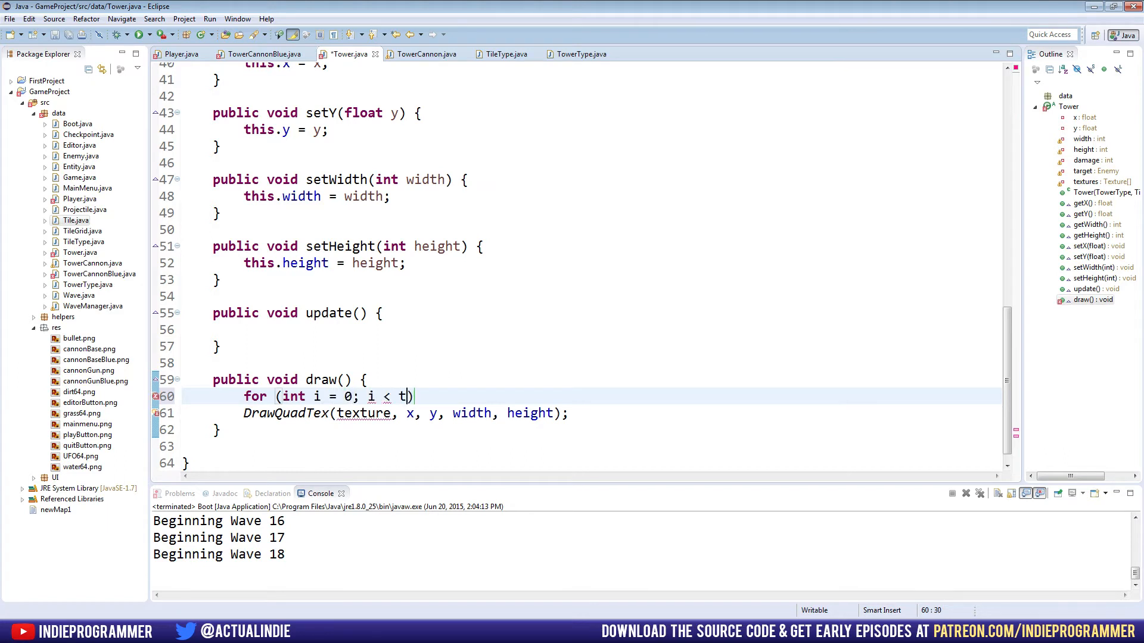
type("extures.length; i++")
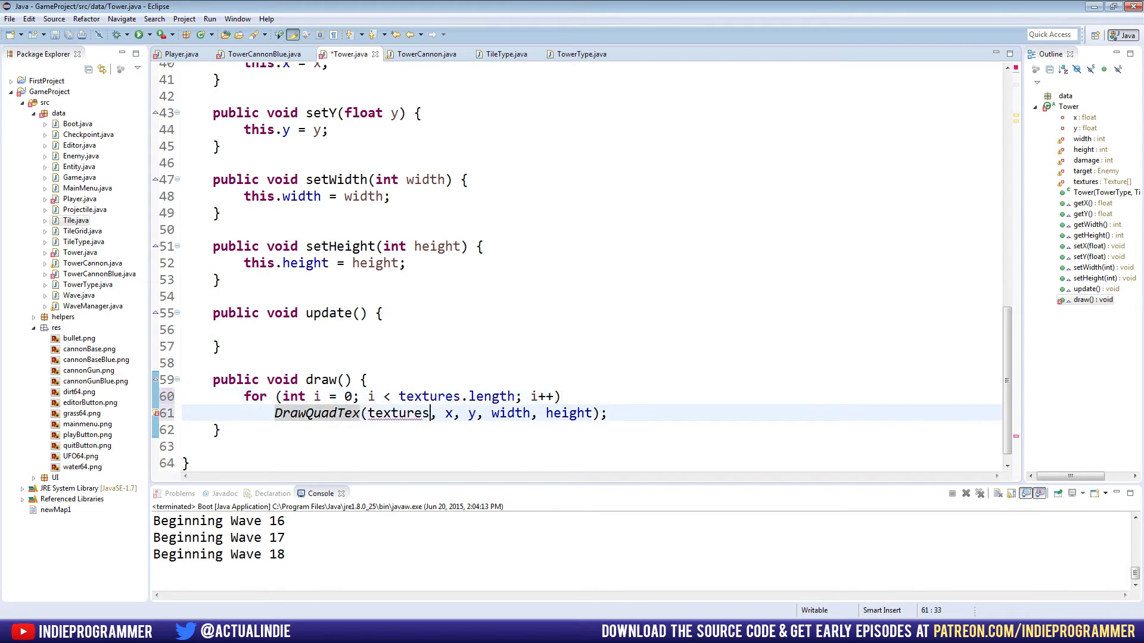
type("[i]")
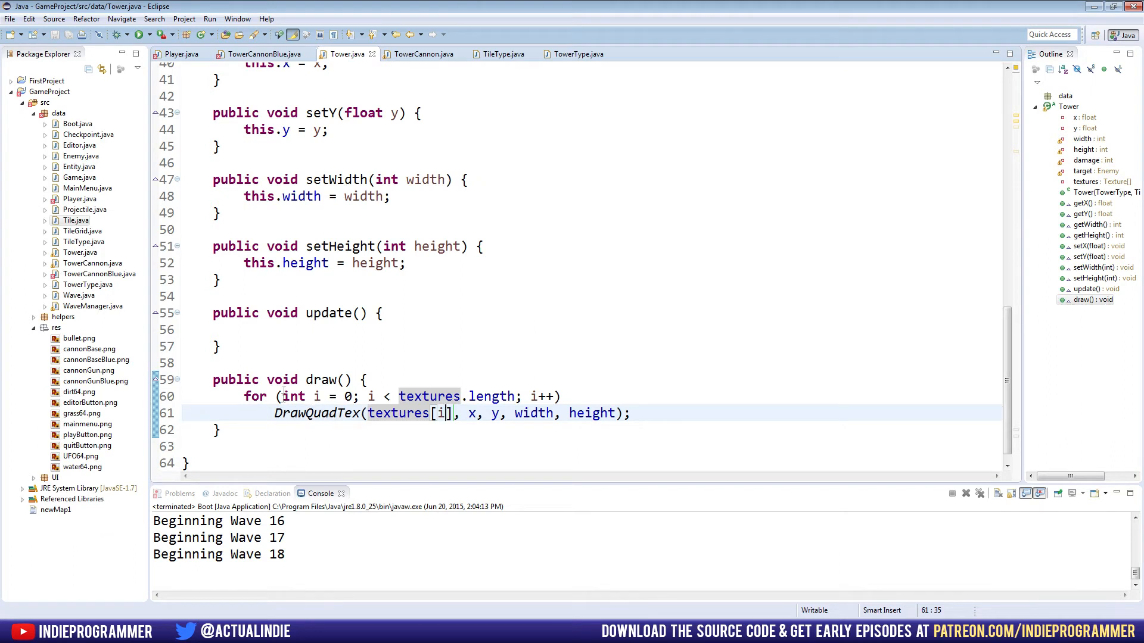
left_click_drag(320, 396, 512, 396)
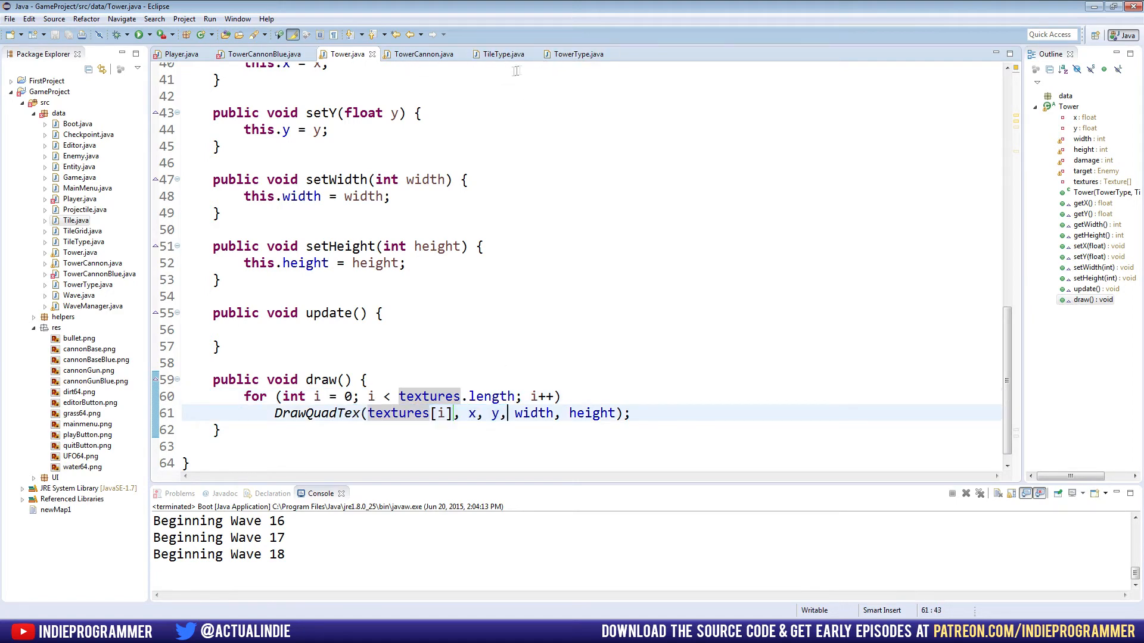
left_click(578, 53)
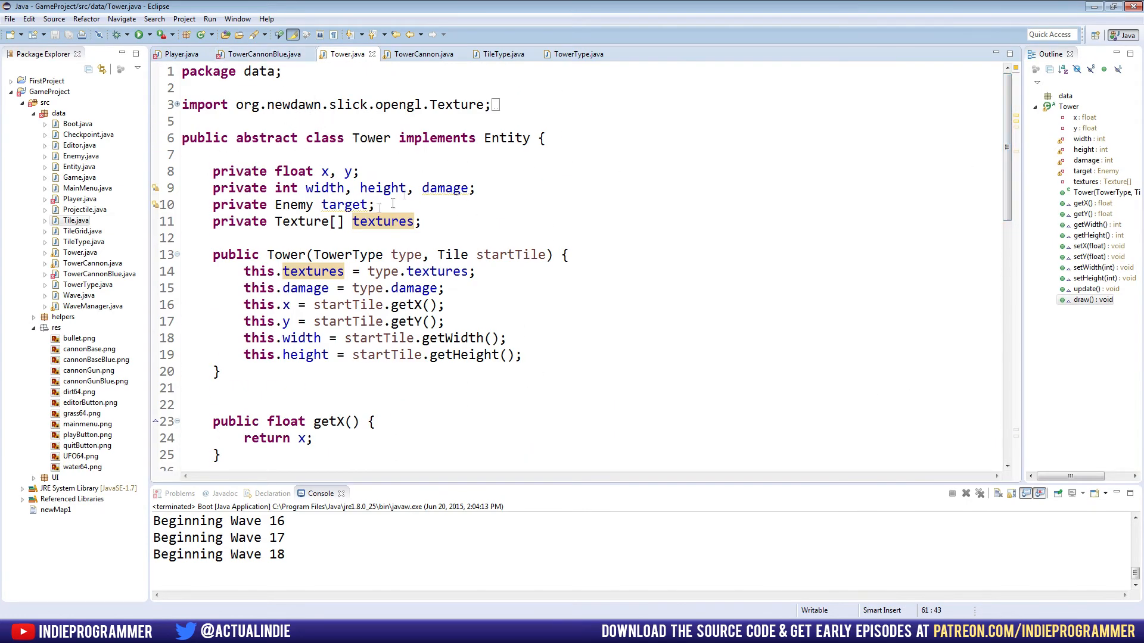
- Change TowerCannonBlue's constructor to (TowerType type, Tile startTile) calling super(type, startTile), and save
left_click_drag(320, 255, 482, 255)
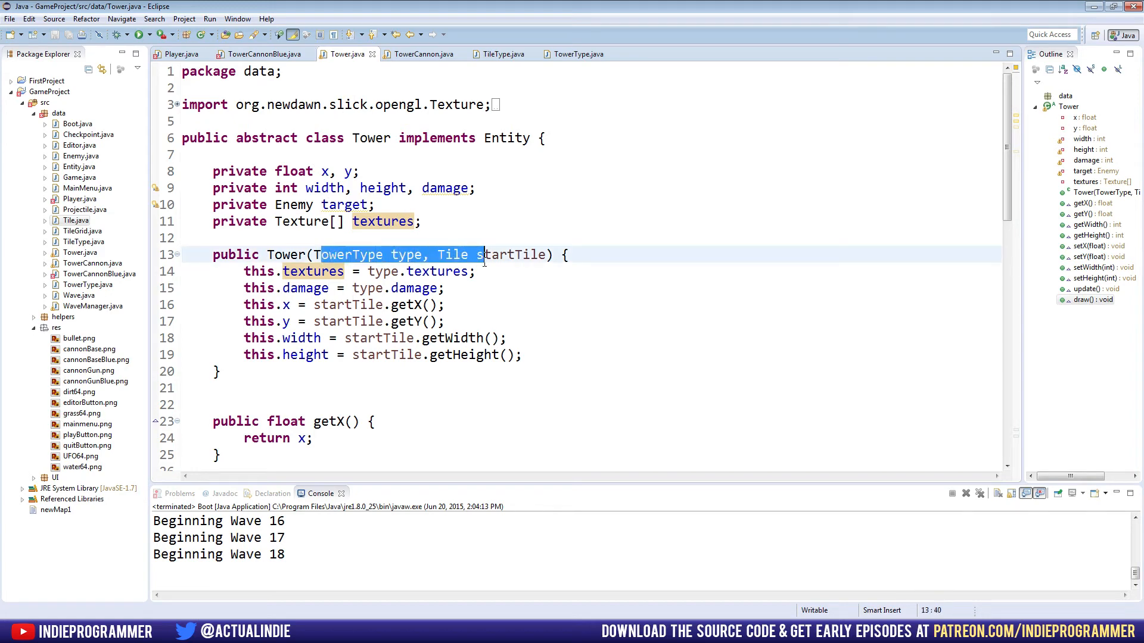
left_click(261, 53)
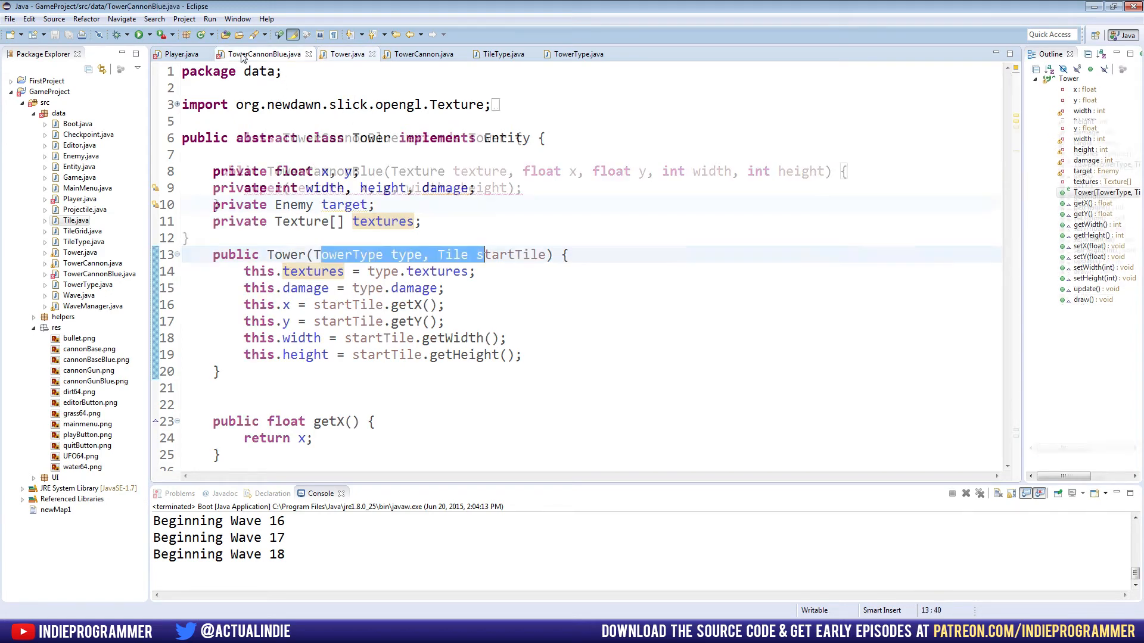
left_click(261, 54)
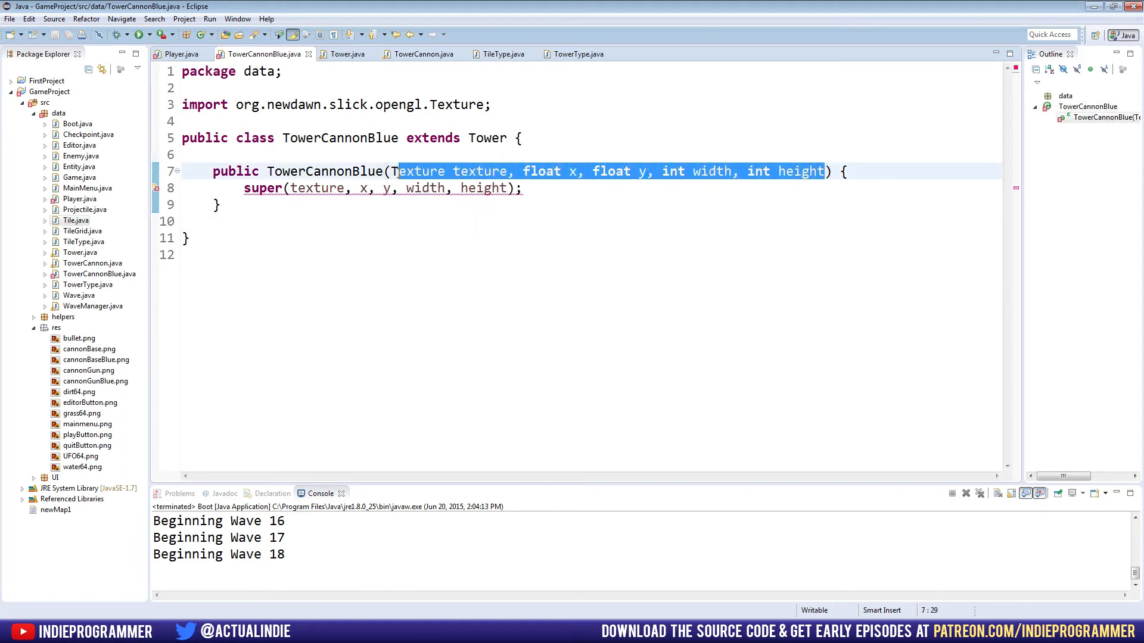
type("TowerTyp[]")
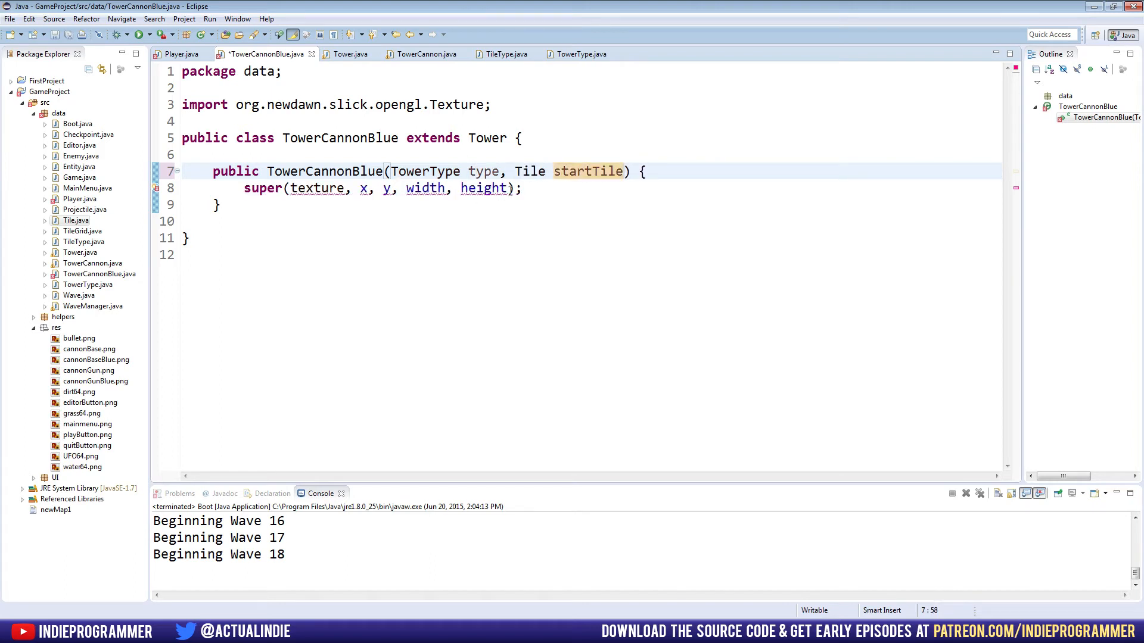
type("ty")
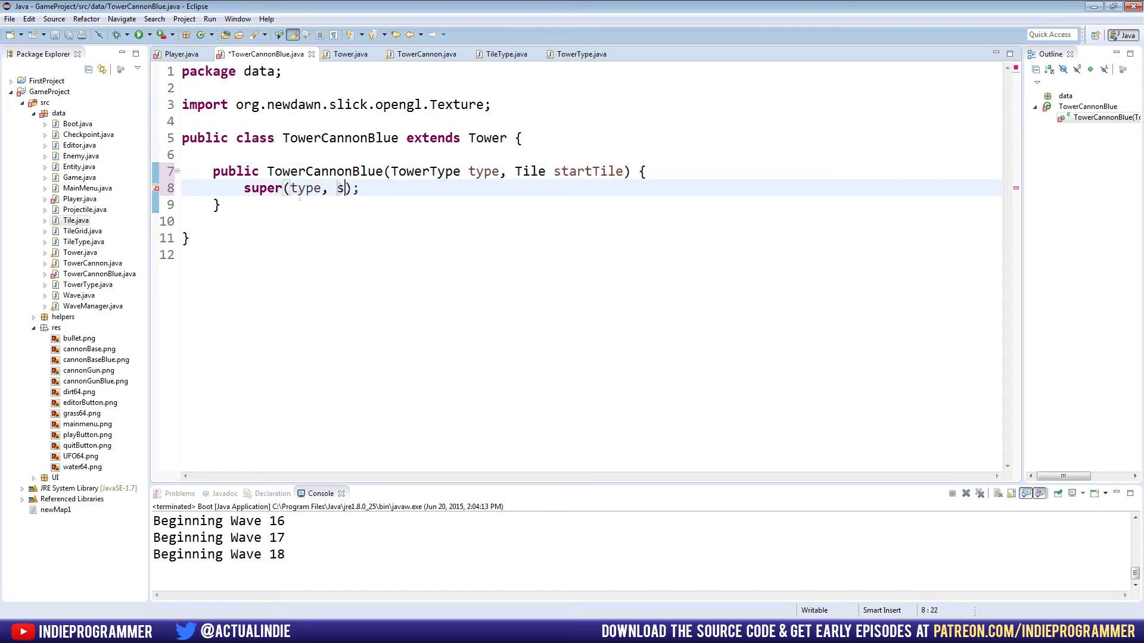
type("tartTile")
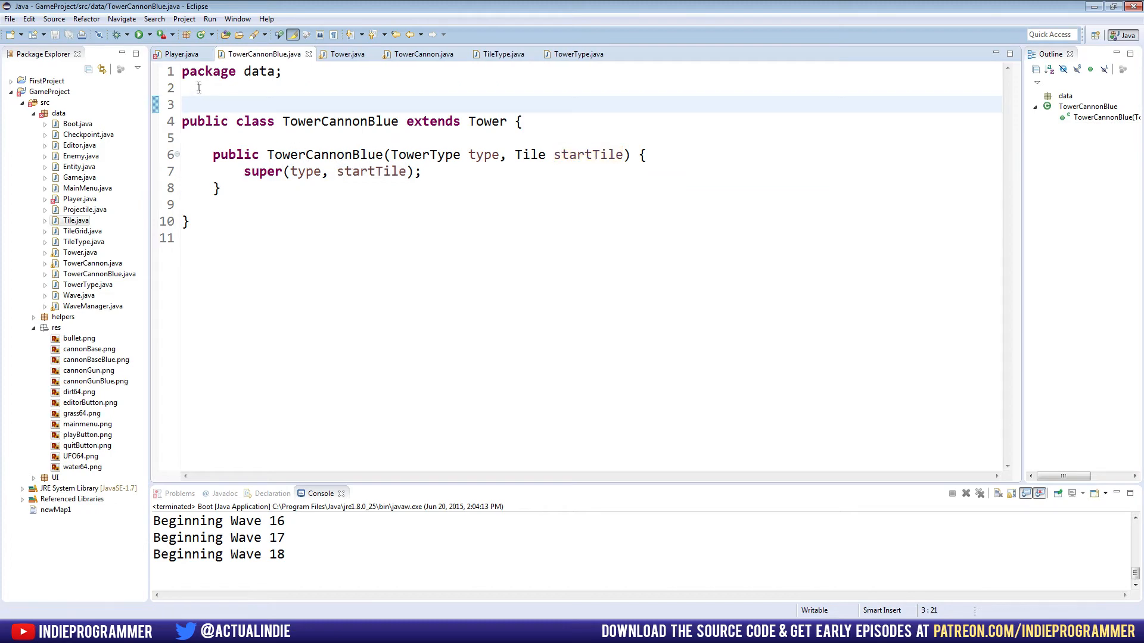
left_click(178, 53)
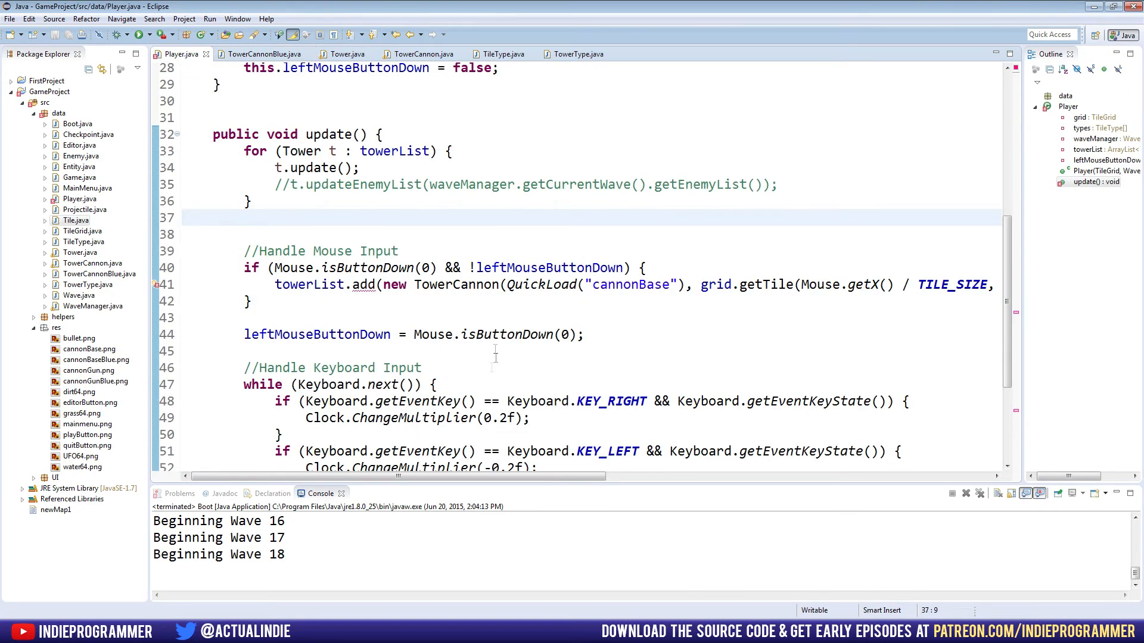
- Change TowerCannon to Tower in Player's towerList.add line and review the update method
double_click(465, 285)
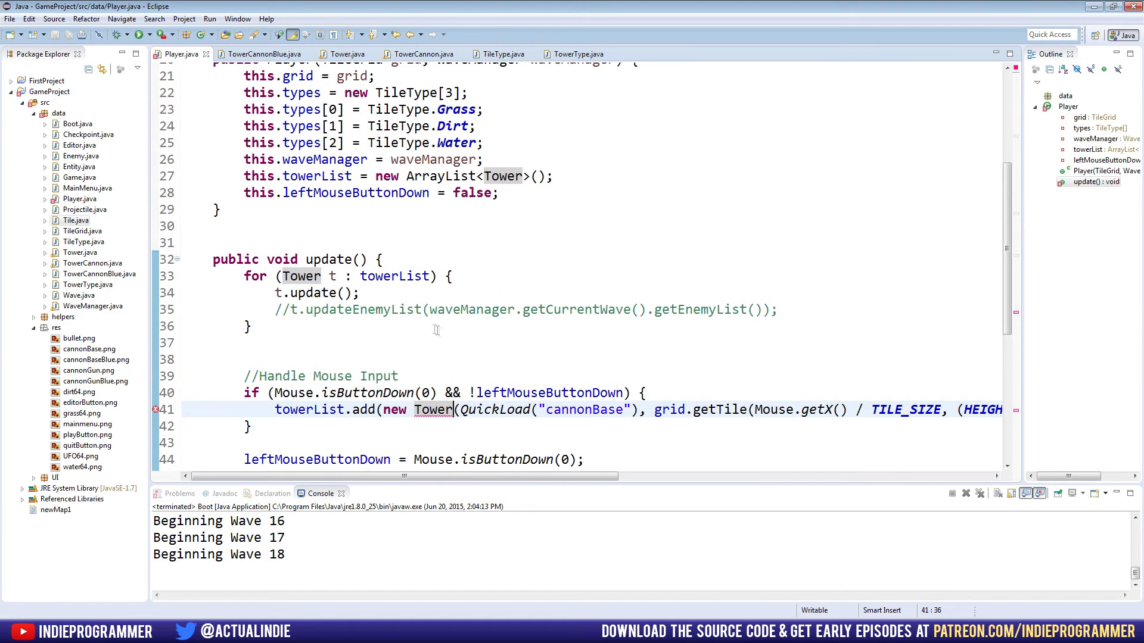
mouse_move(390, 409)
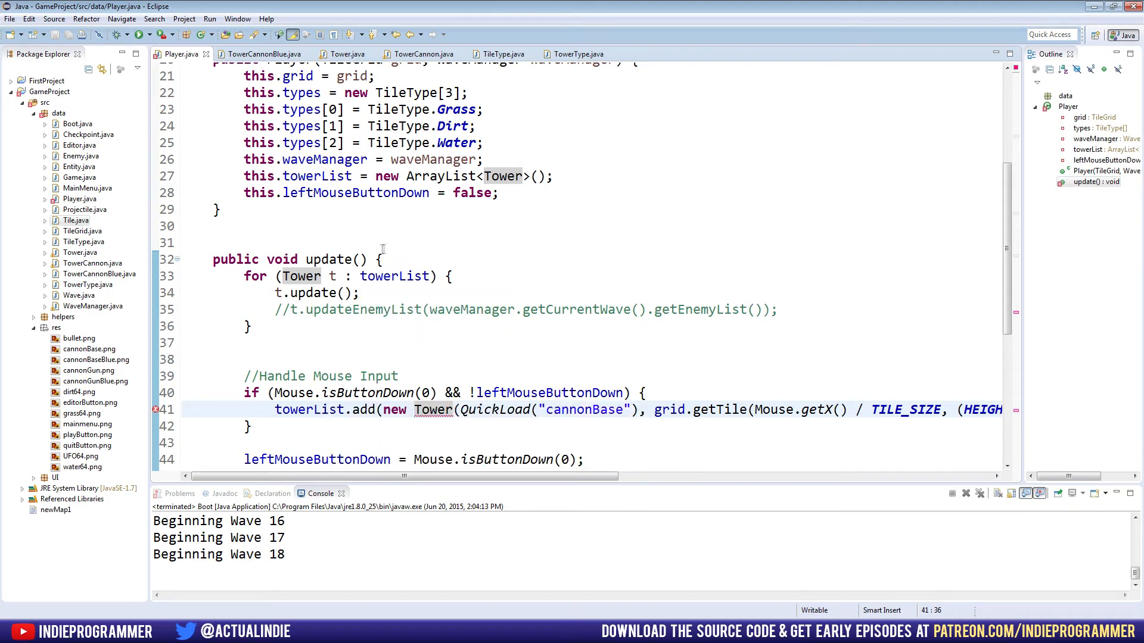
double_click(423, 177)
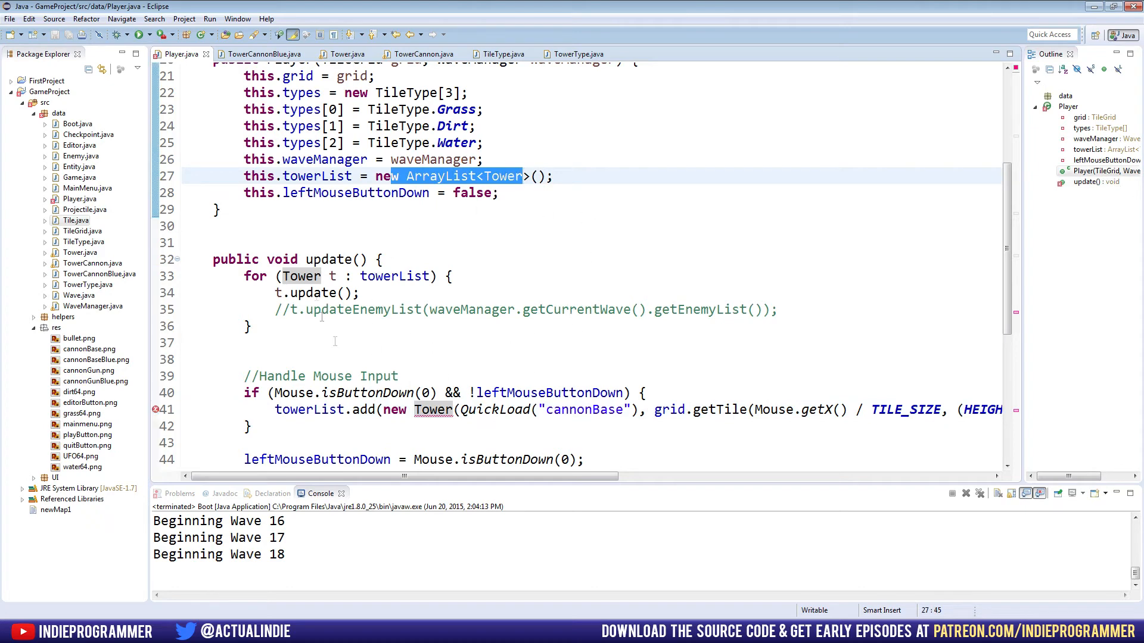
left_click(361, 293)
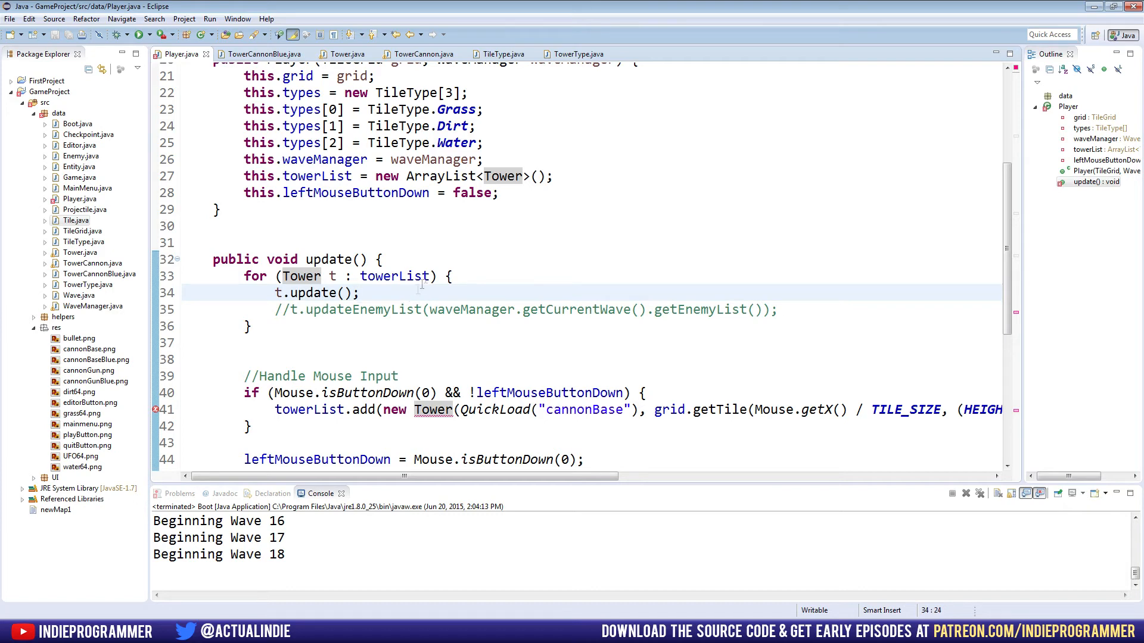
mouse_move(386, 193)
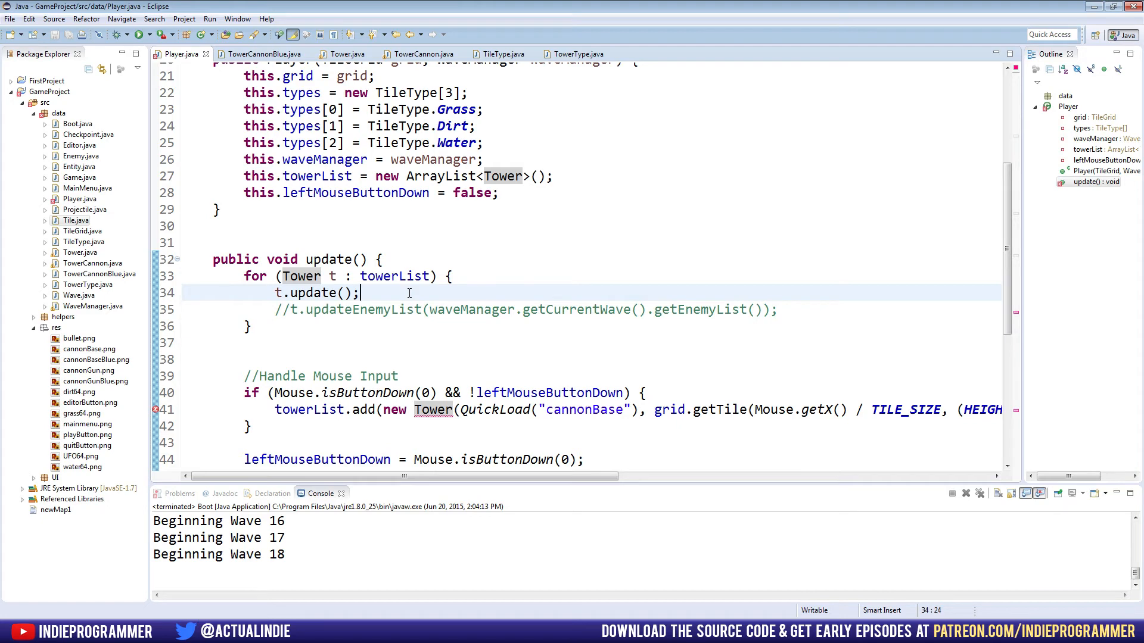
mouse_move(299, 276)
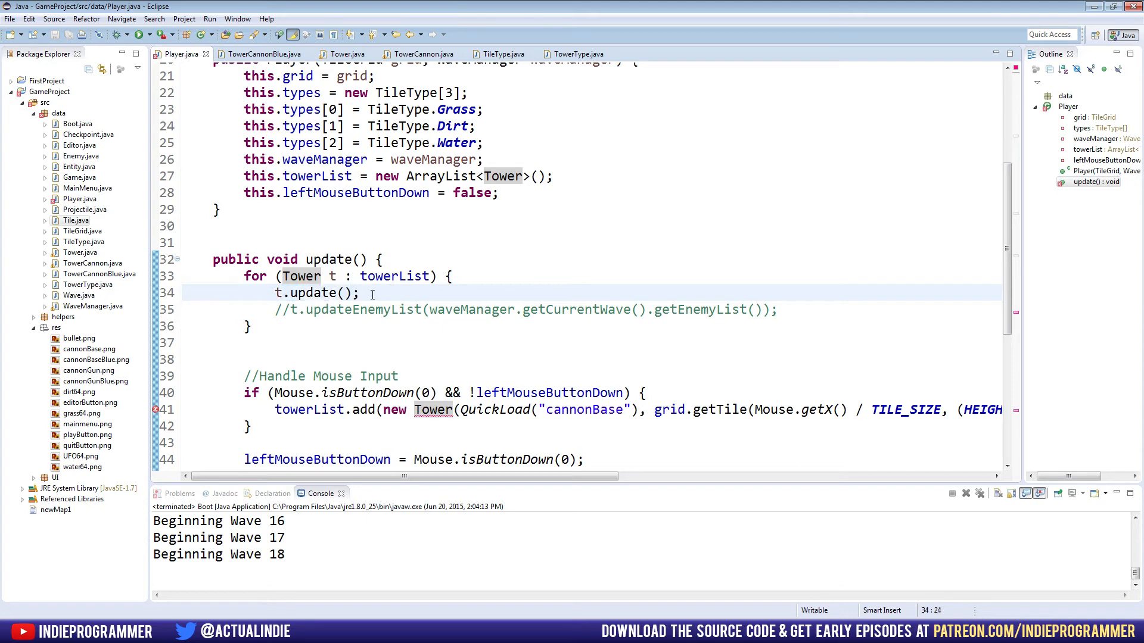
mouse_move(394, 297)
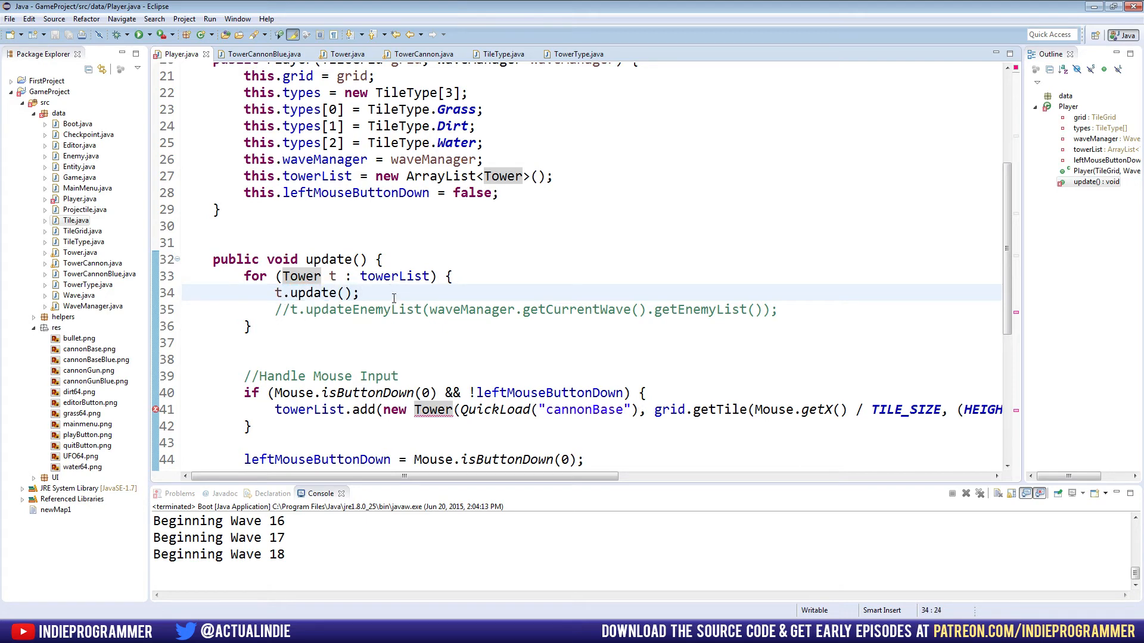
left_click(360, 293)
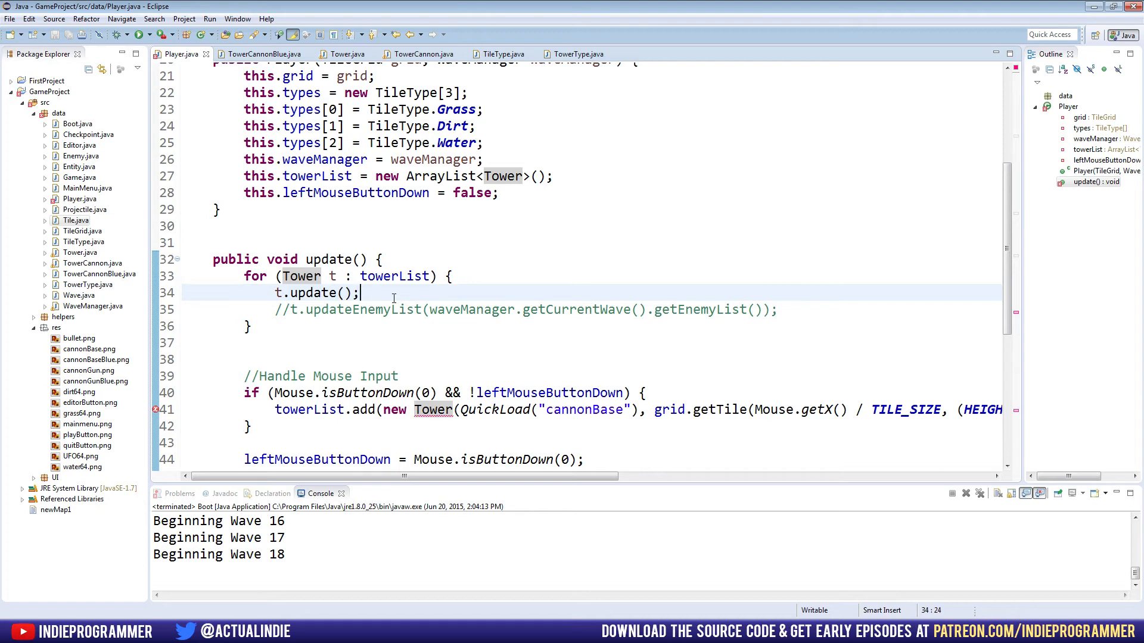
scroll("down", 3)
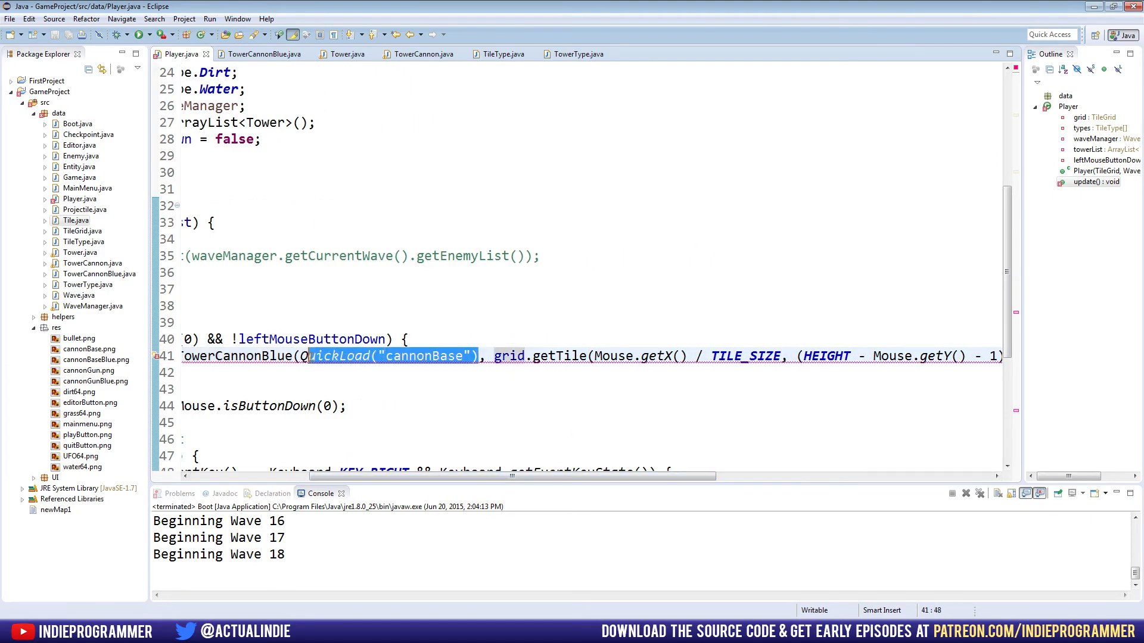
- Make the click handler add new TowerCannonBlue with TowerType.CannonBlue and the clicked tile
type("TowerType.")
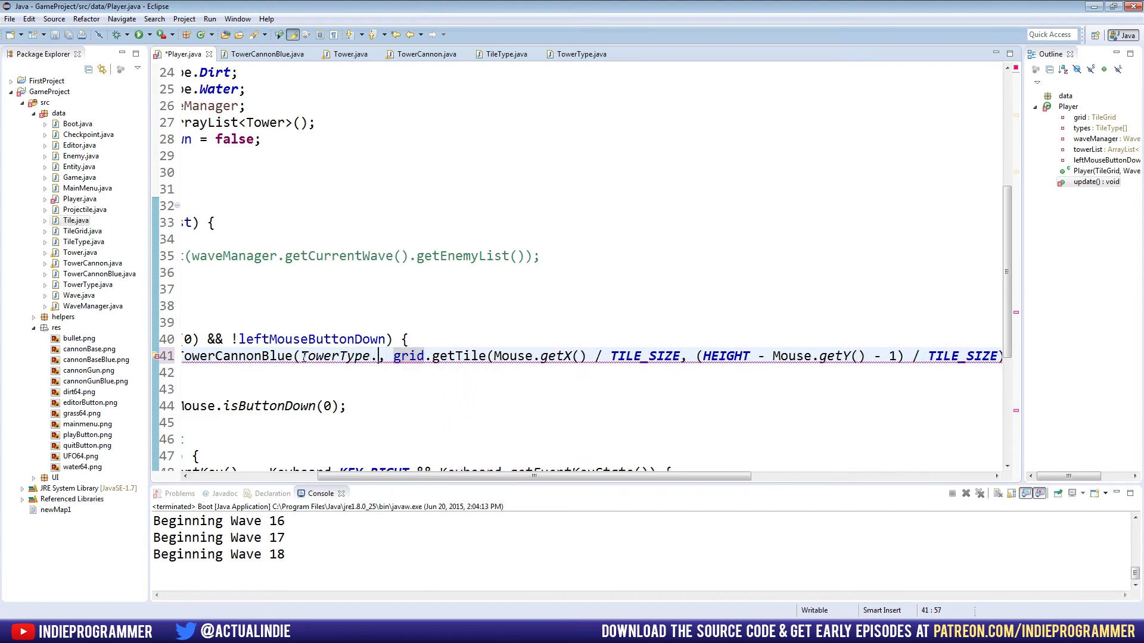
type("CannonBlue")
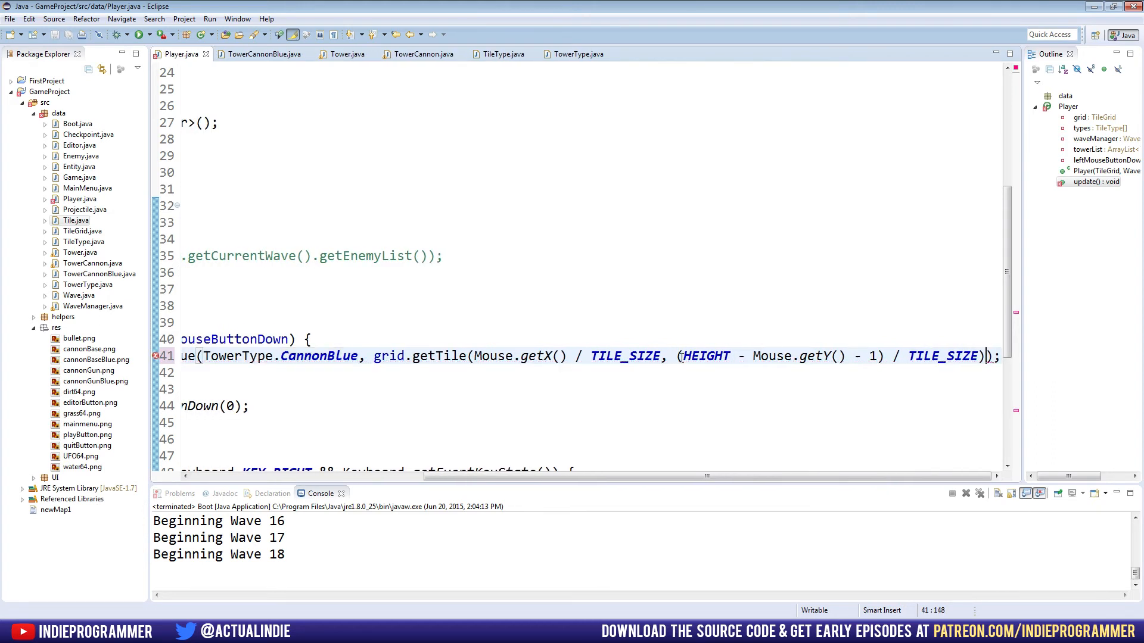
left_click_drag(700, 475, 522, 475)
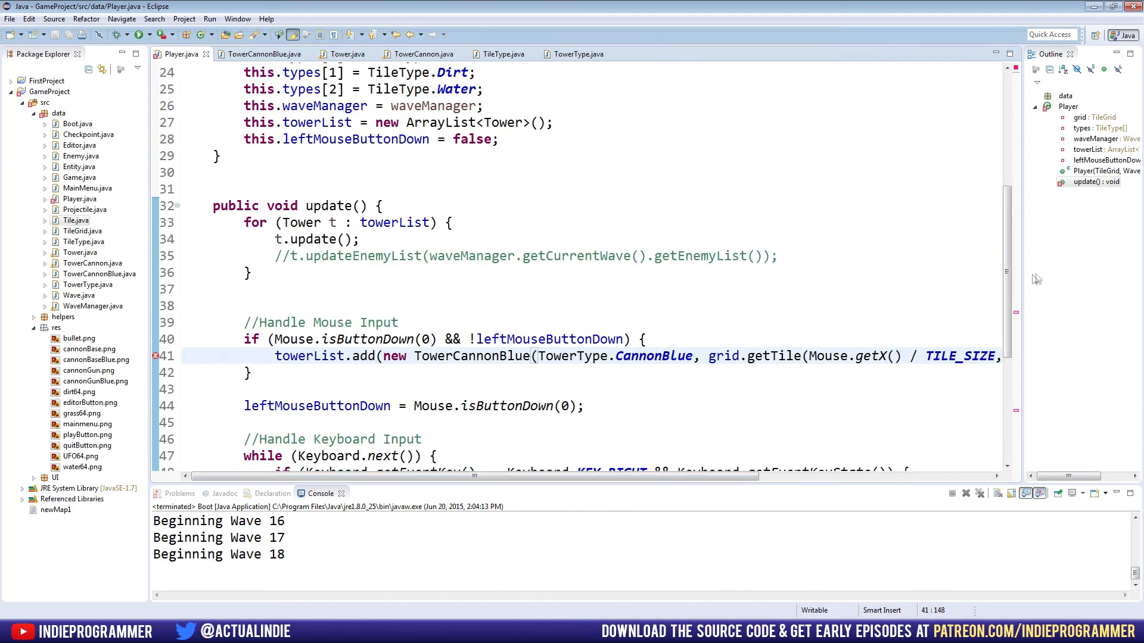
- Fix the ending of the tower-placing line and save Player.java without errors
scroll("down", 3)
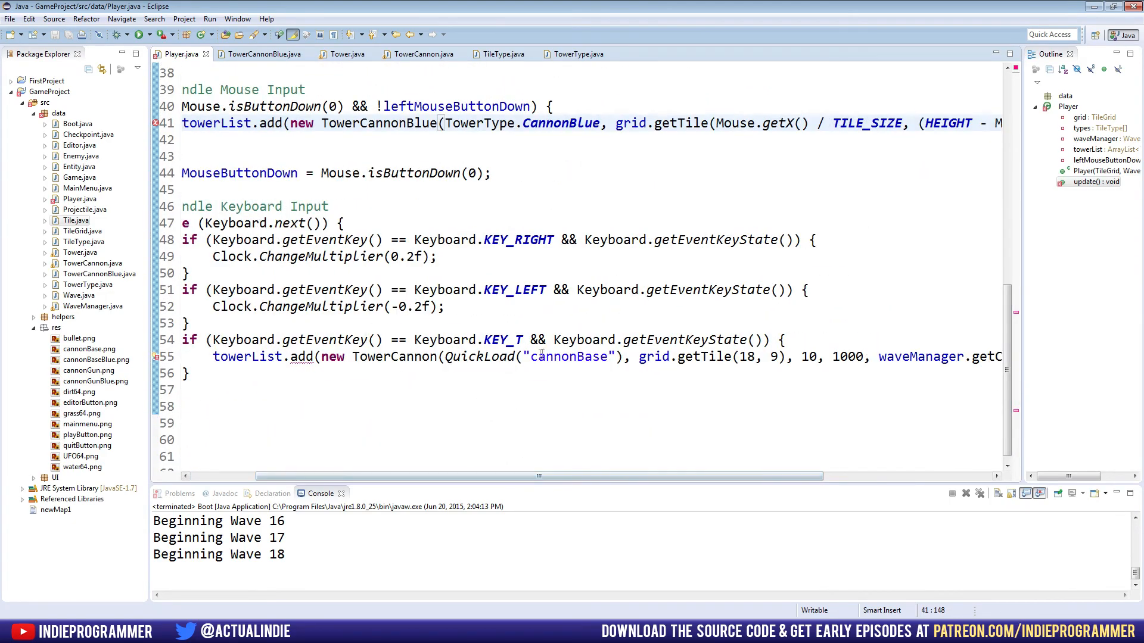
left_click(742, 356)
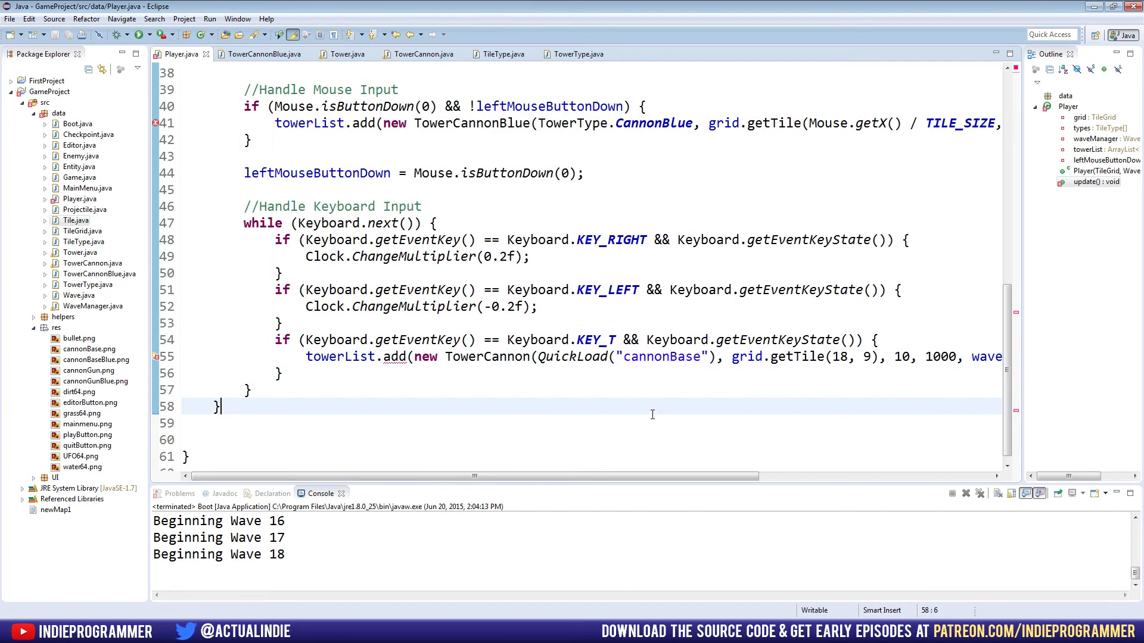
left_click(275, 373)
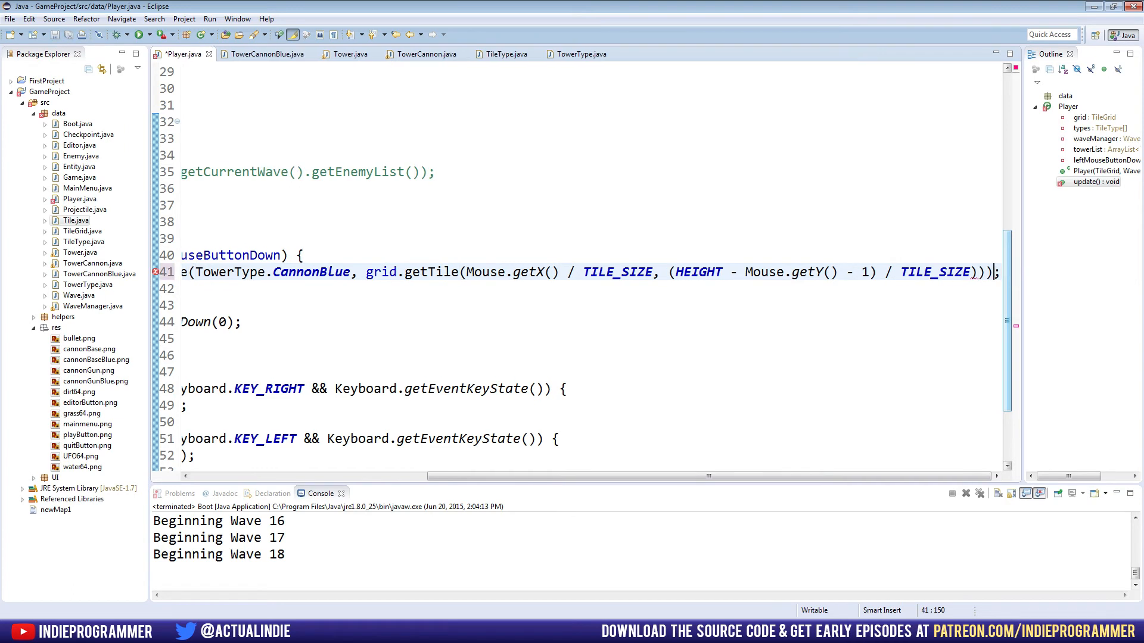
key("ctrl+s")
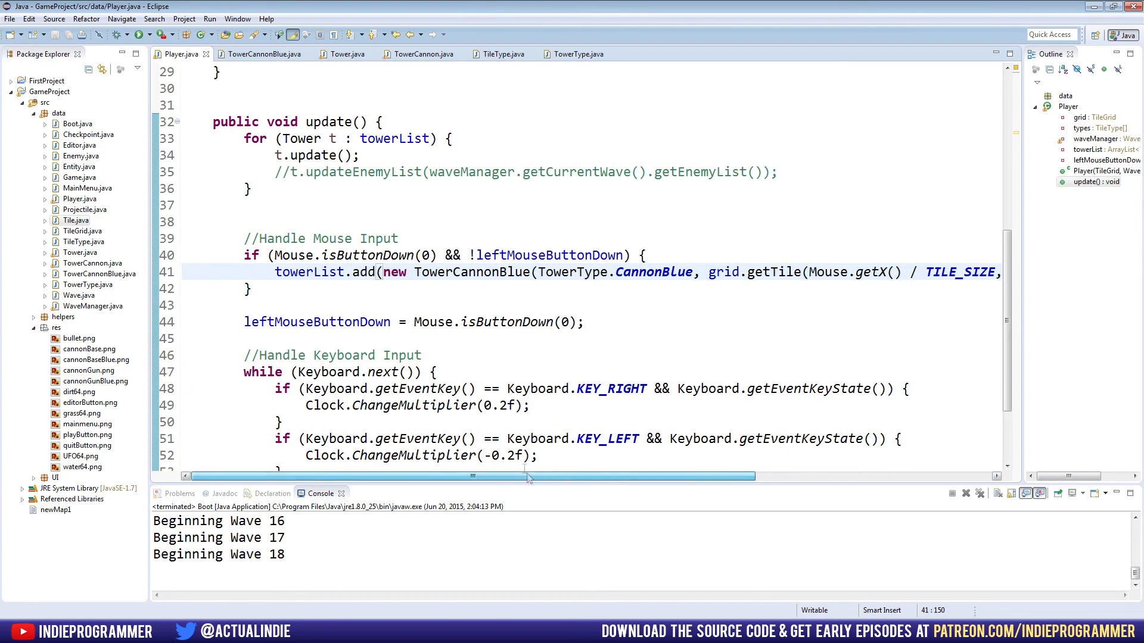
scroll("up", 3)
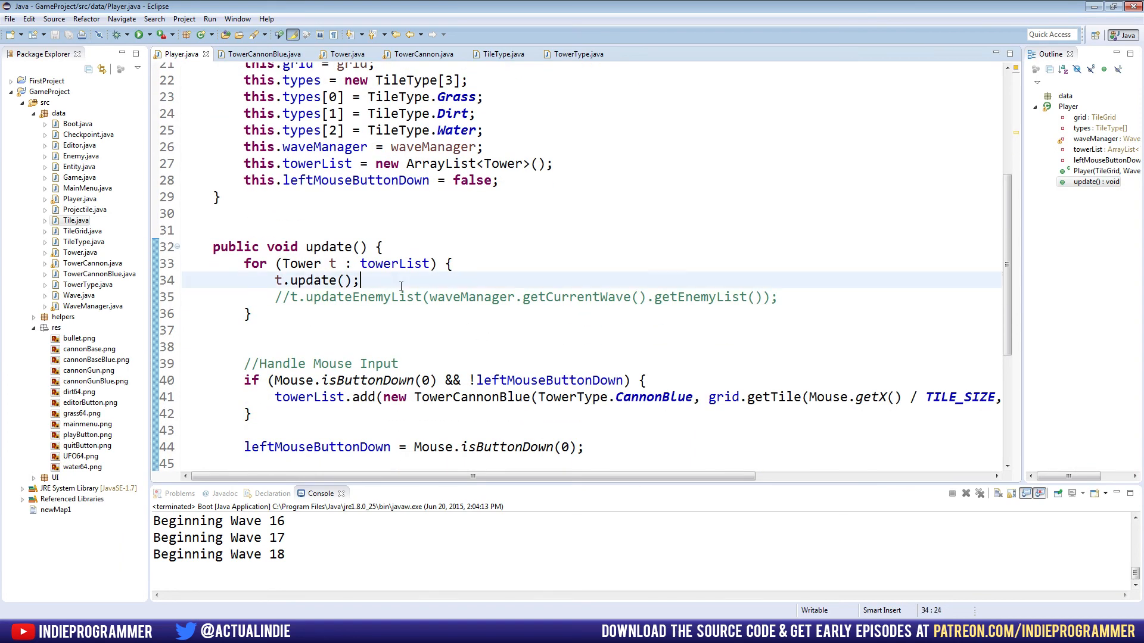
- Add t.draw() after t.update() in Player's tower loop and check Tower's methods
type("t.draw();")
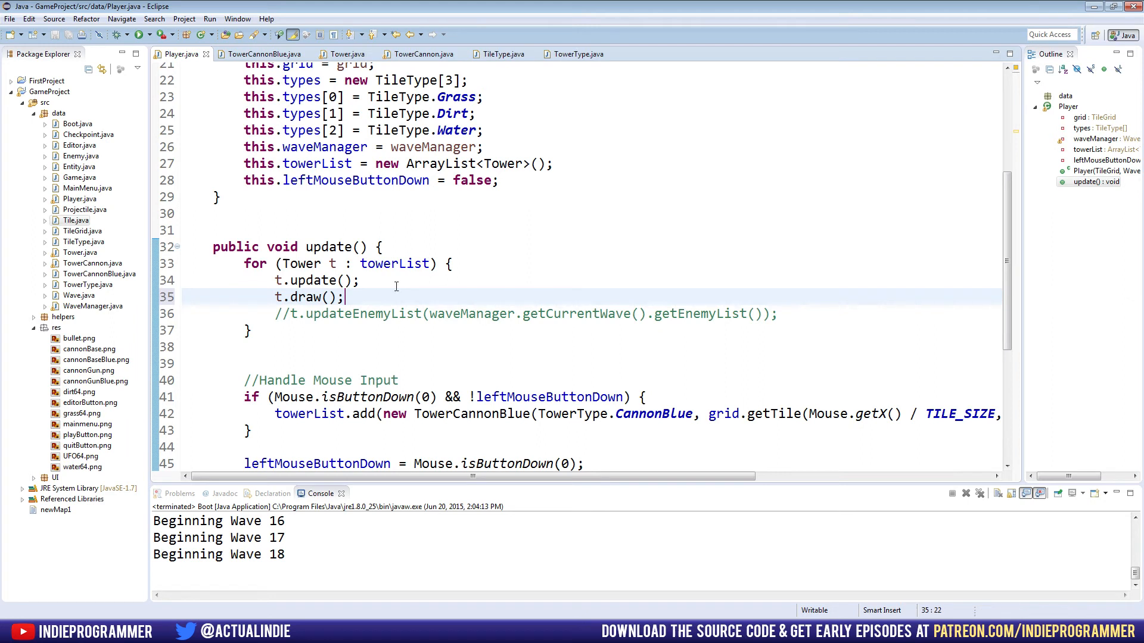
mouse_move(452, 337)
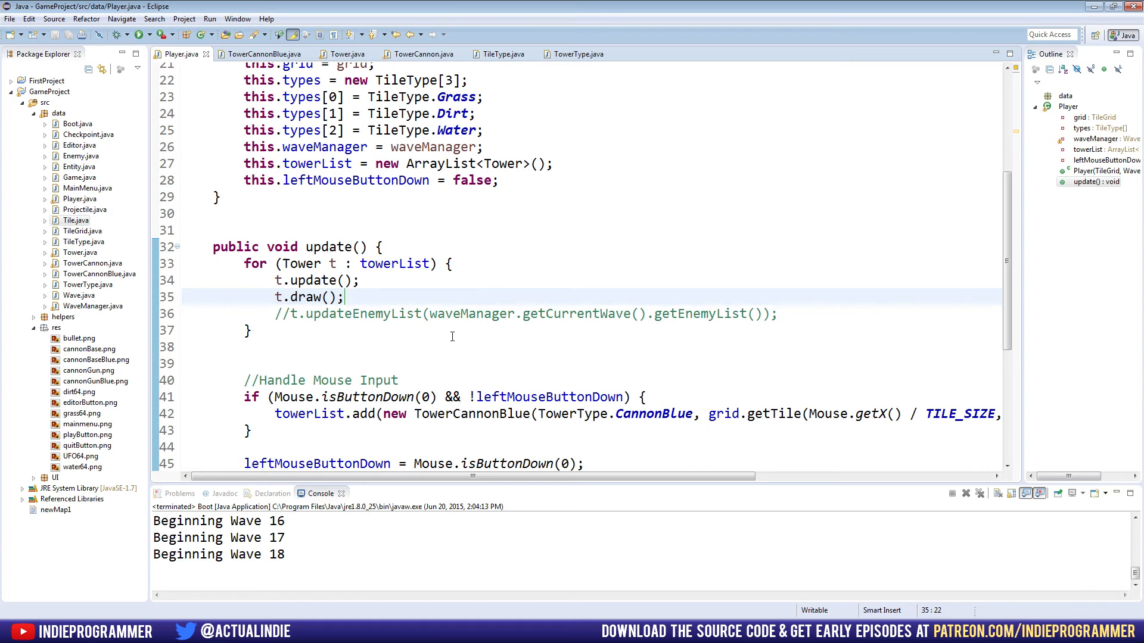
left_click(348, 54)
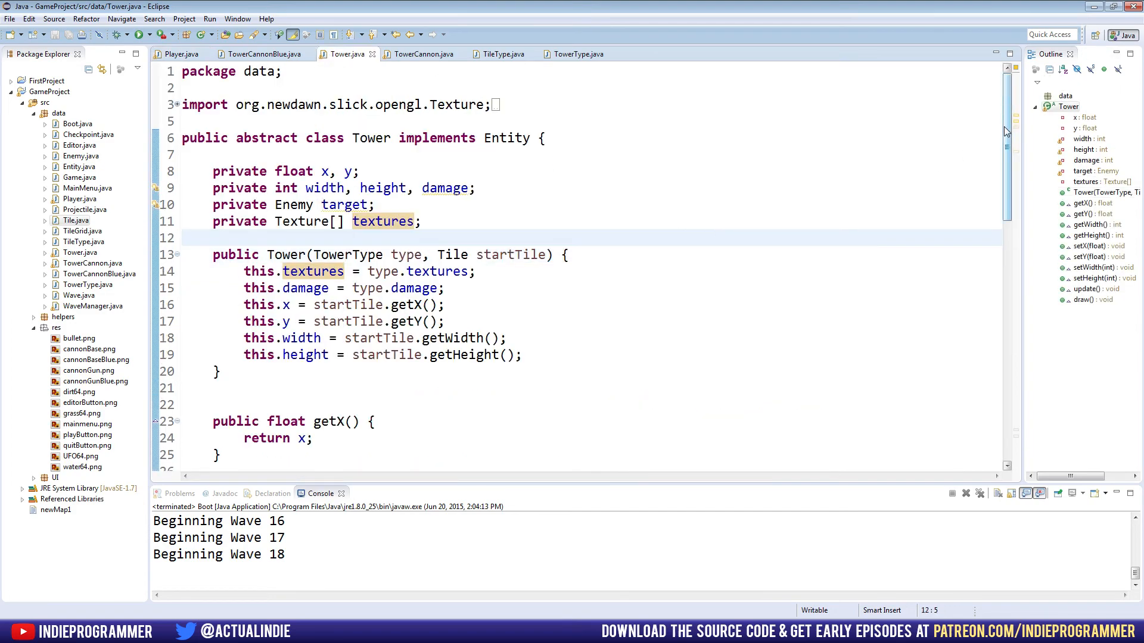
scroll("down", 3)
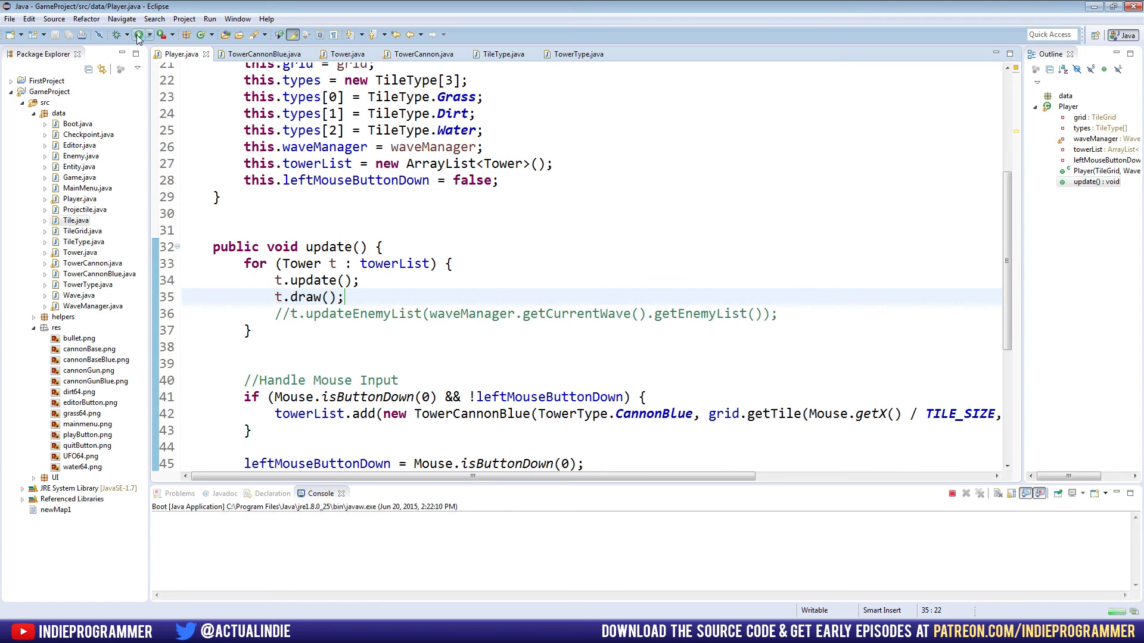
- Test-run the game twice, then switch TowerType.CannonRed back to CannonBlue in Player.java
left_click(138, 35)
type("Red")
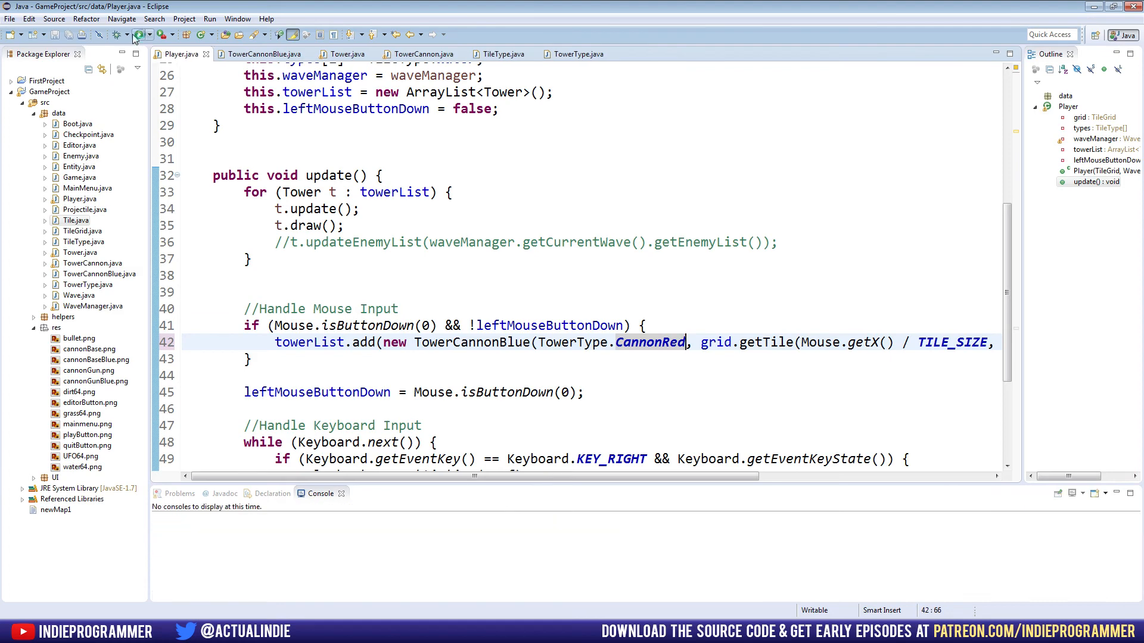
left_click(118, 35)
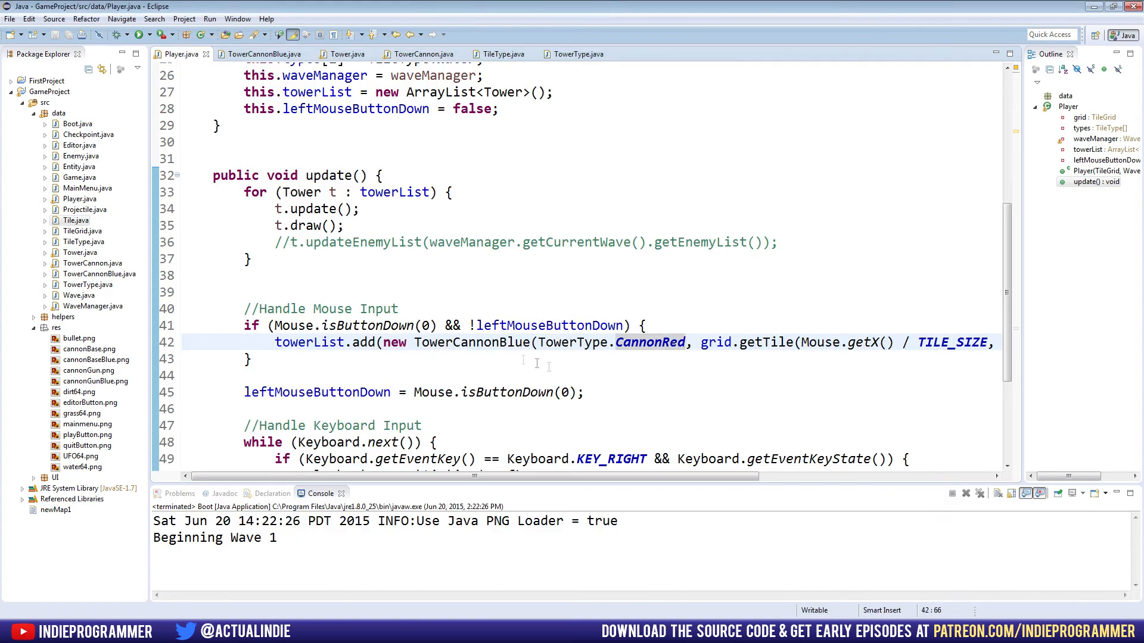
double_click(497, 342)
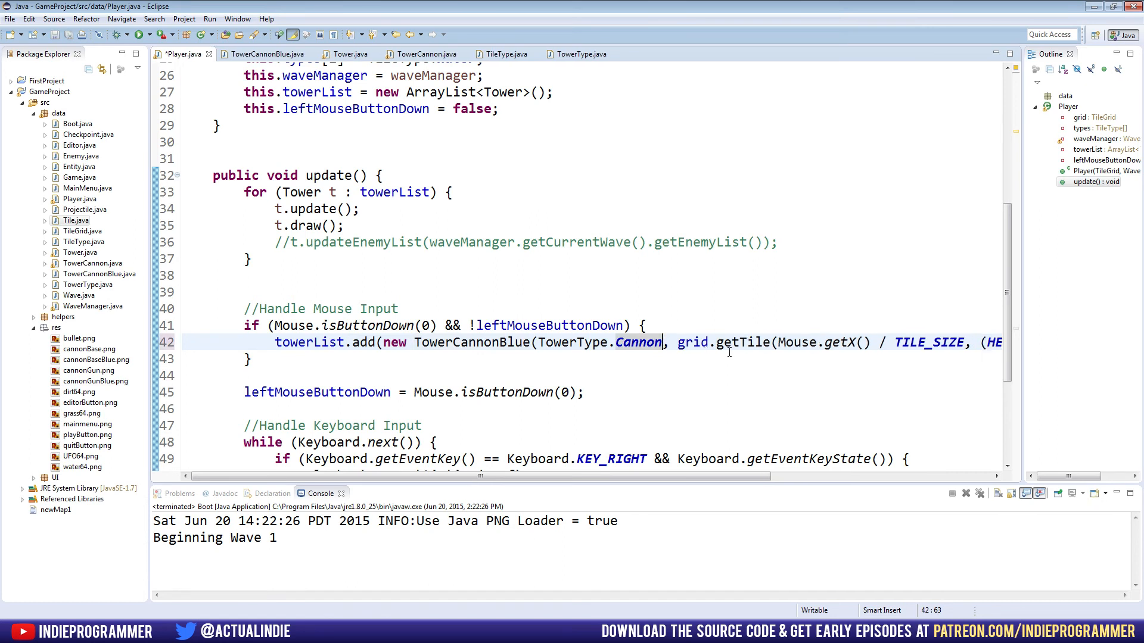
type("Blue")
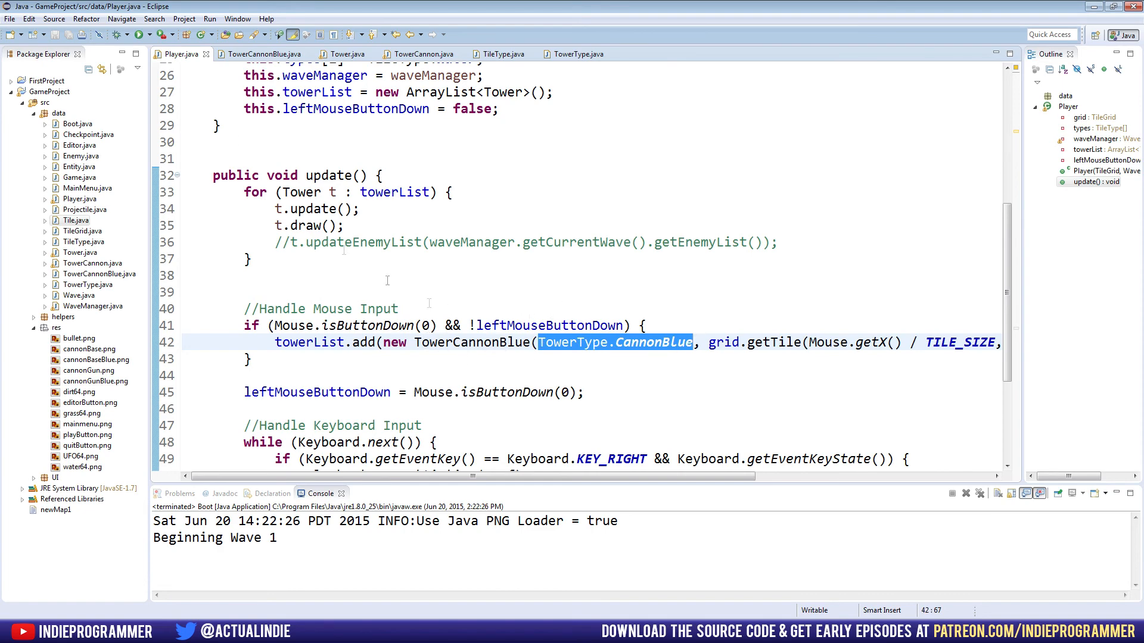
left_click(259, 54)
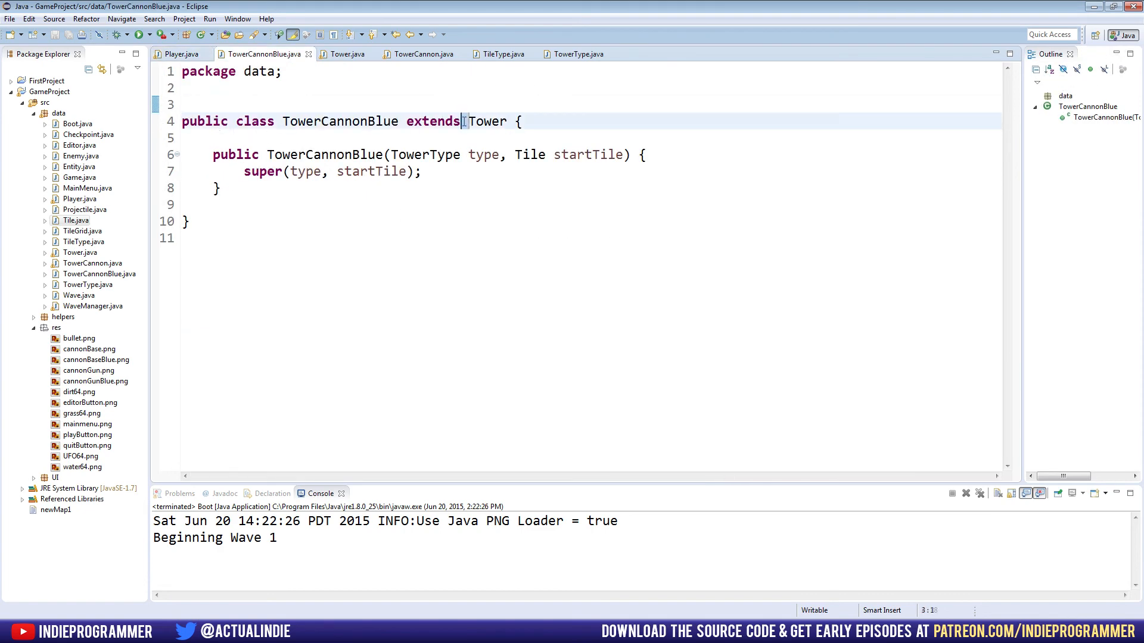
double_click(486, 121)
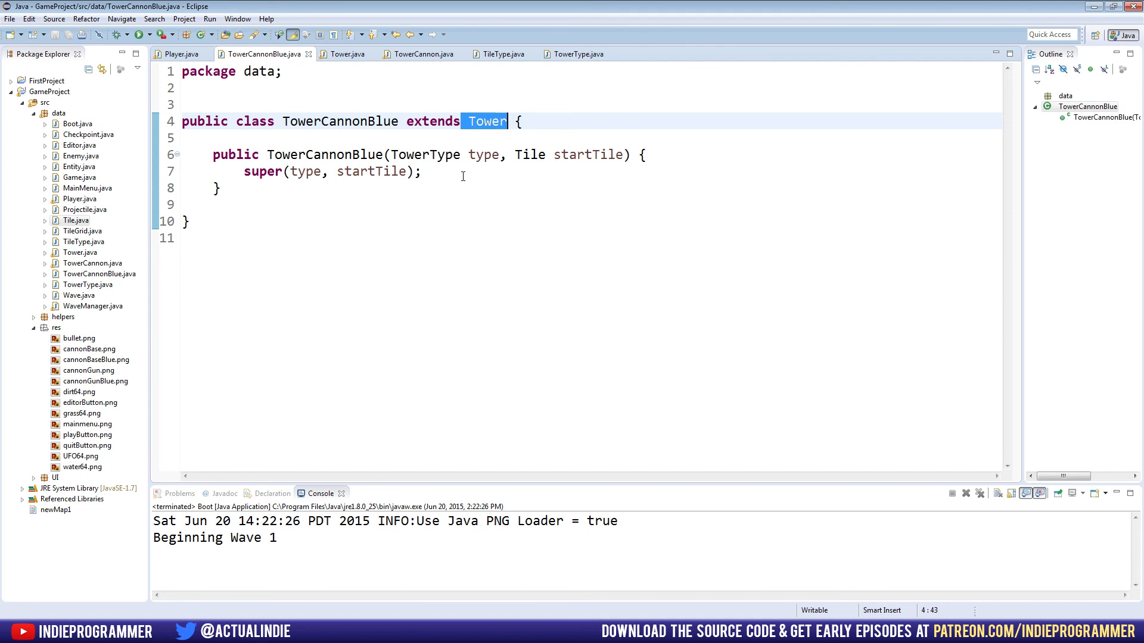
left_click_drag(392, 154, 421, 172)
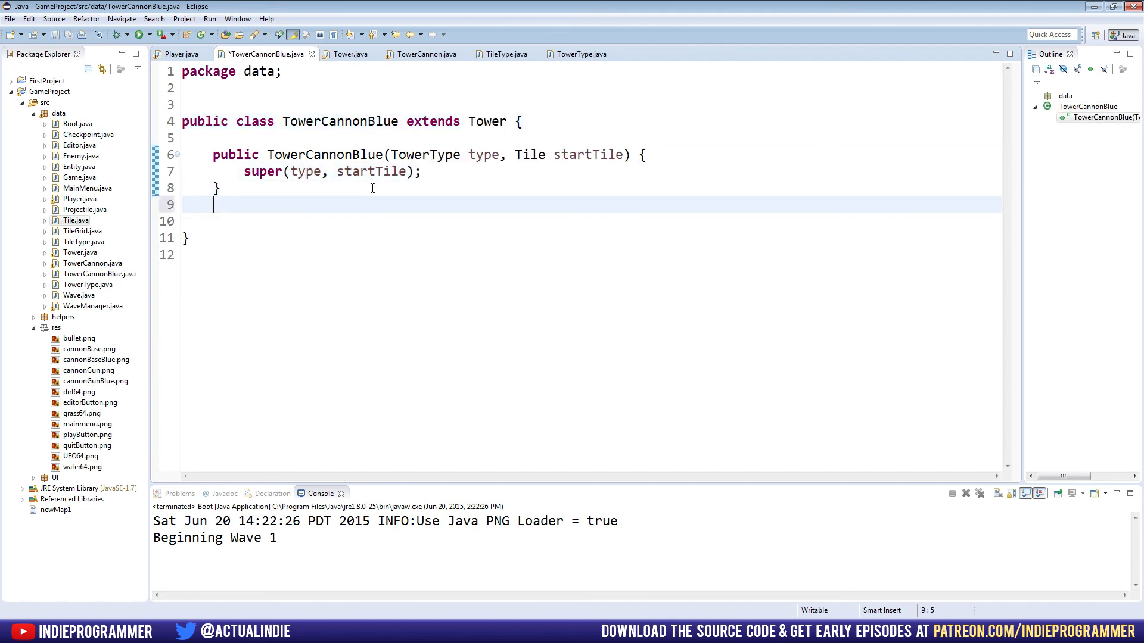
type("private")
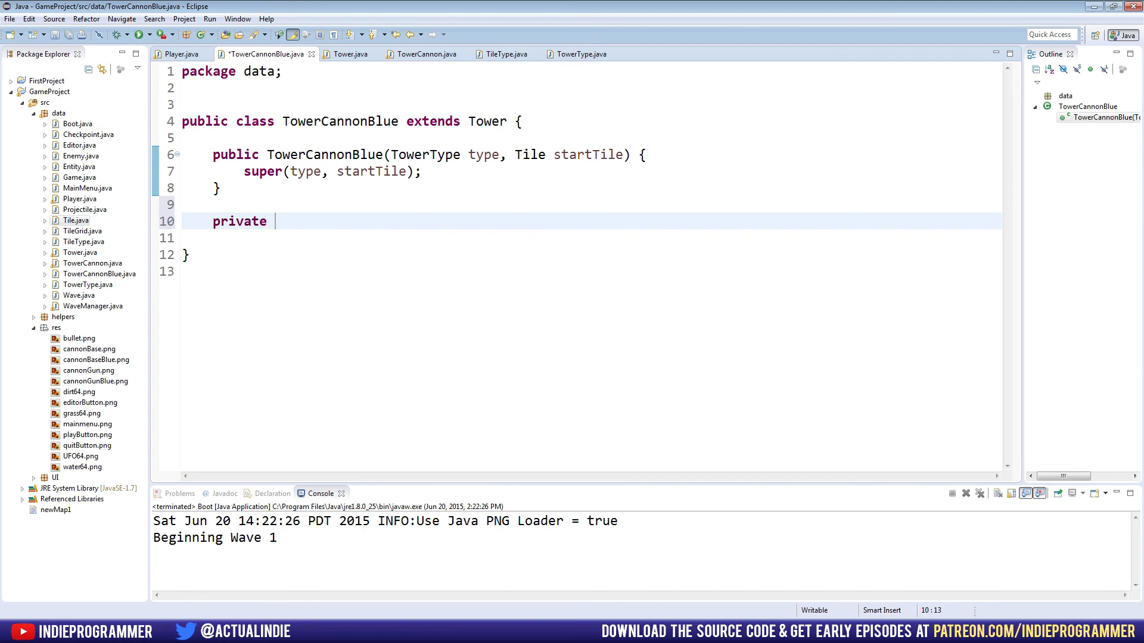
type("v")
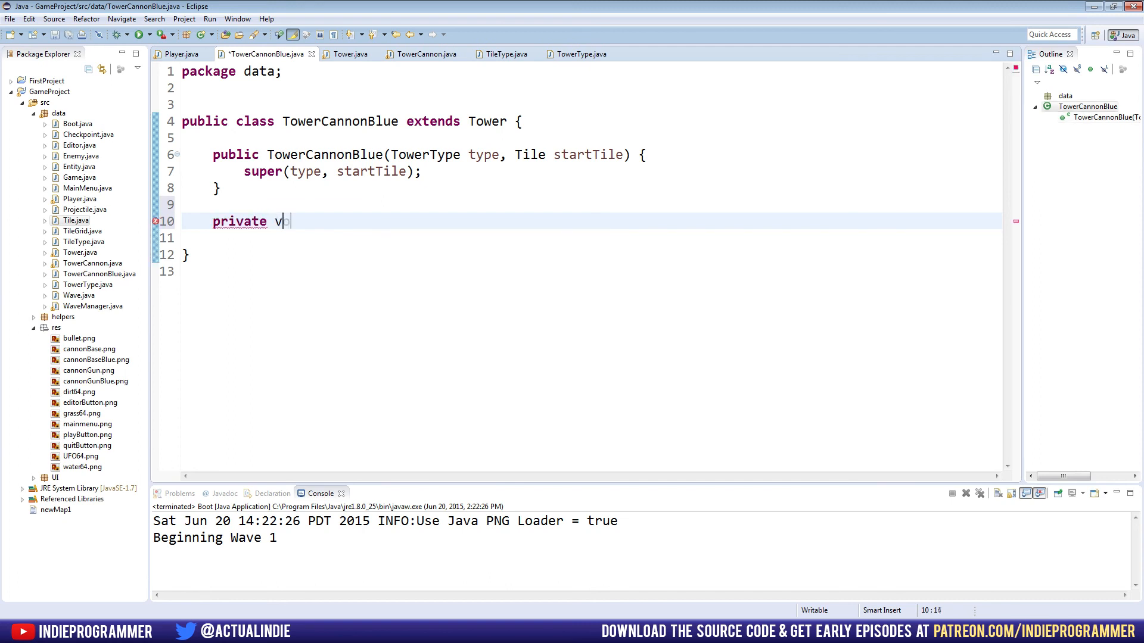
type("oid BlueEnemie")
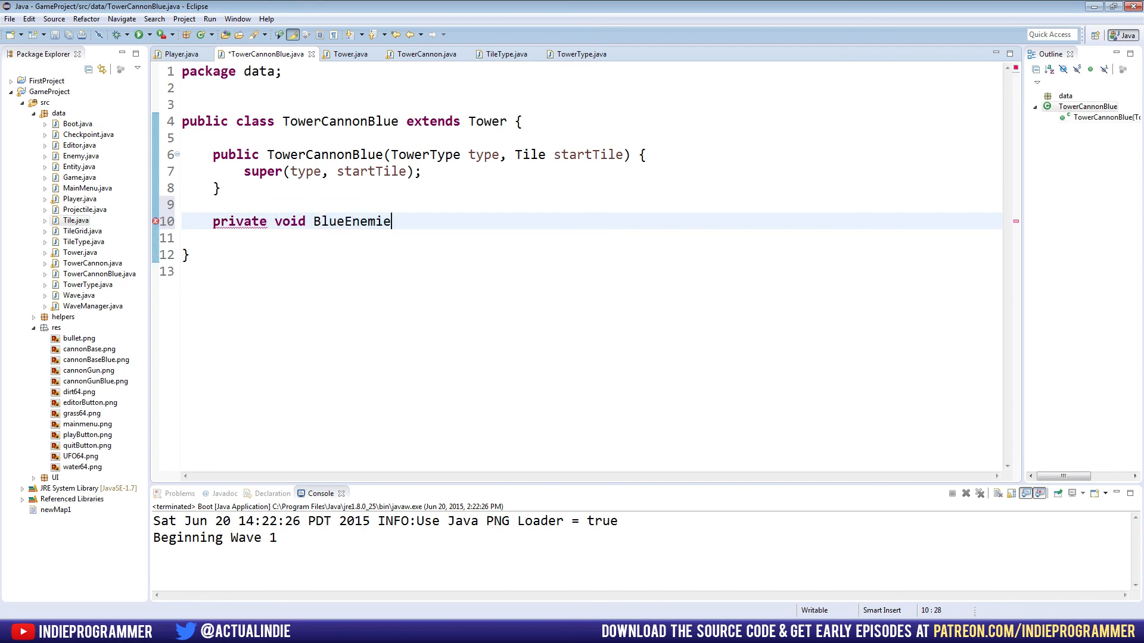
type("yF")
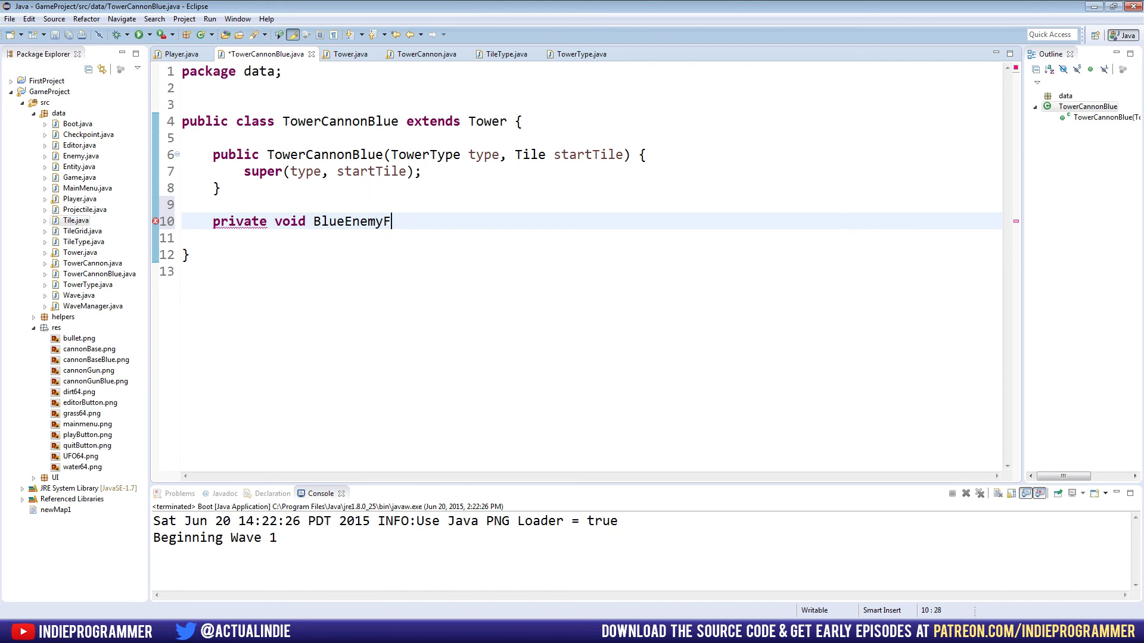
type("ire(int a)")
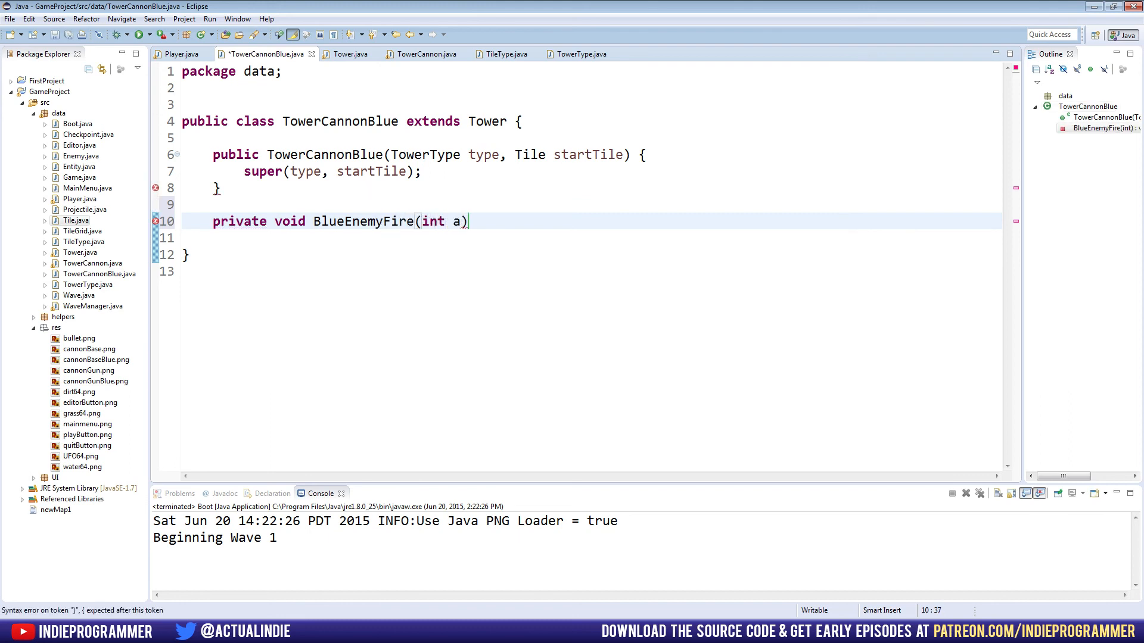
type("\" \"")
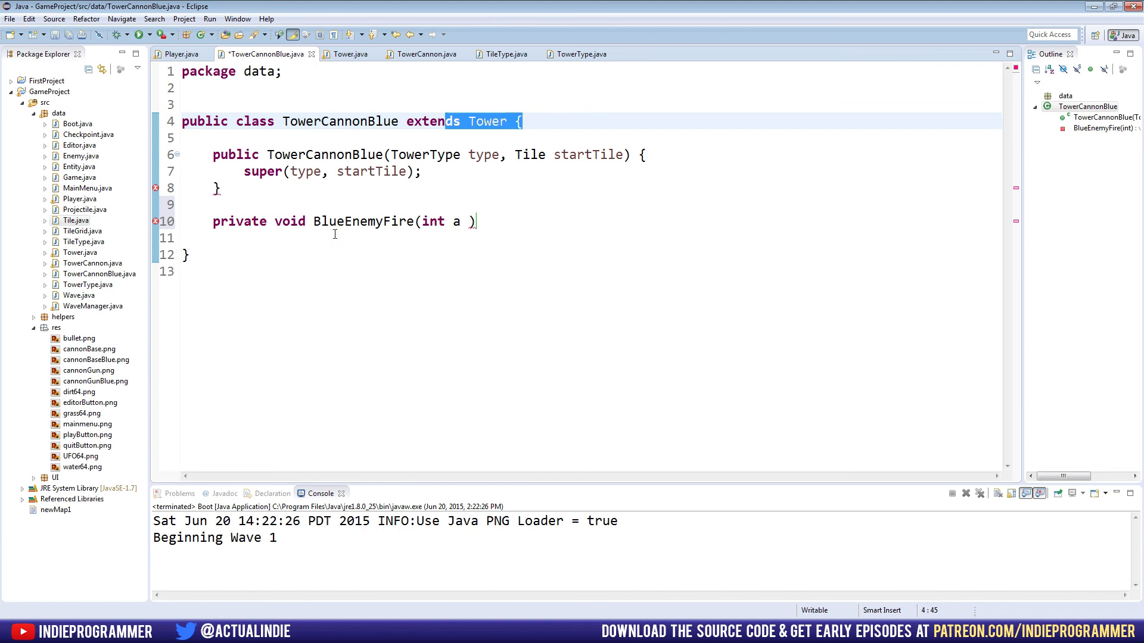
mouse_move(332, 232)
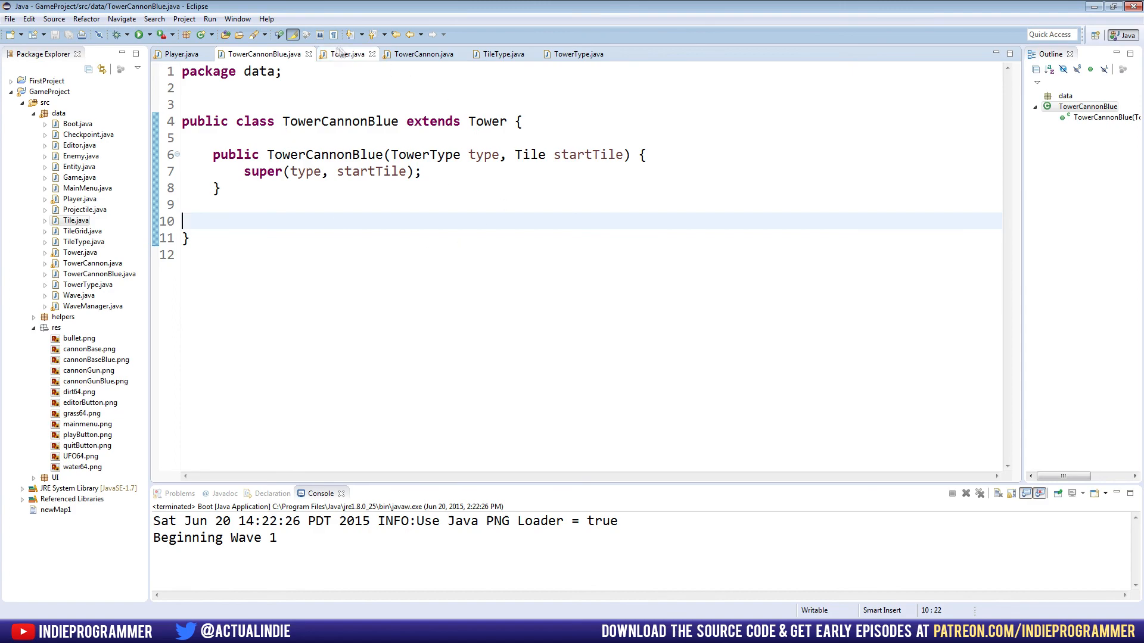
- Review TowerCannon's acquireTarget, isInRange and findDistance methods after glancing at Tower and Player
left_click(348, 54)
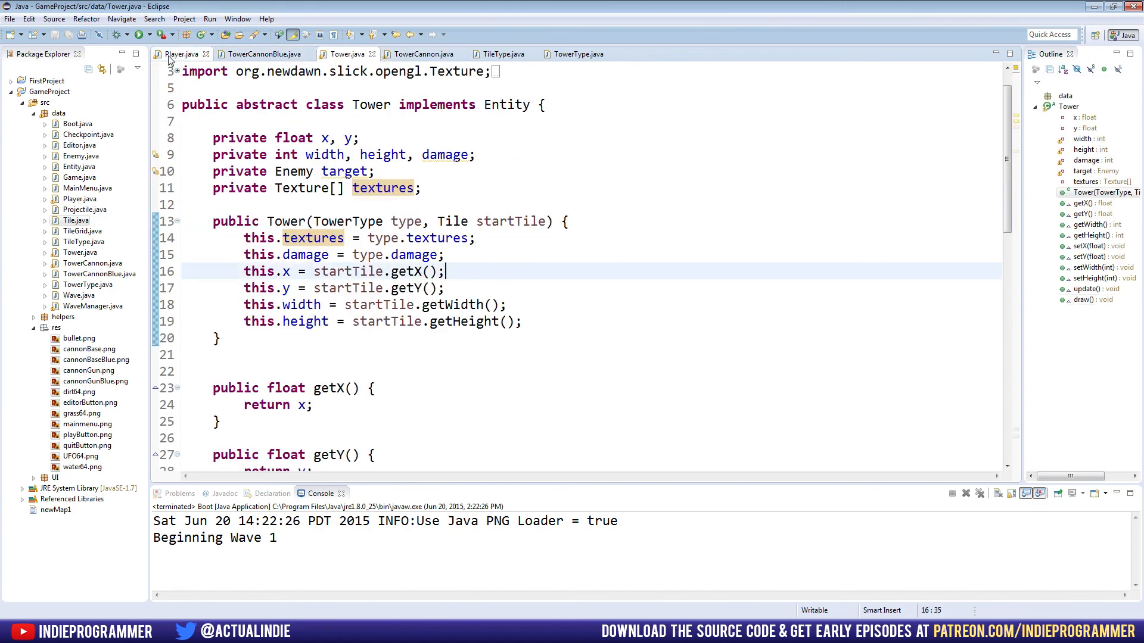
left_click(179, 54)
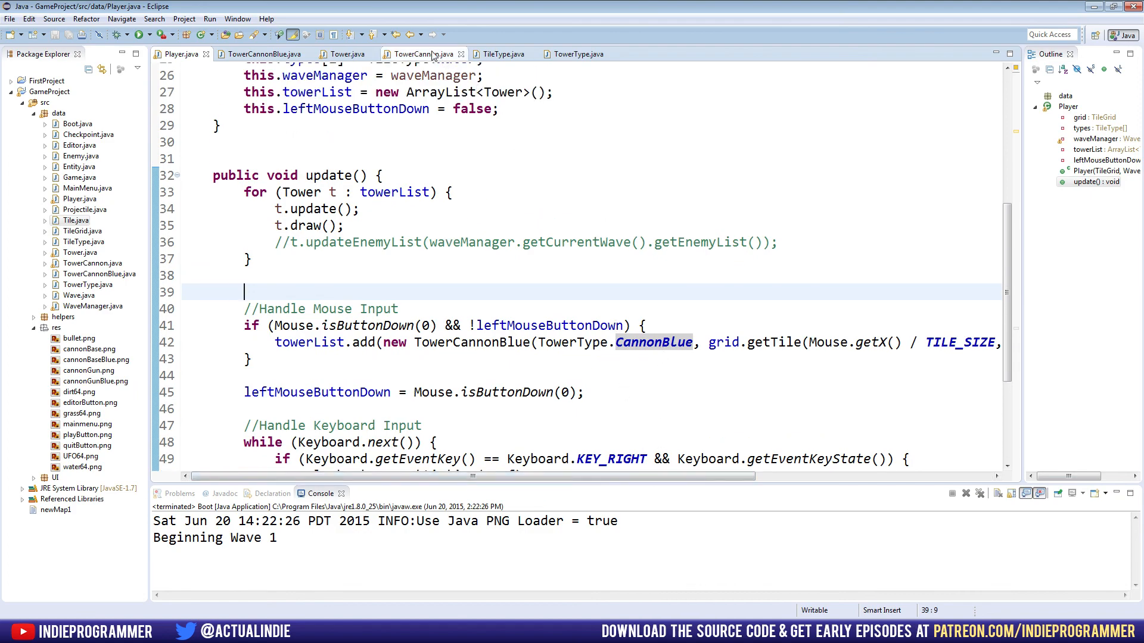
left_click(420, 53)
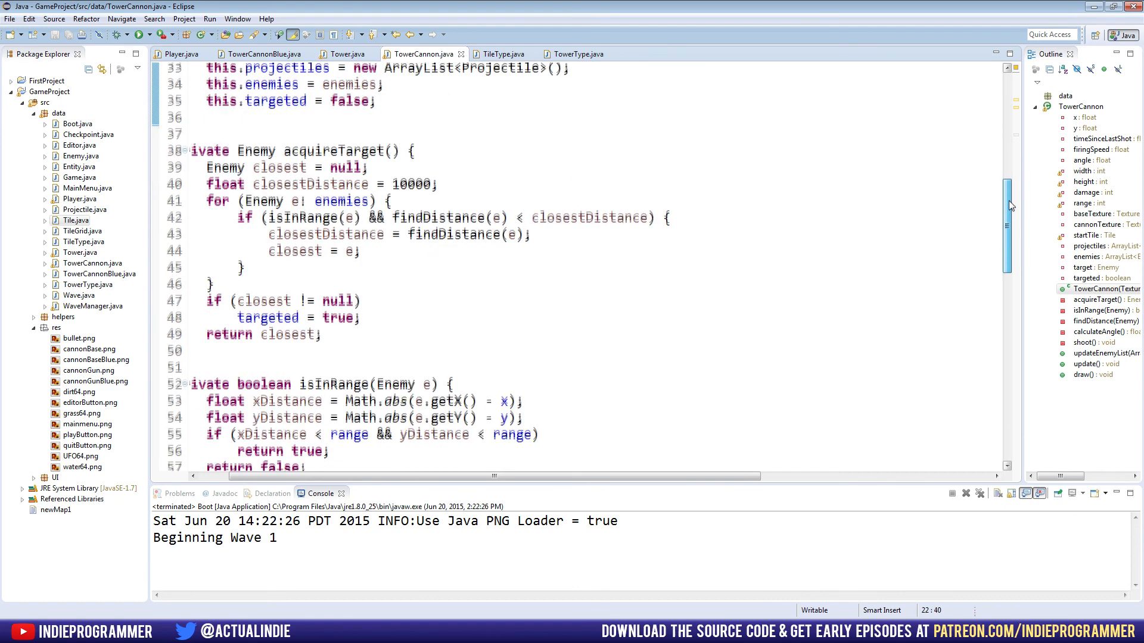
double_click(256, 149)
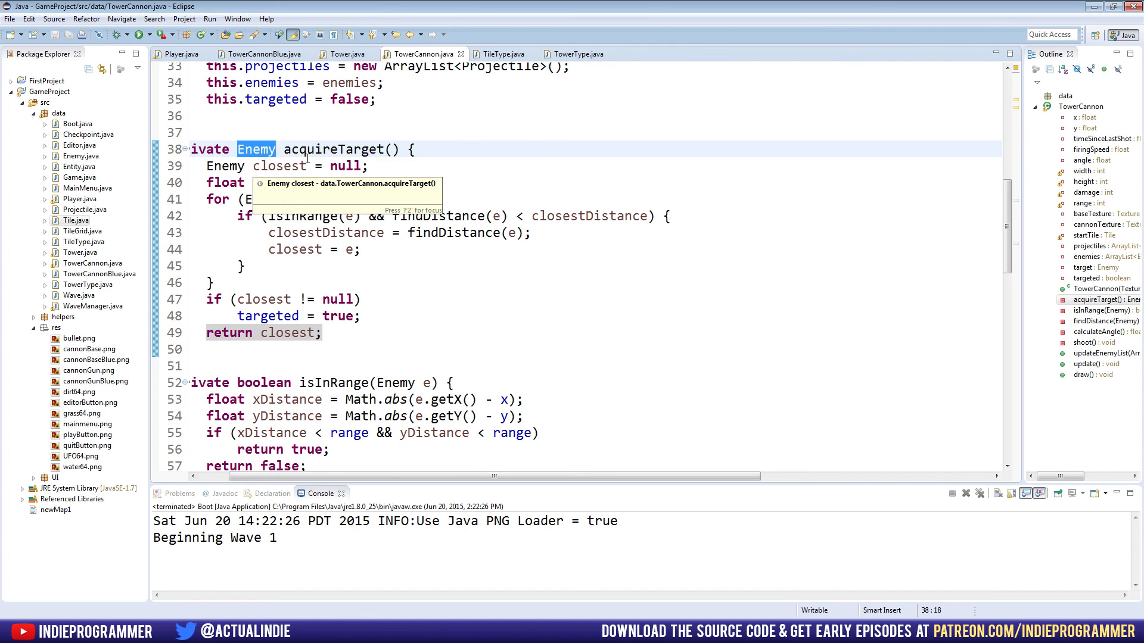
left_click(285, 150)
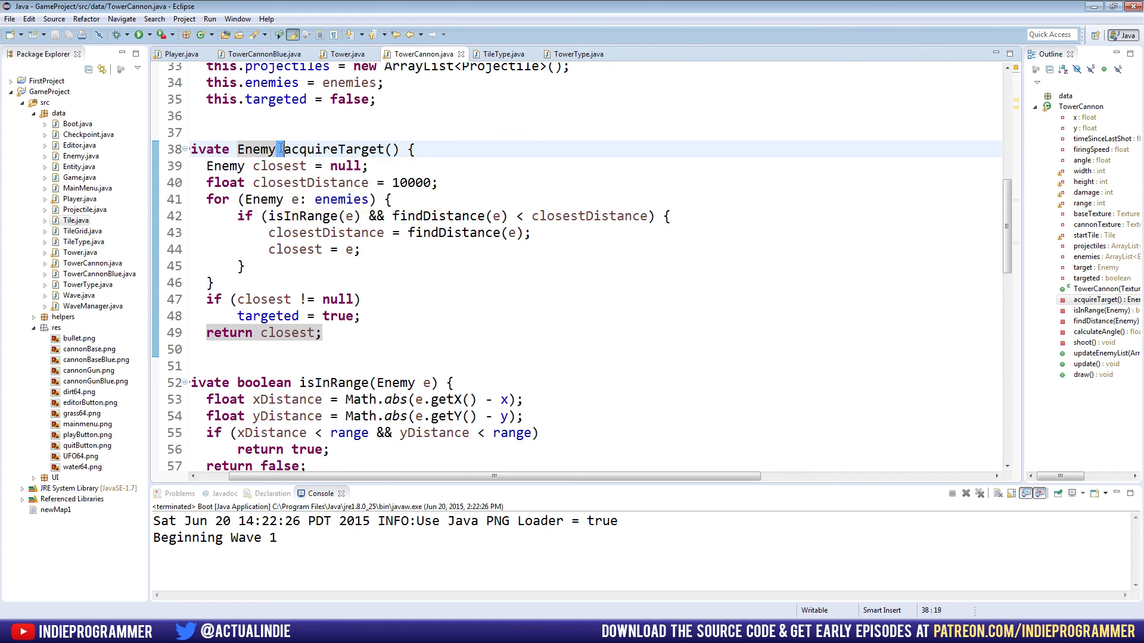
scroll("down", 3)
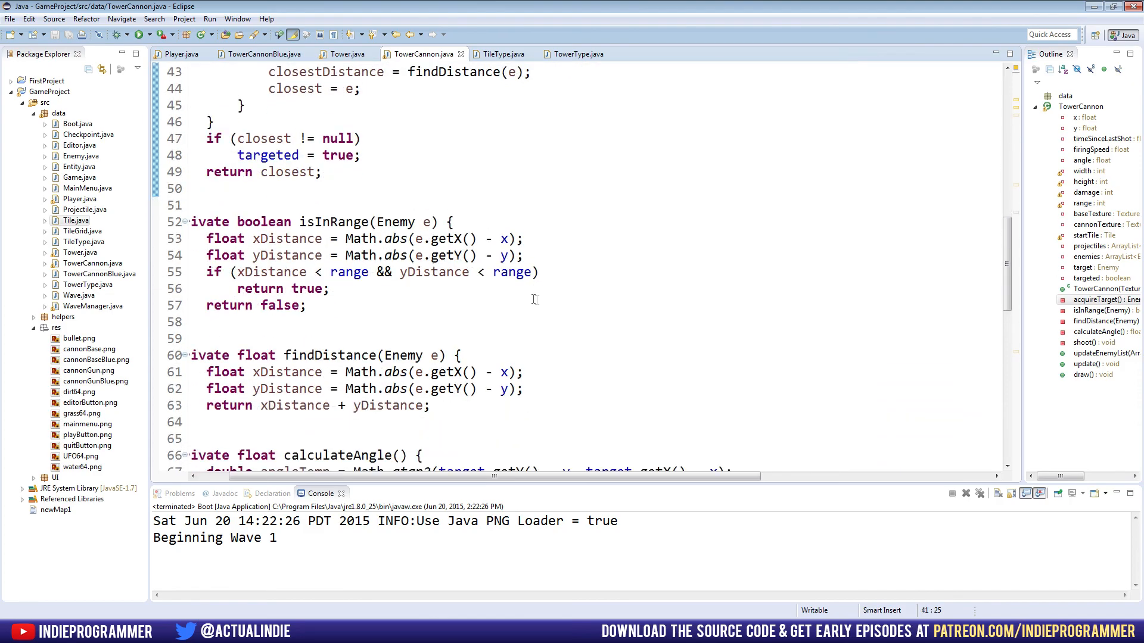